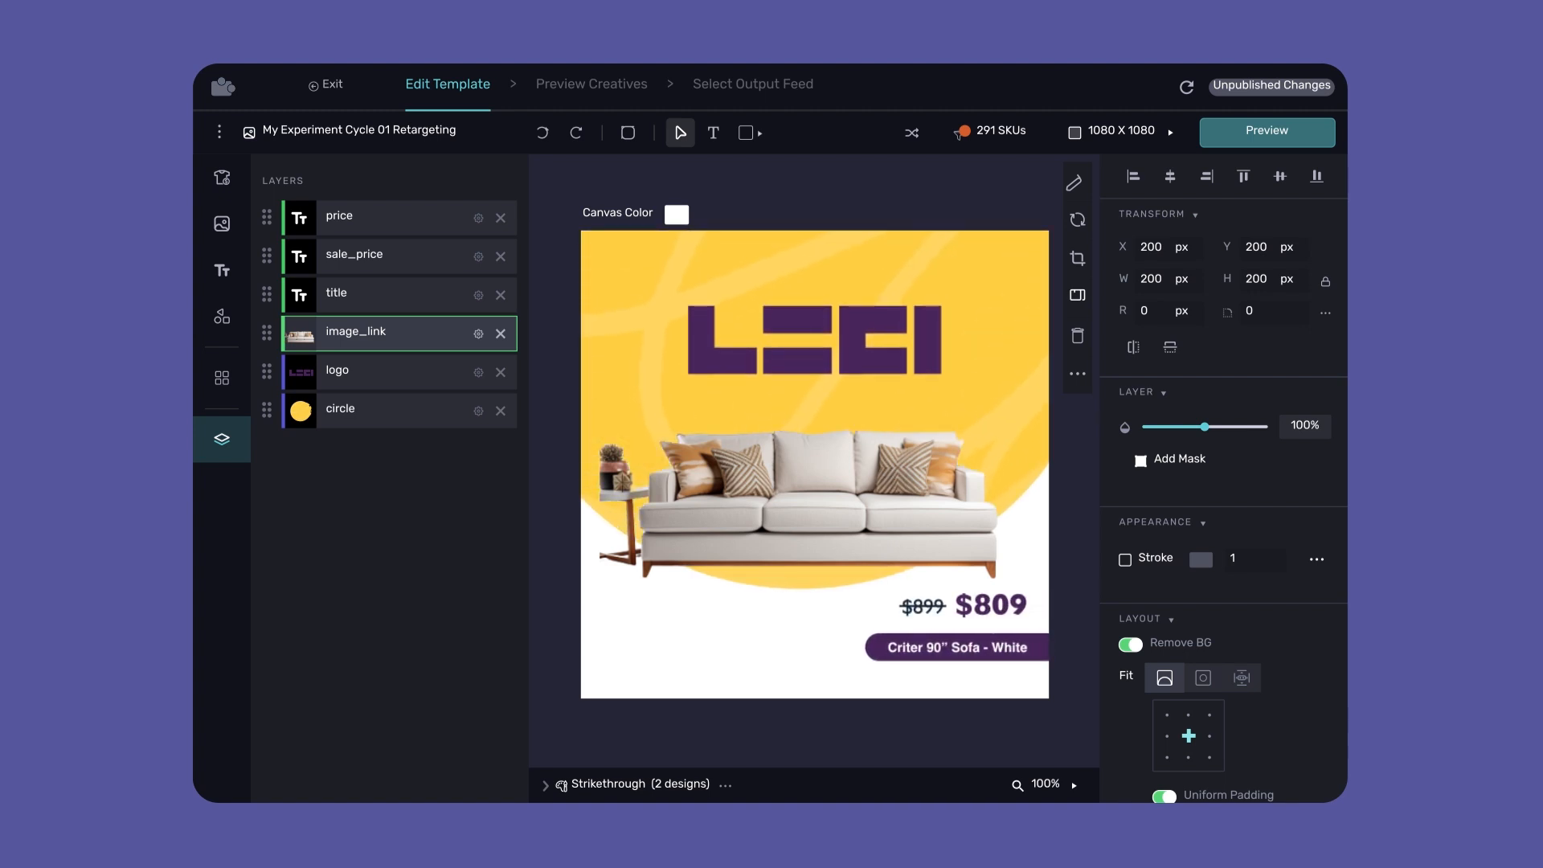
# Leave the template editor for the empty All Designs dashboard
pyautogui.click(325, 84)
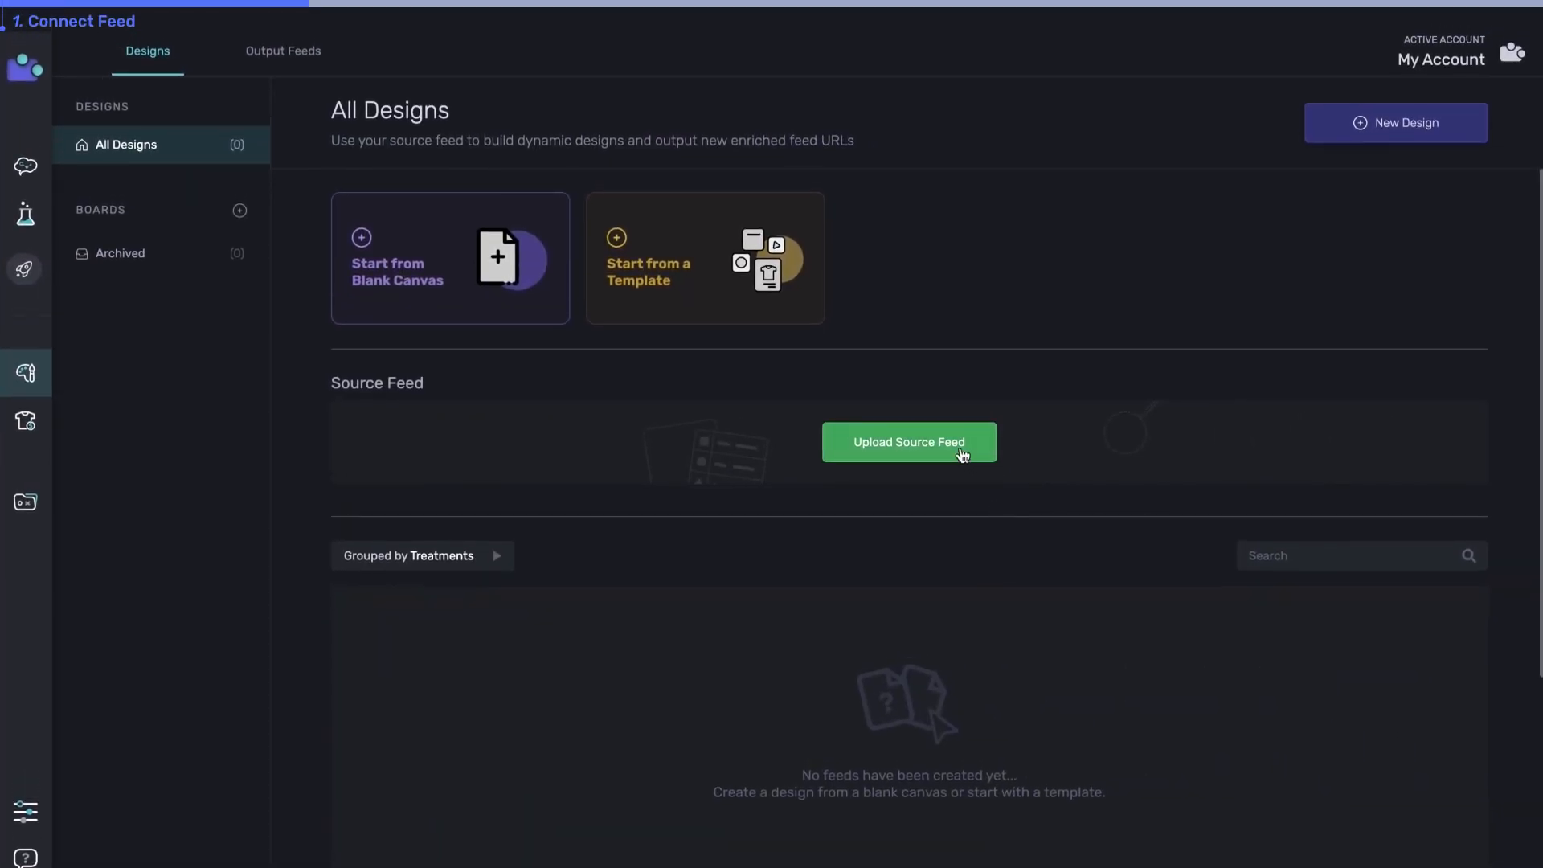
# Upload ciruashoesfeed2.csv as the source feed, confirming all 11 rows with no errors
pyautogui.click(907, 442)
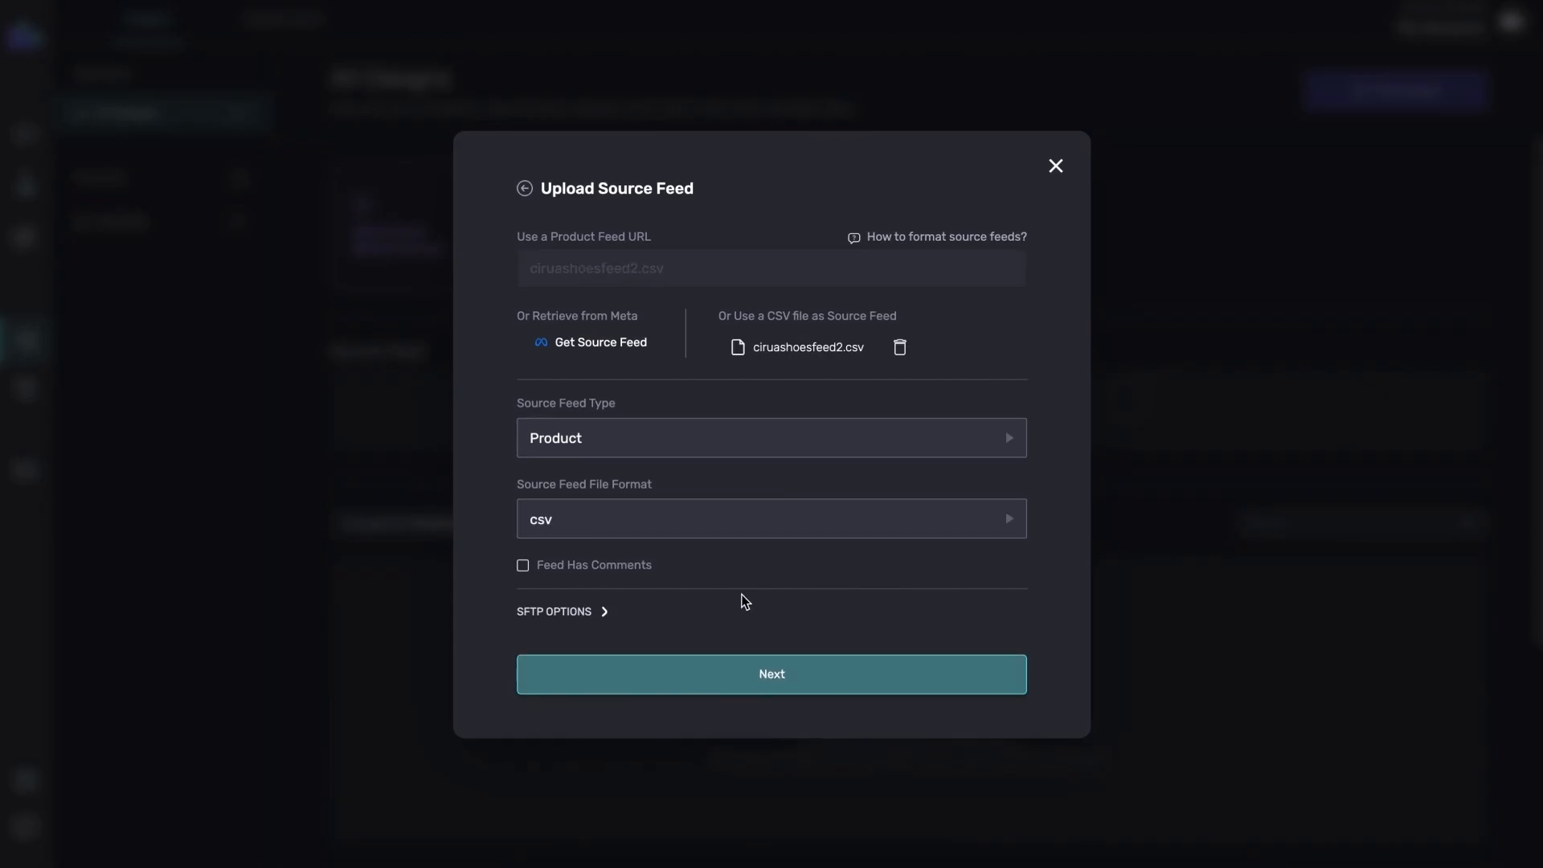
pyautogui.click(770, 673)
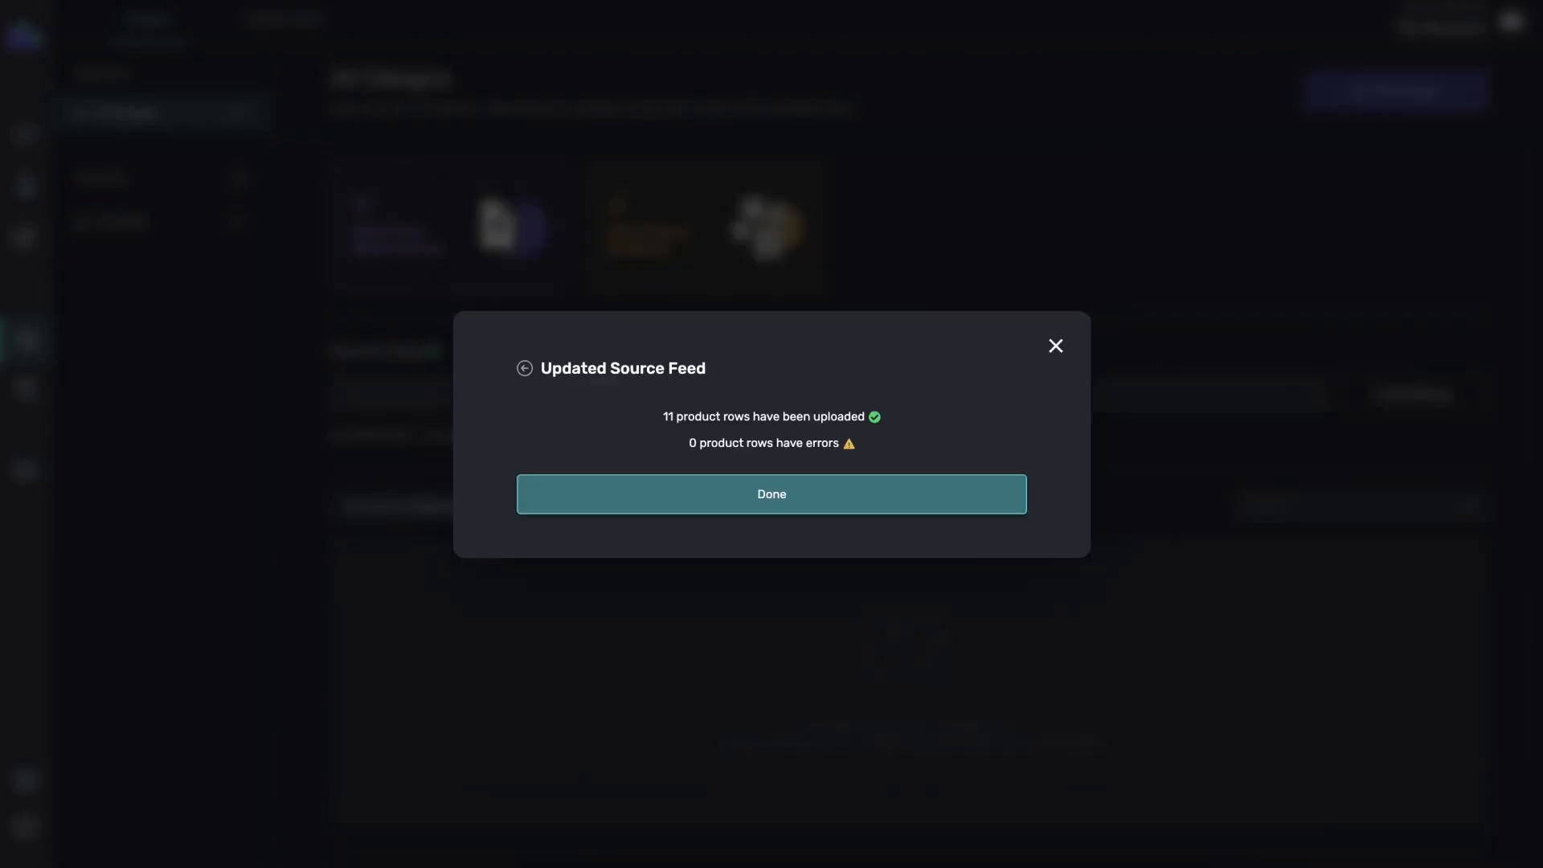
pyautogui.click(772, 493)
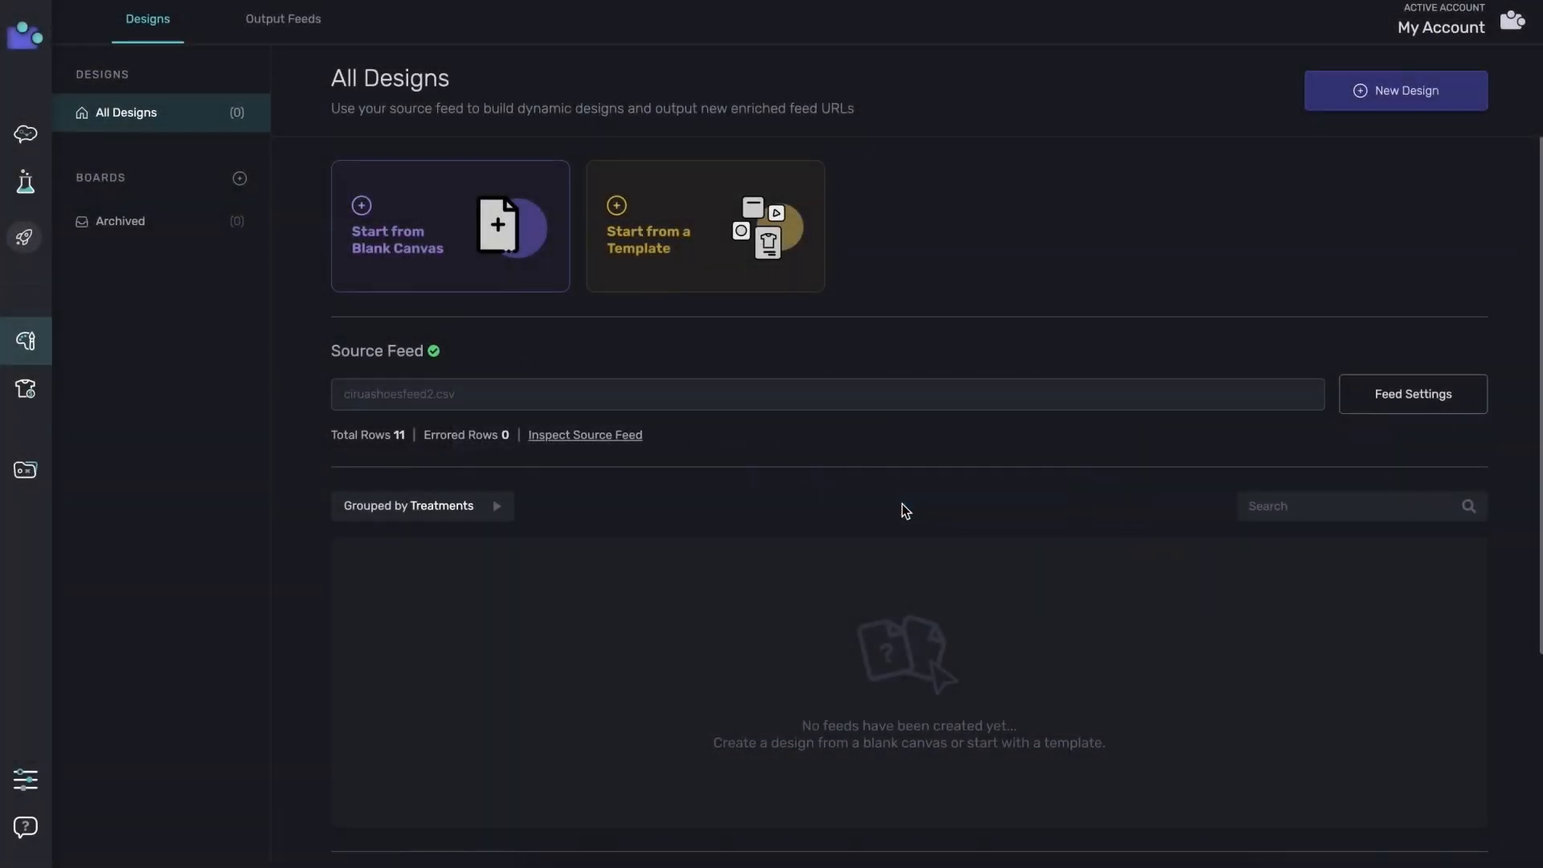
pyautogui.moveTo(532, 283)
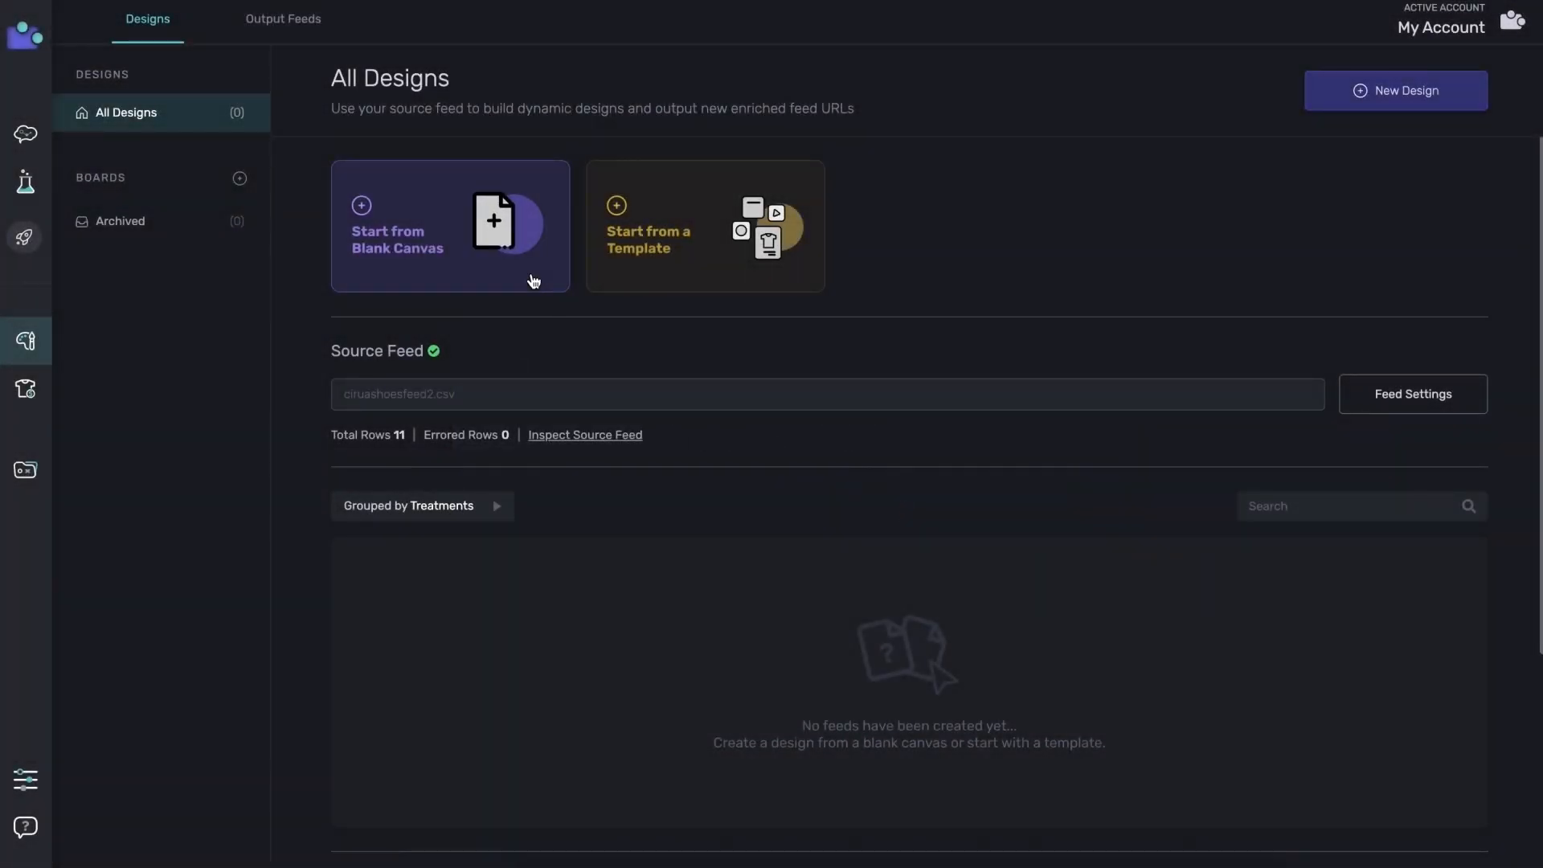
# Start a blank-canvas design and shuffle feed rows to see it with several shoes
pyautogui.click(450, 227)
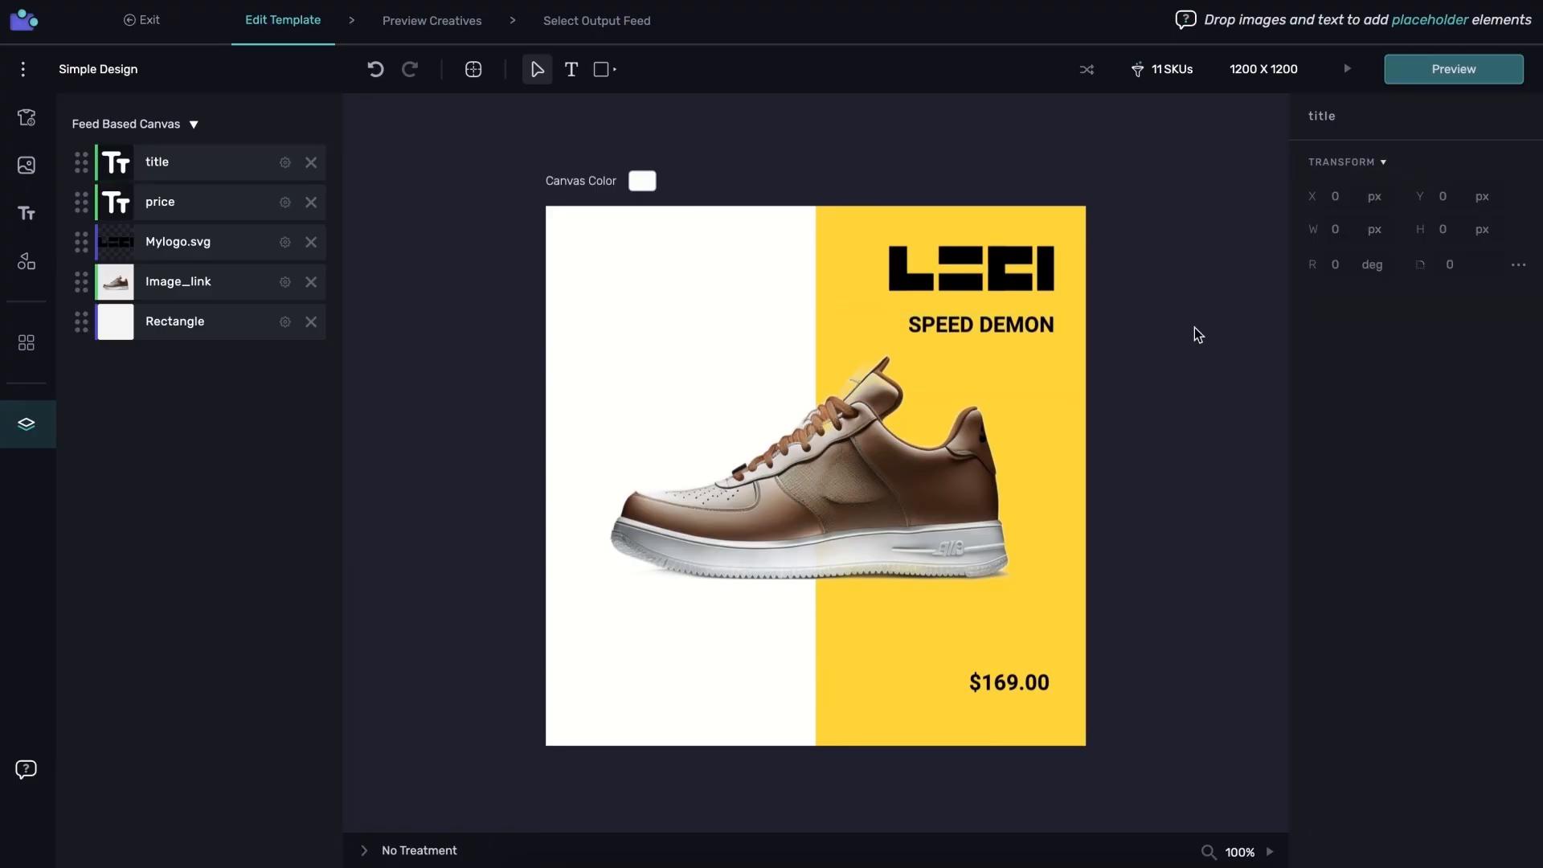
pyautogui.click(27, 118)
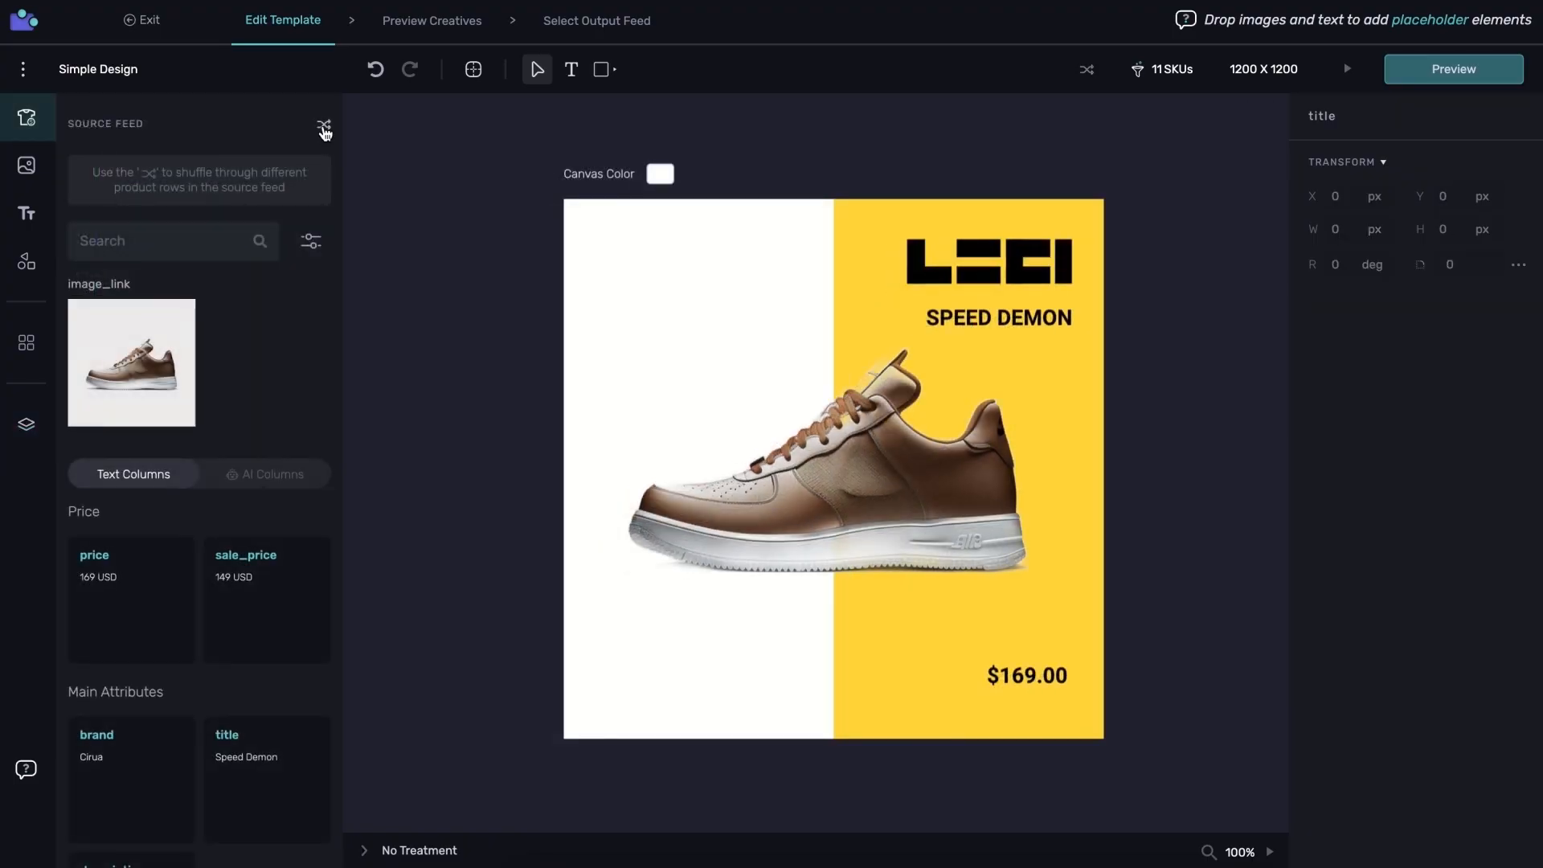
pyautogui.click(325, 126)
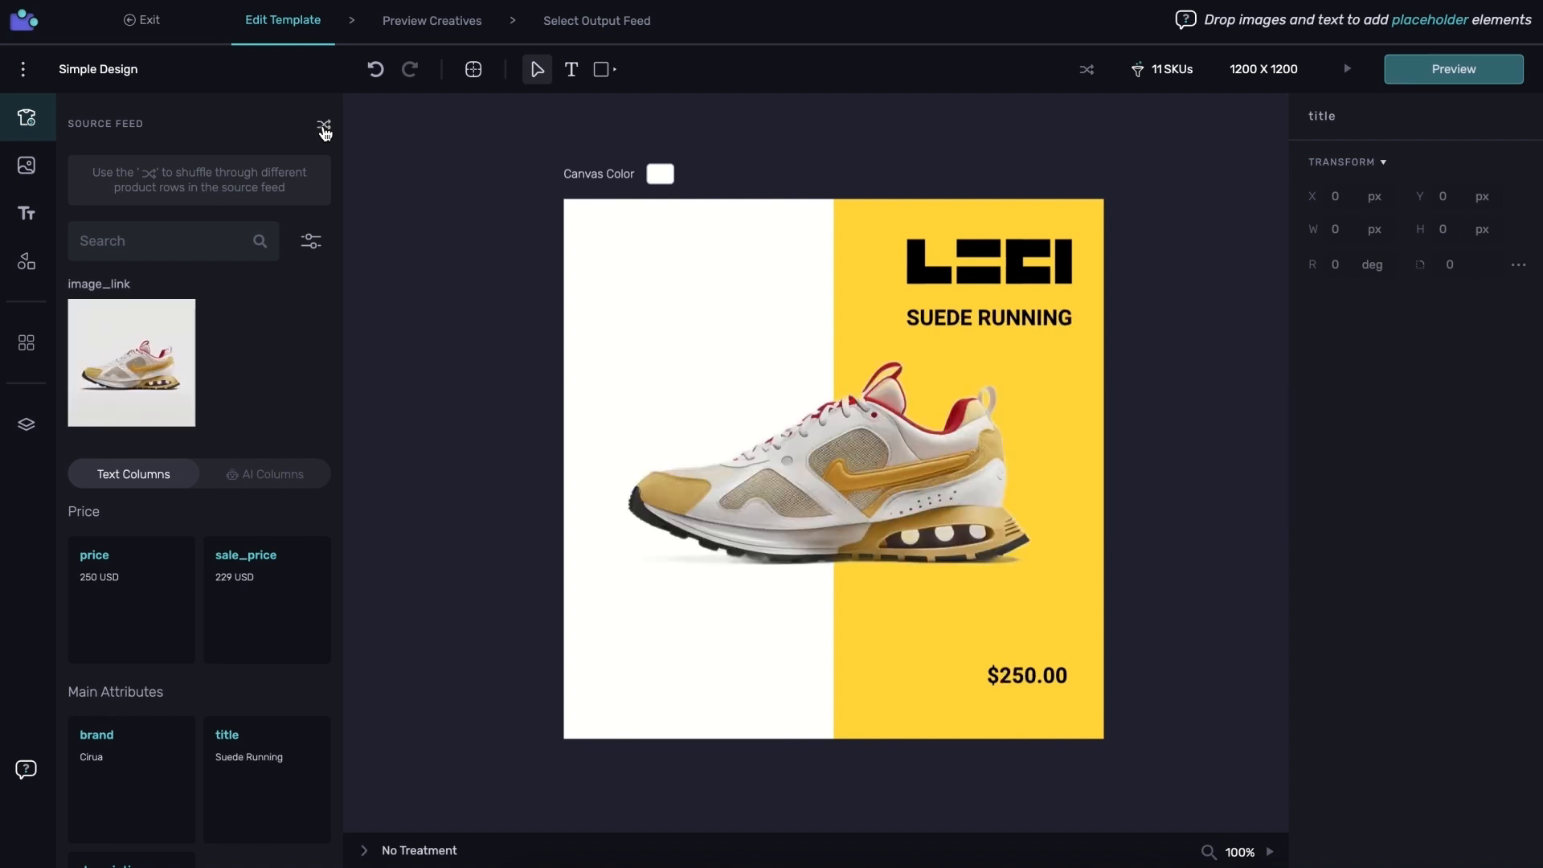
pyautogui.click(325, 127)
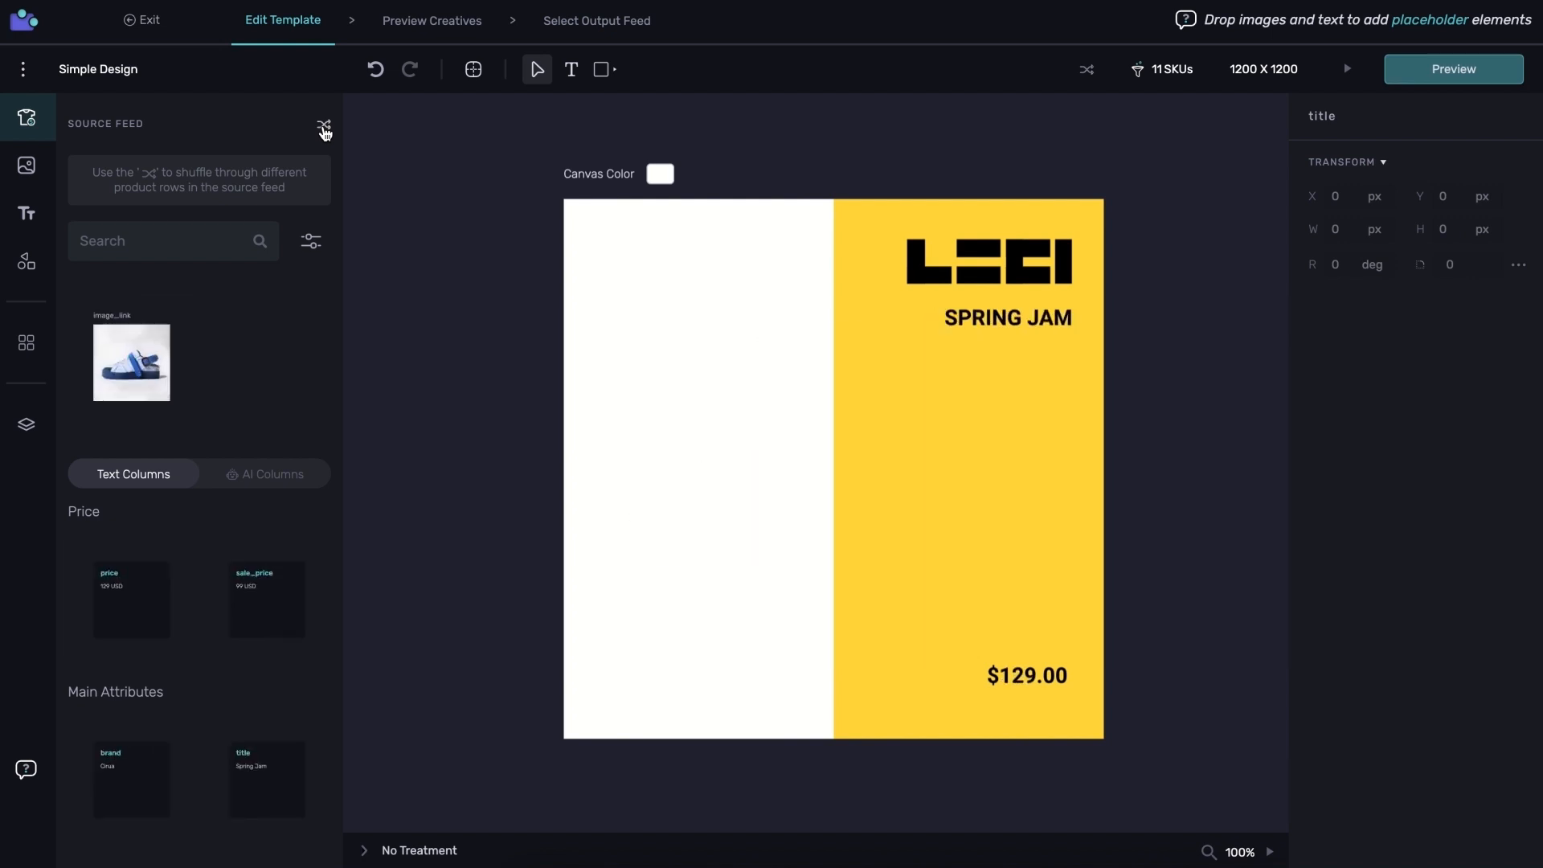
pyautogui.click(324, 124)
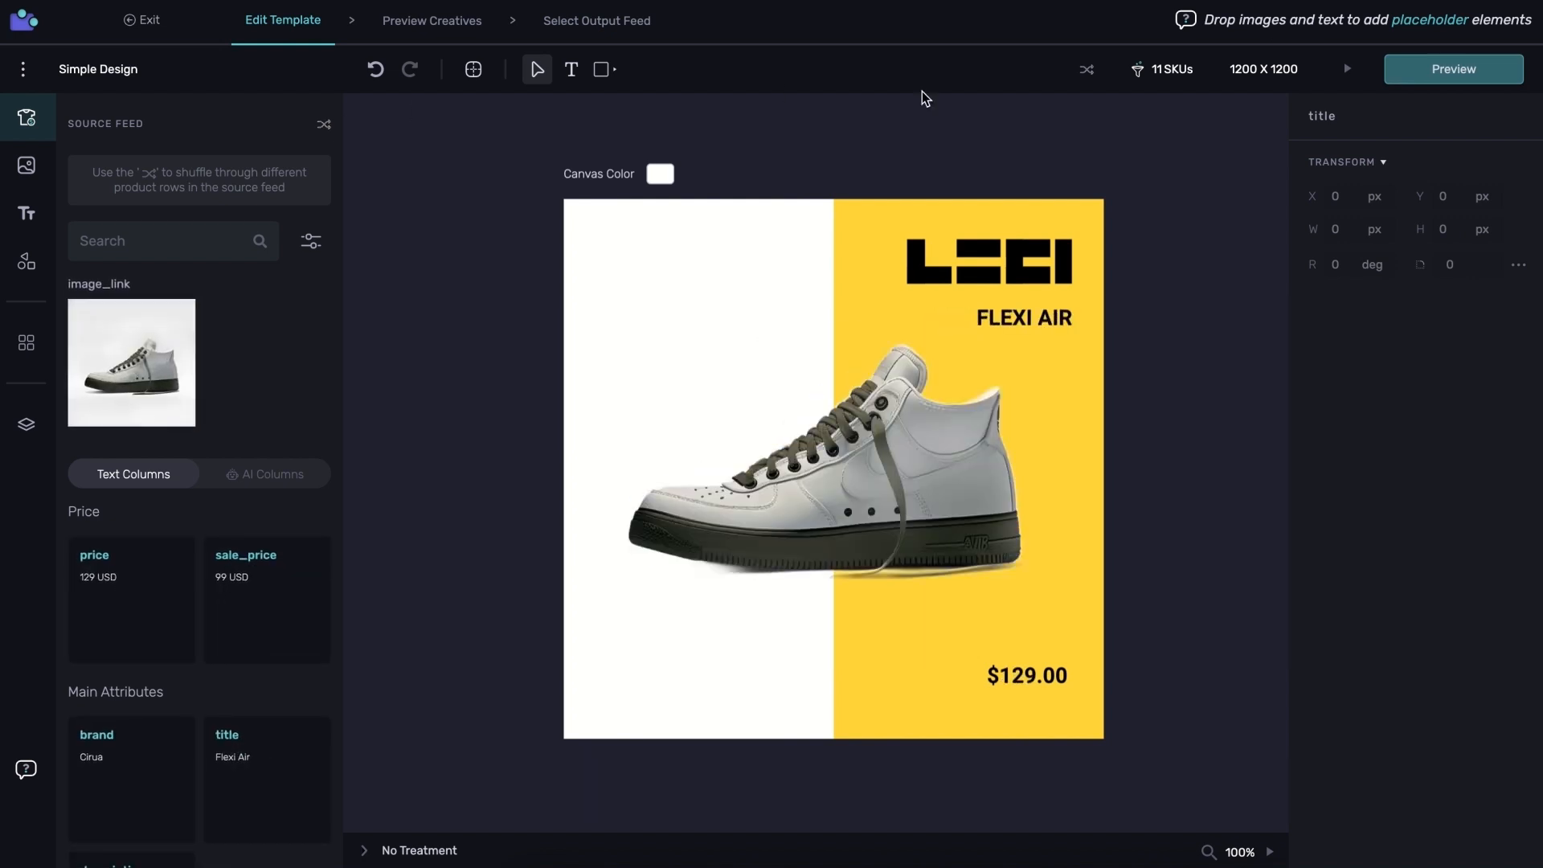
pyautogui.moveTo(1047, 106)
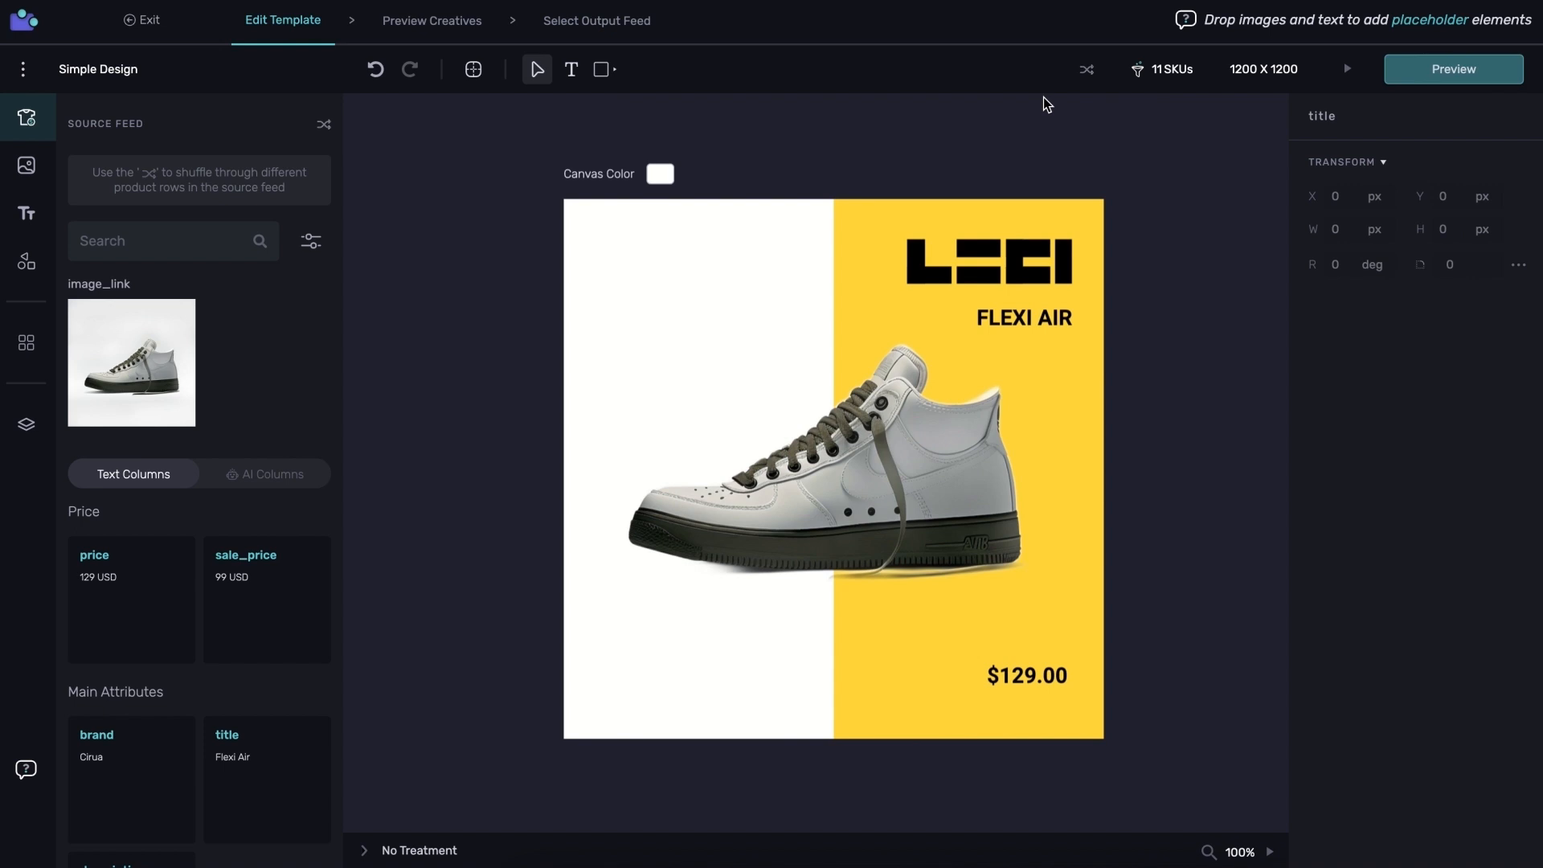
pyautogui.moveTo(1421, 77)
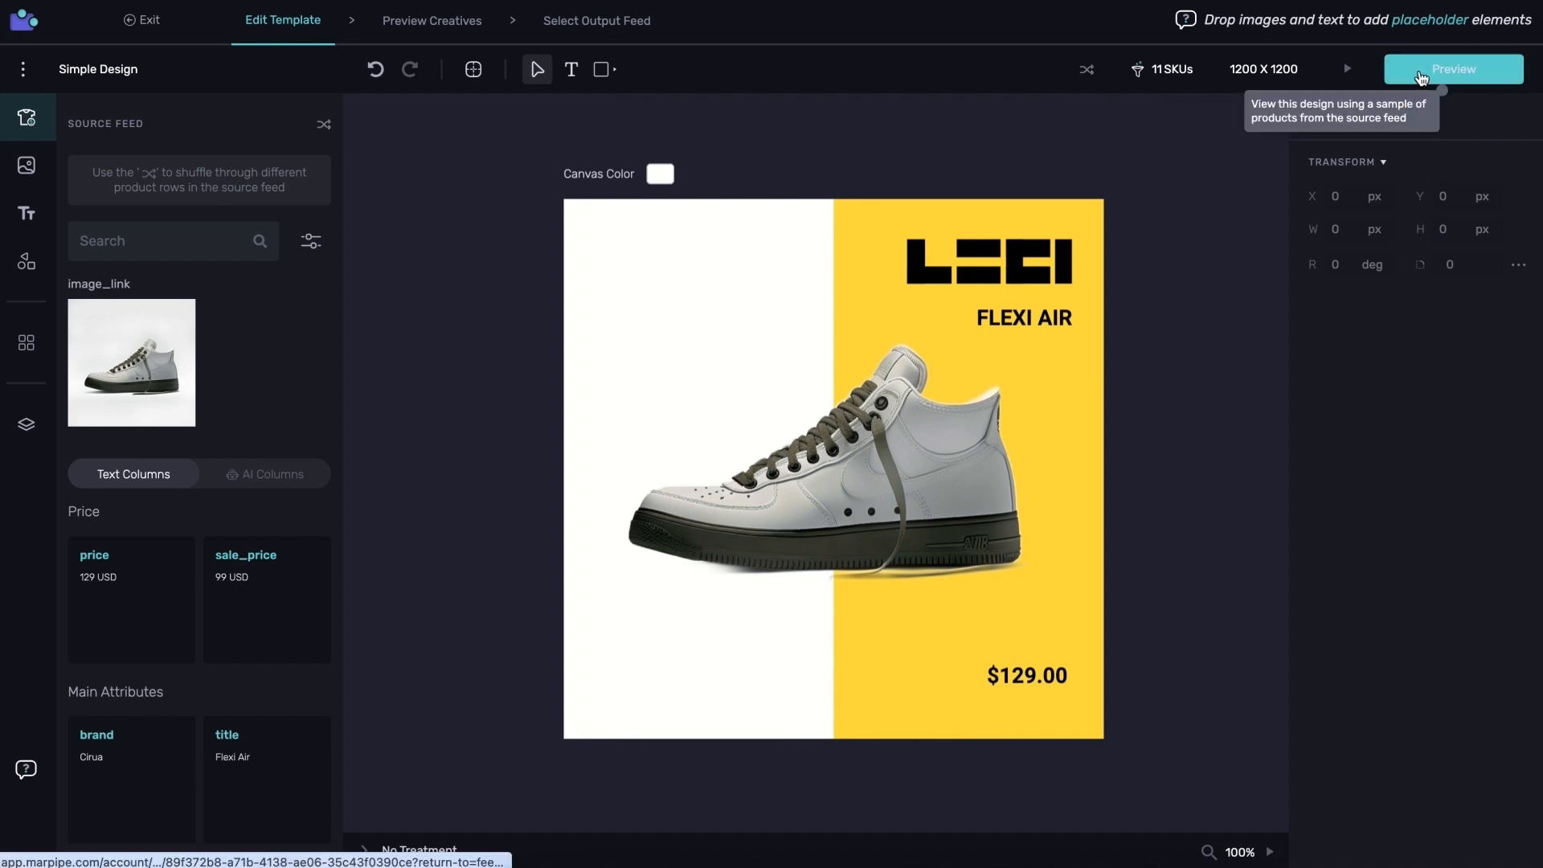
# Preview the Simple Design creatives across all 11 feed shoes
pyautogui.click(1453, 69)
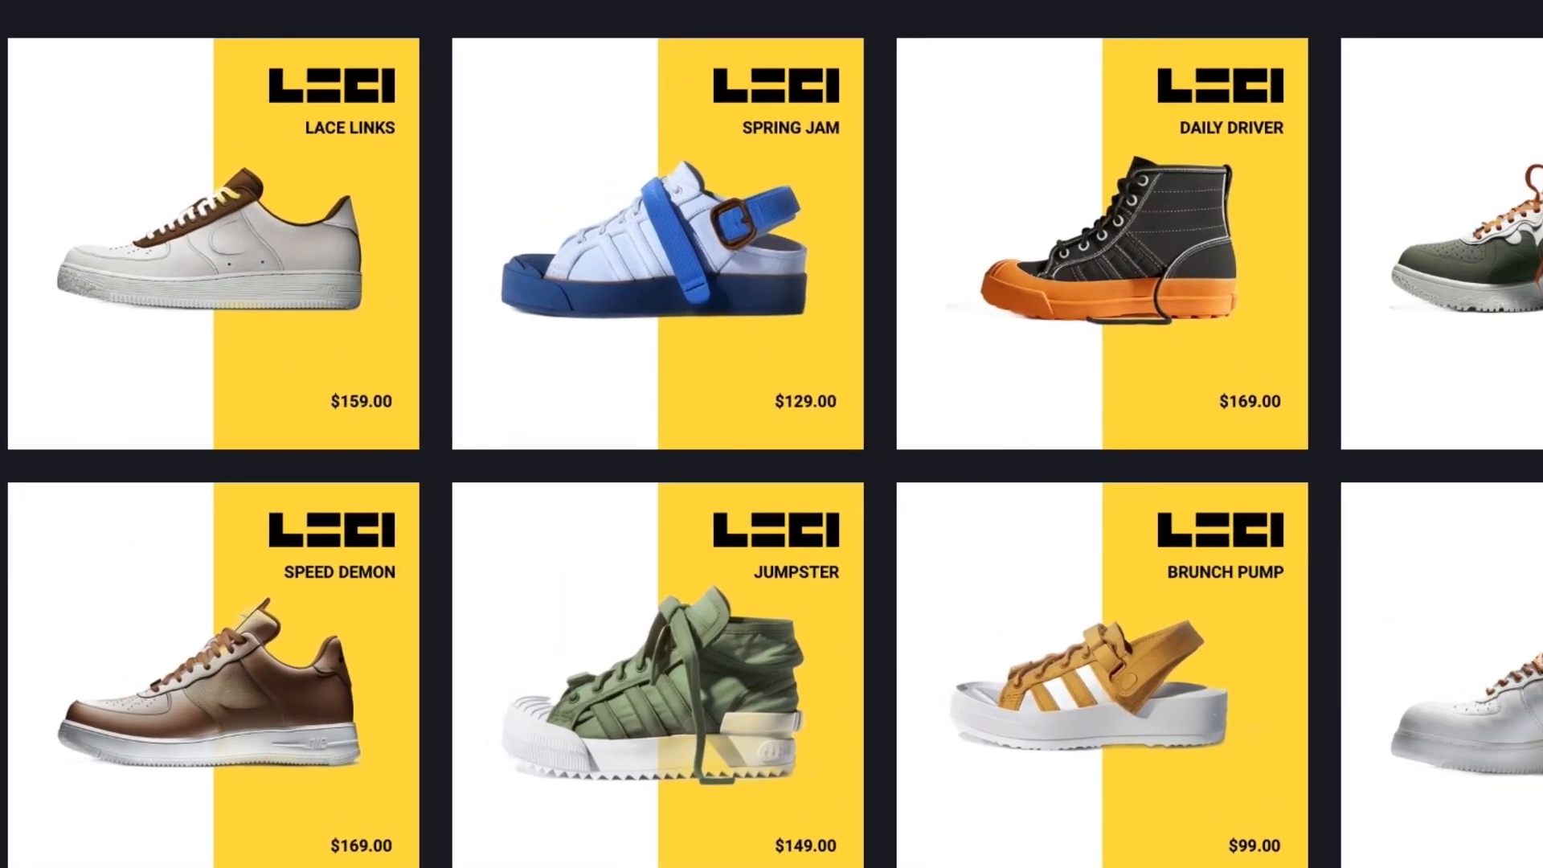
pyautogui.hscroll(3)
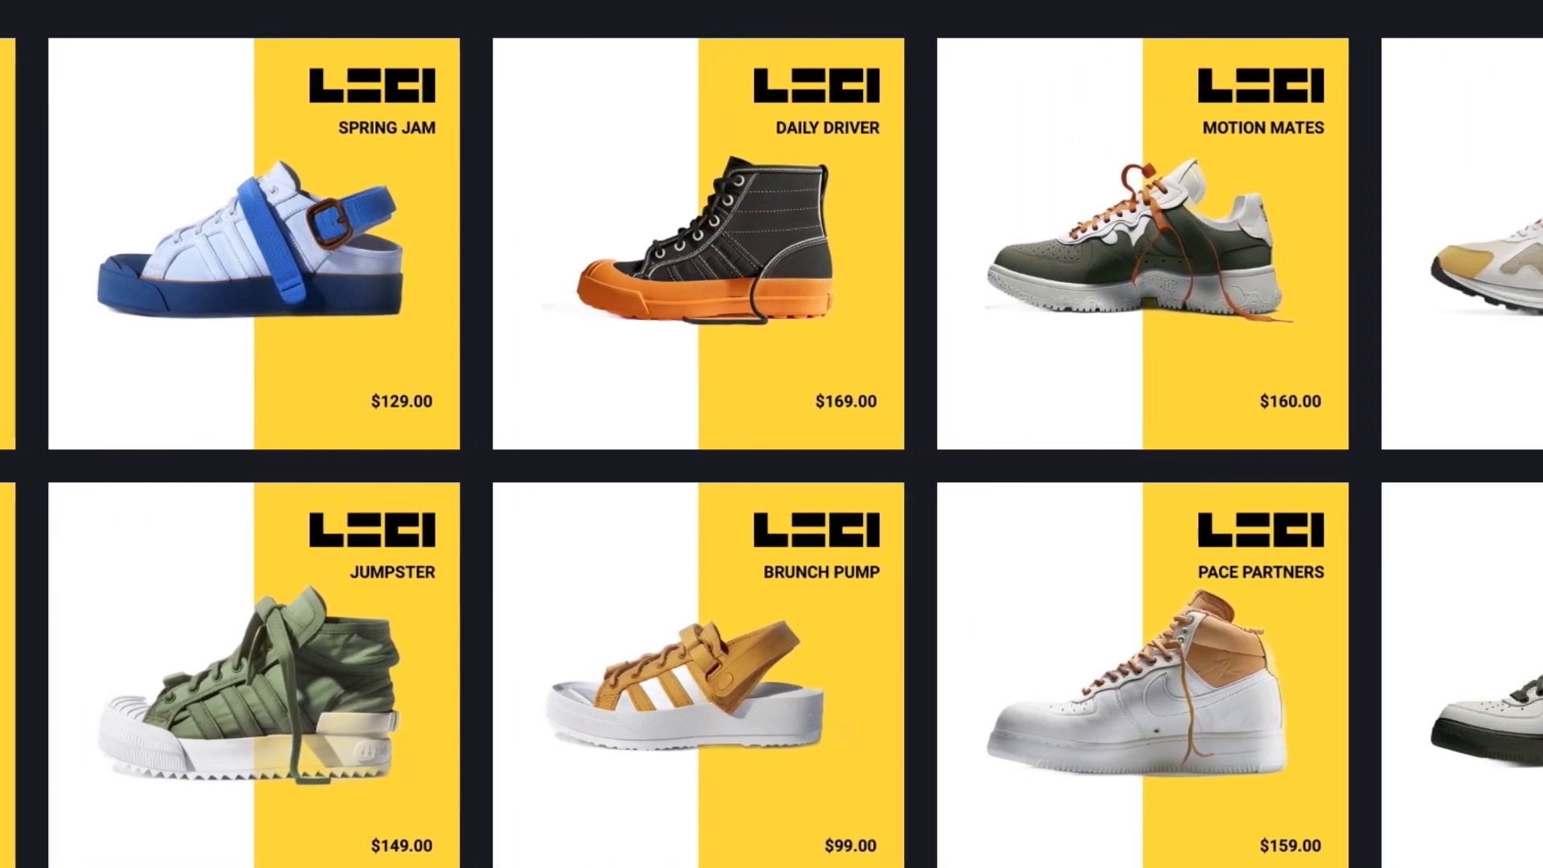
pyautogui.hscroll(3)
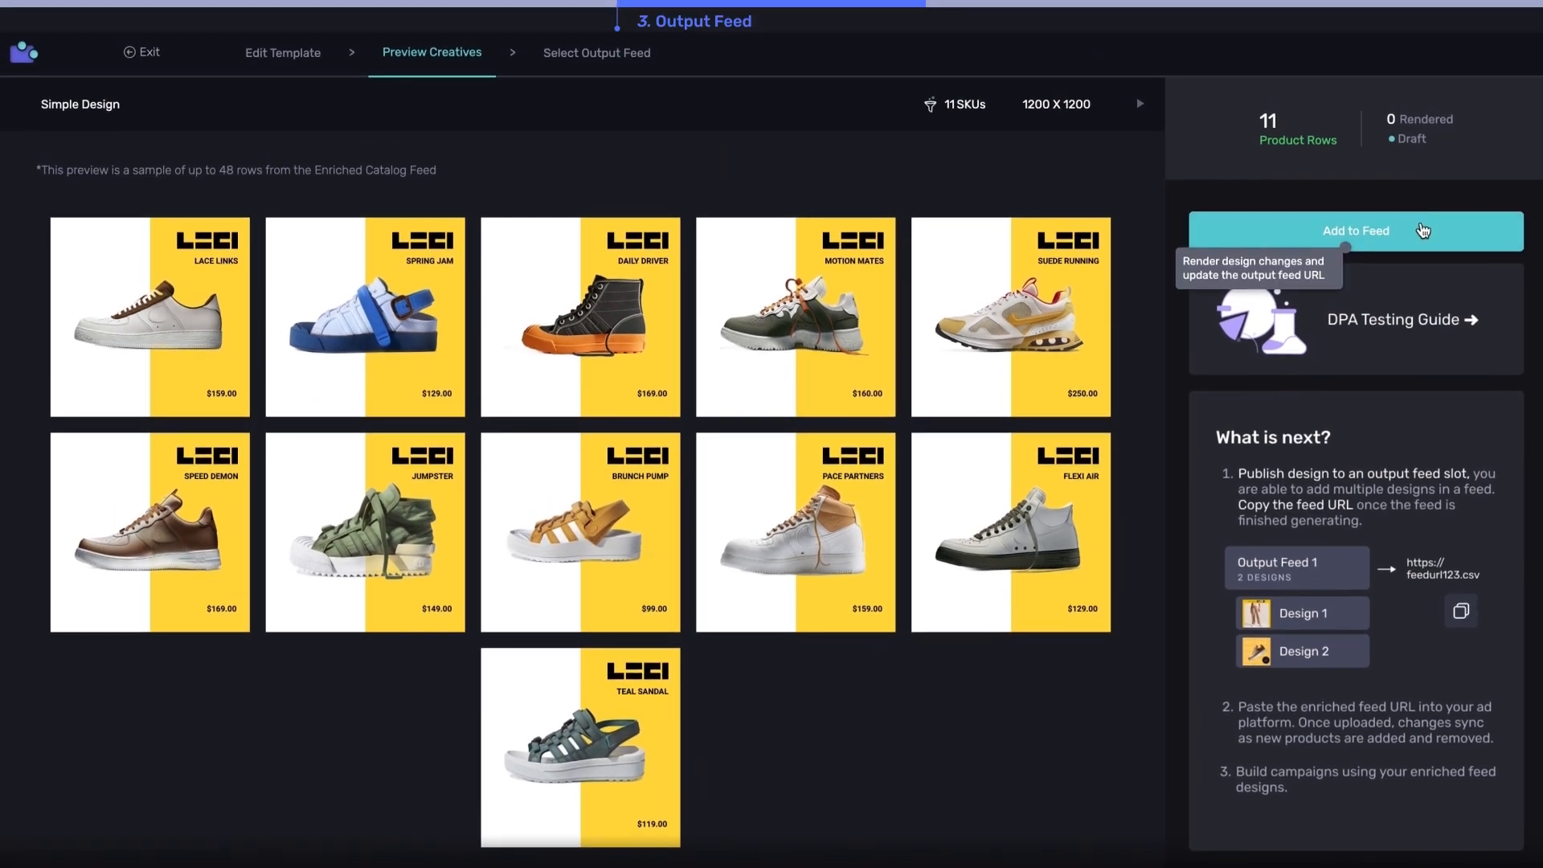
# Create a new multi-treatment output feed named 'Cirua Output Feed' holding the design
pyautogui.click(1355, 230)
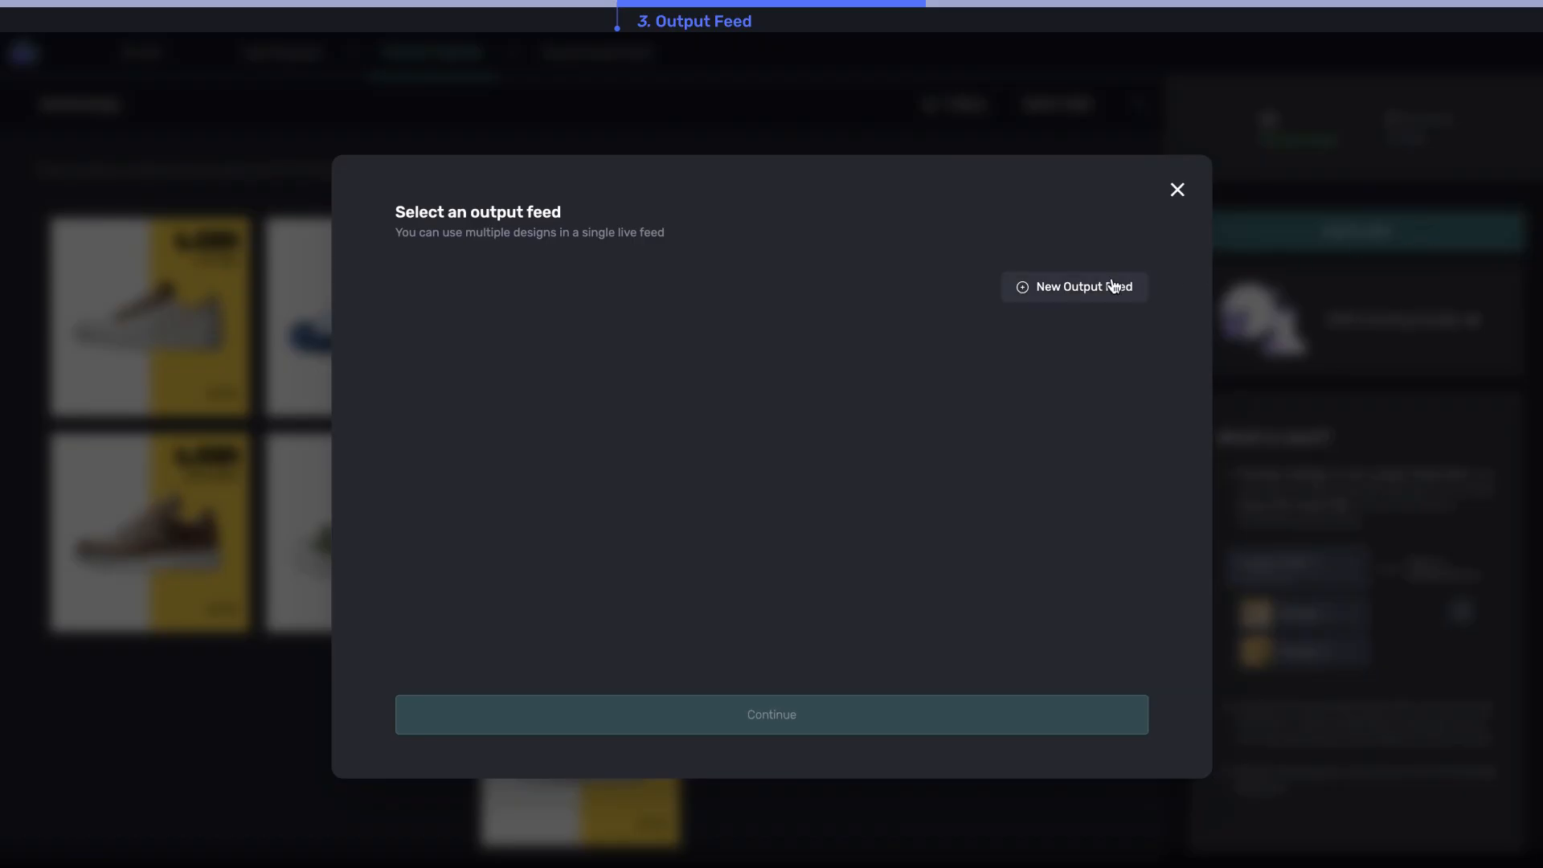
pyautogui.click(1073, 286)
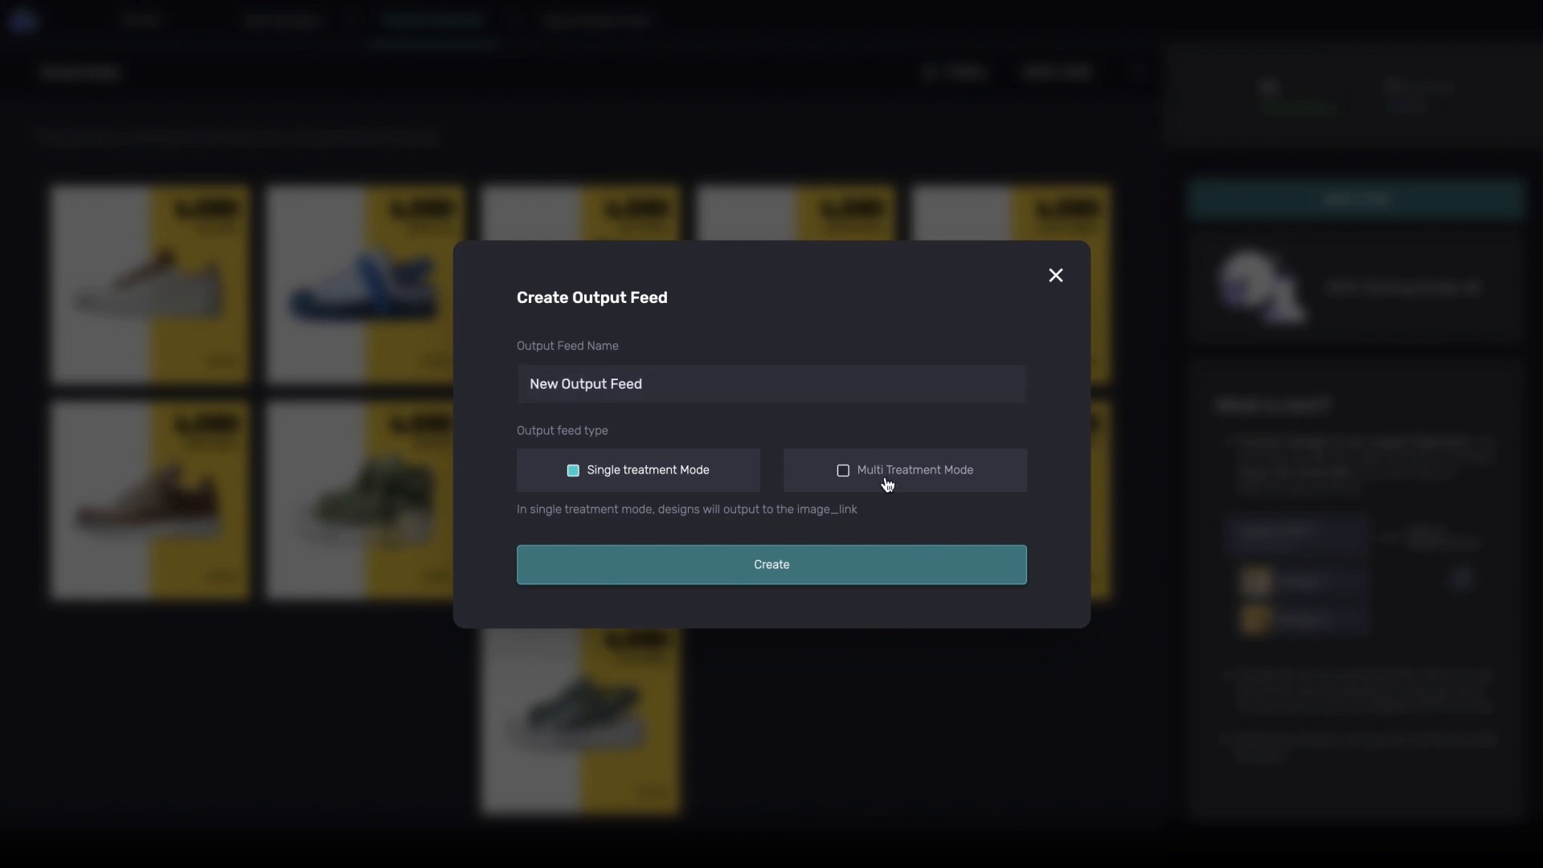
pyautogui.click(842, 469)
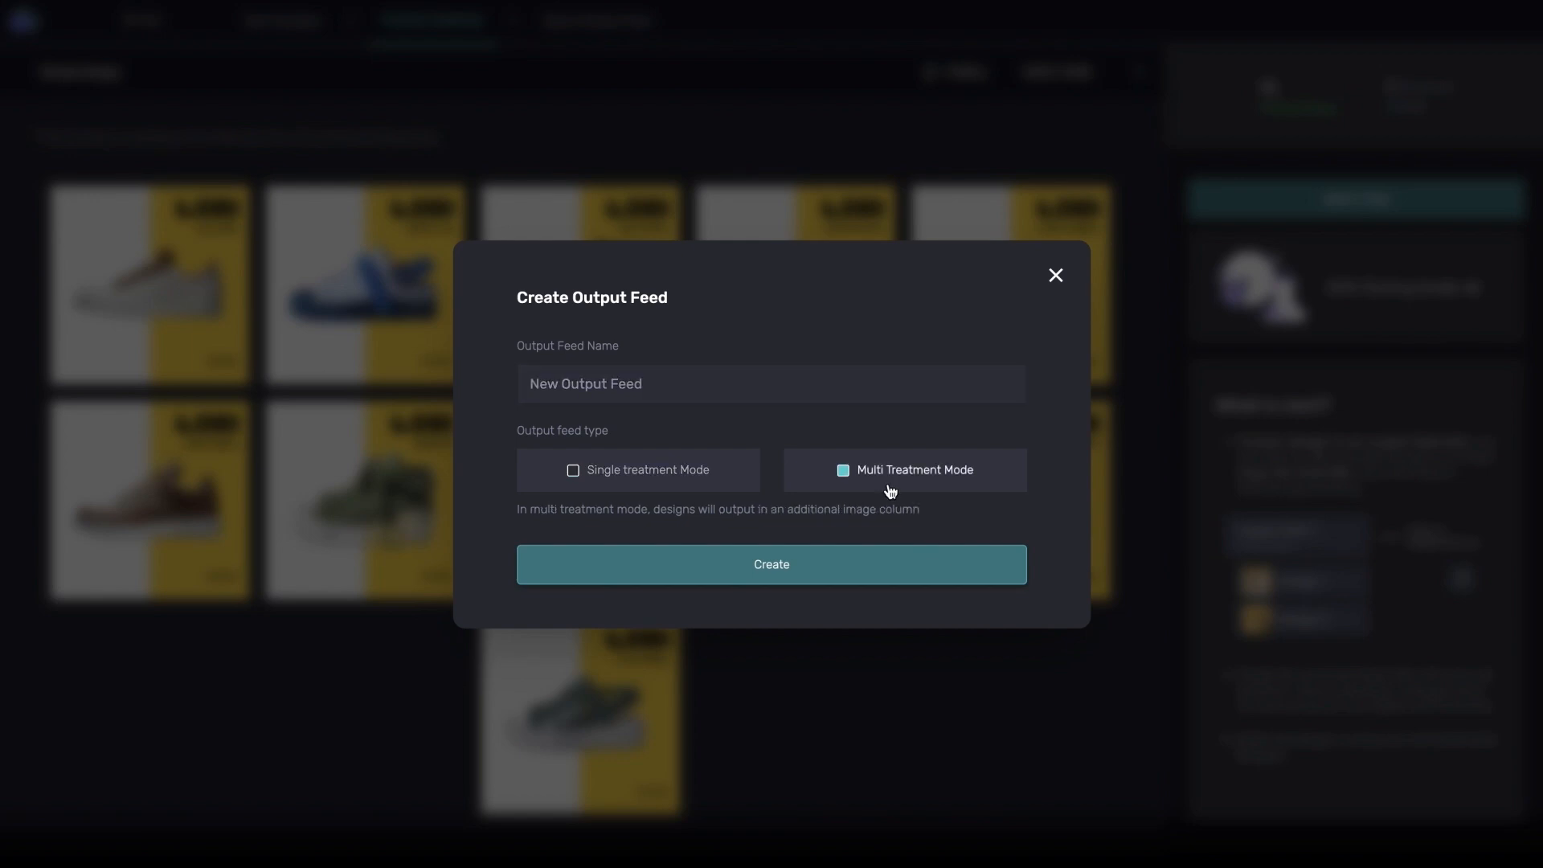
pyautogui.moveTo(781, 384)
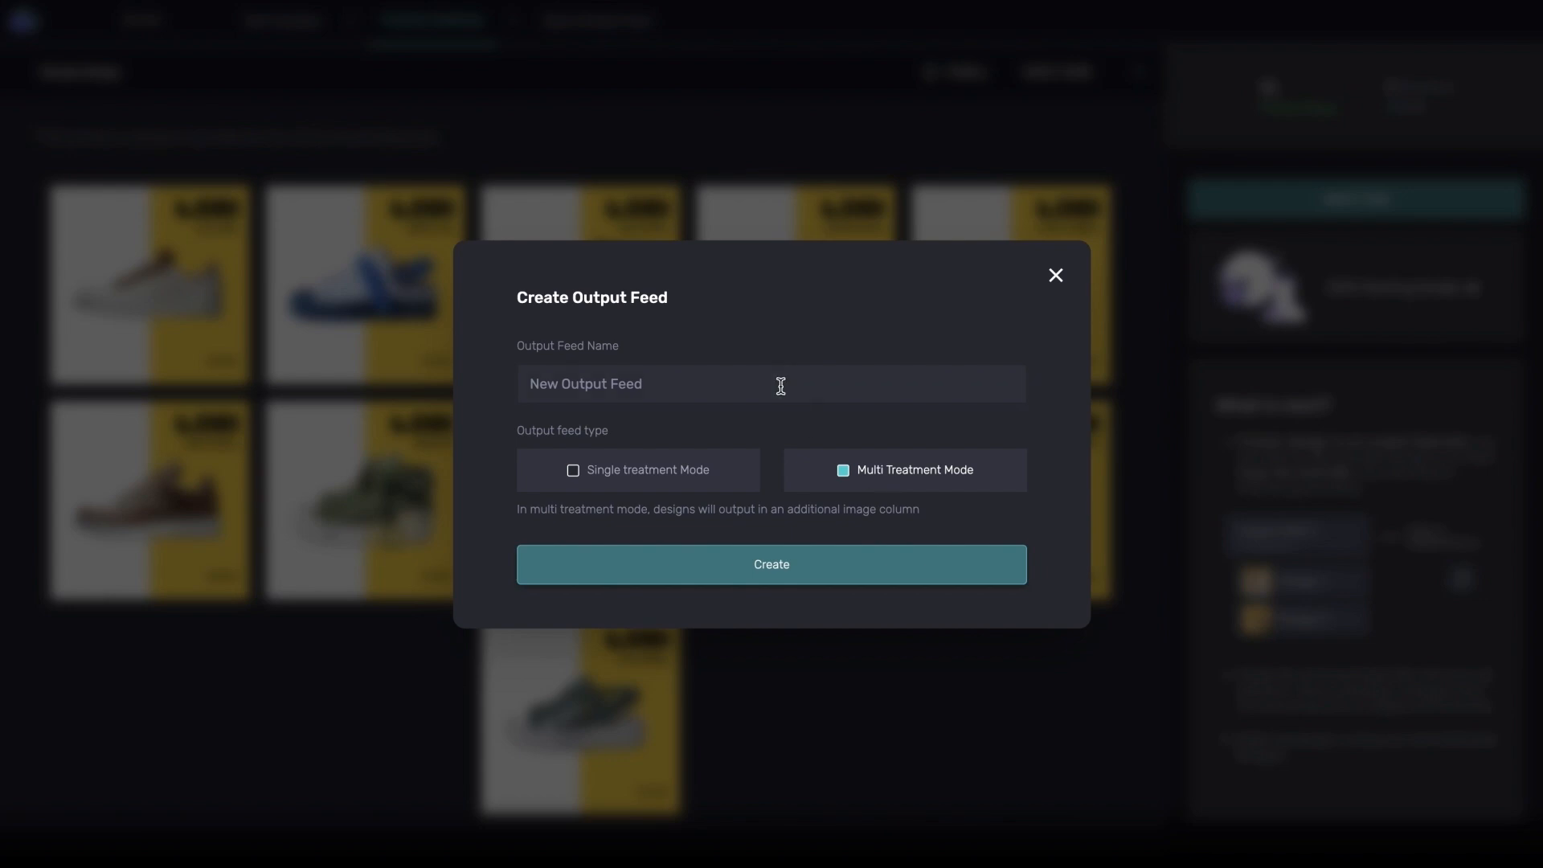
pyautogui.write('Cirua Output Feed')
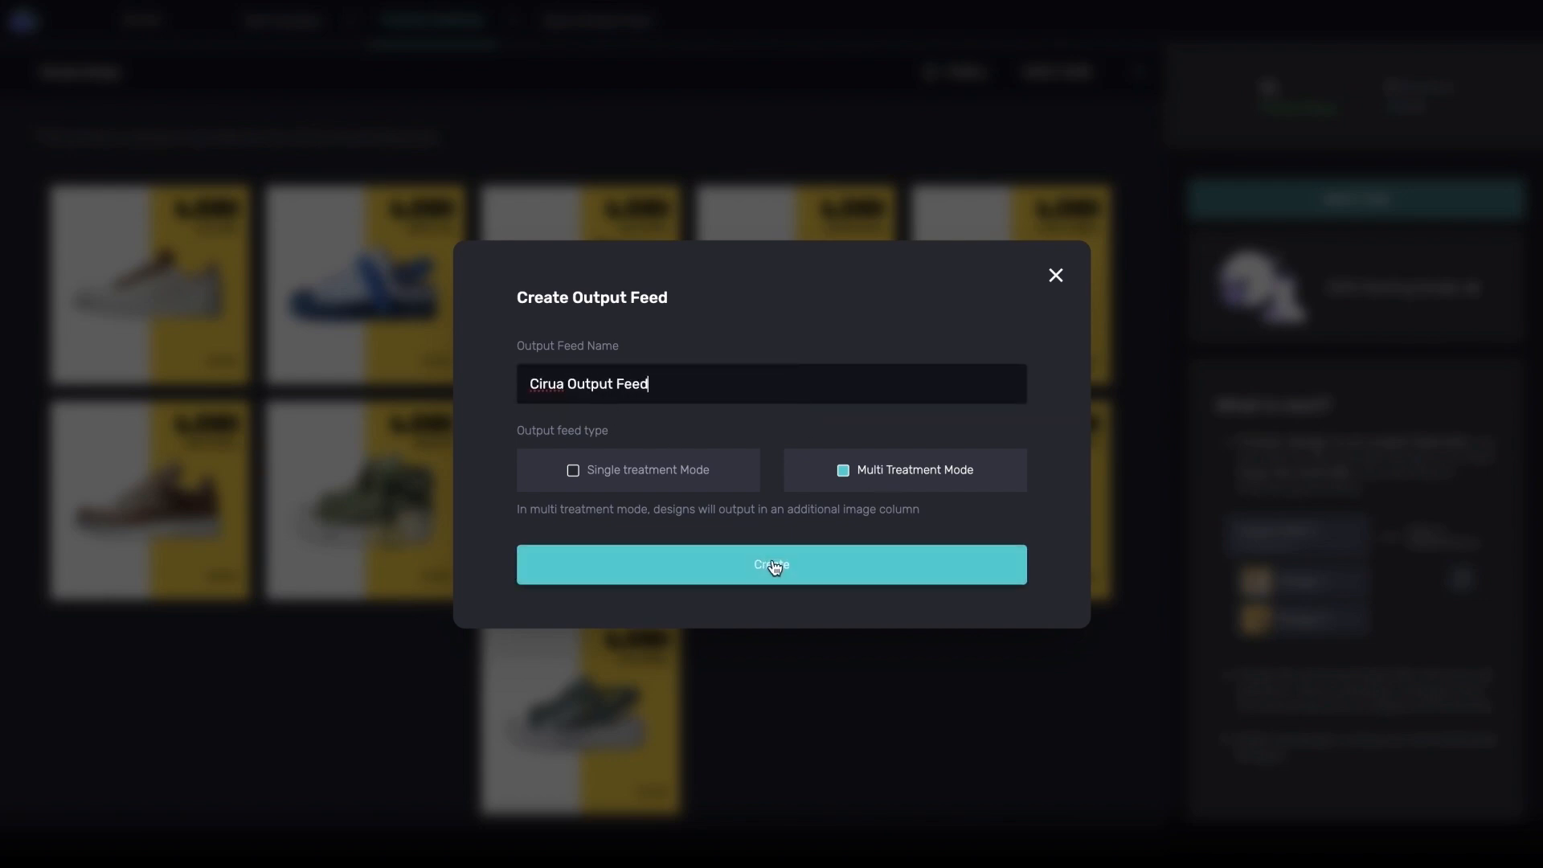
pyautogui.click(770, 564)
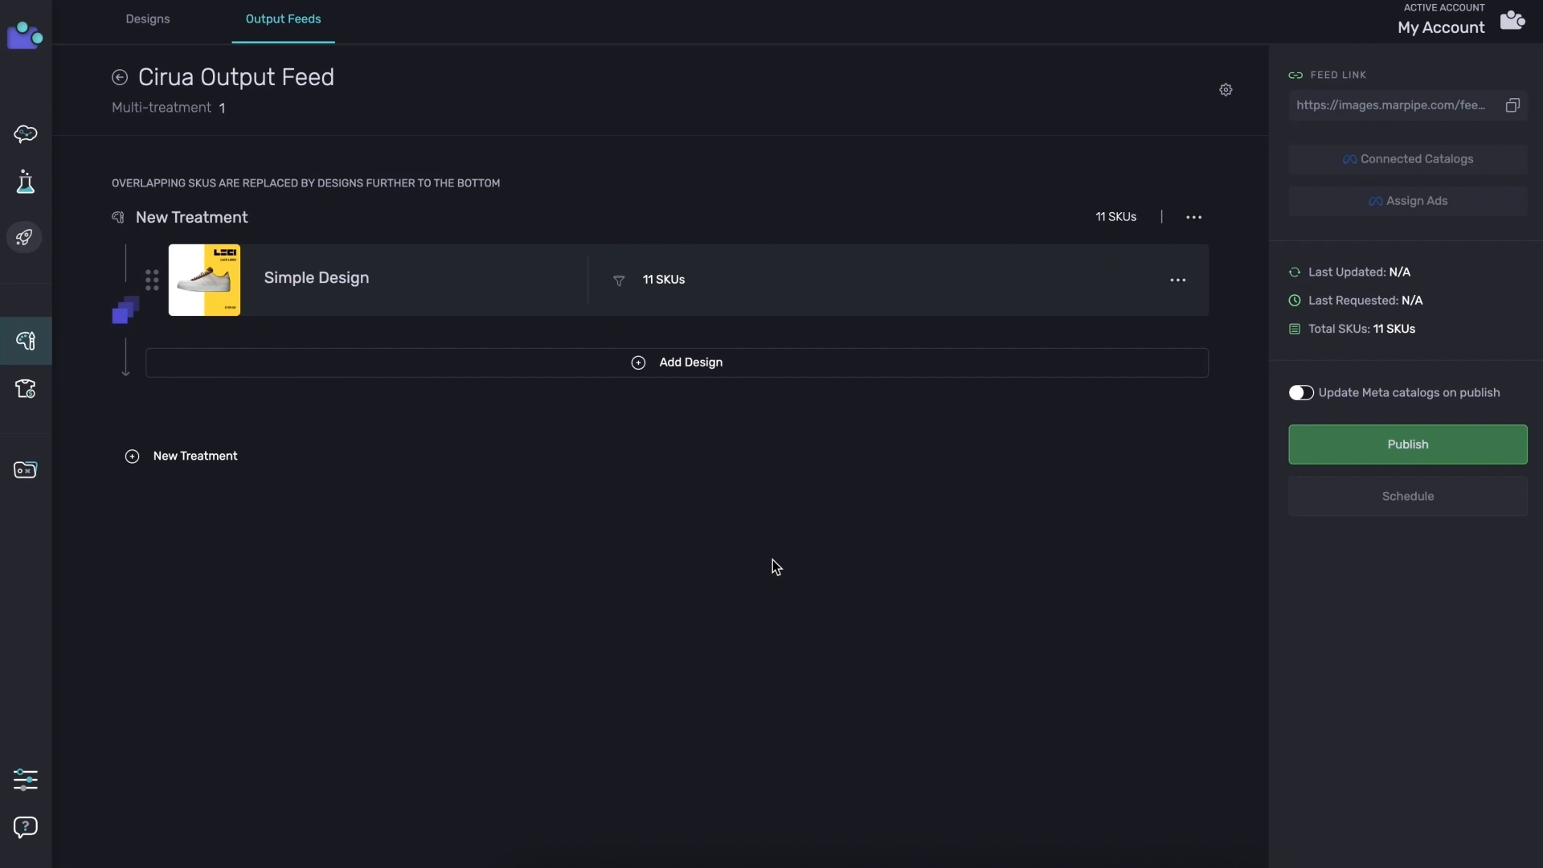
pyautogui.moveTo(1146, 320)
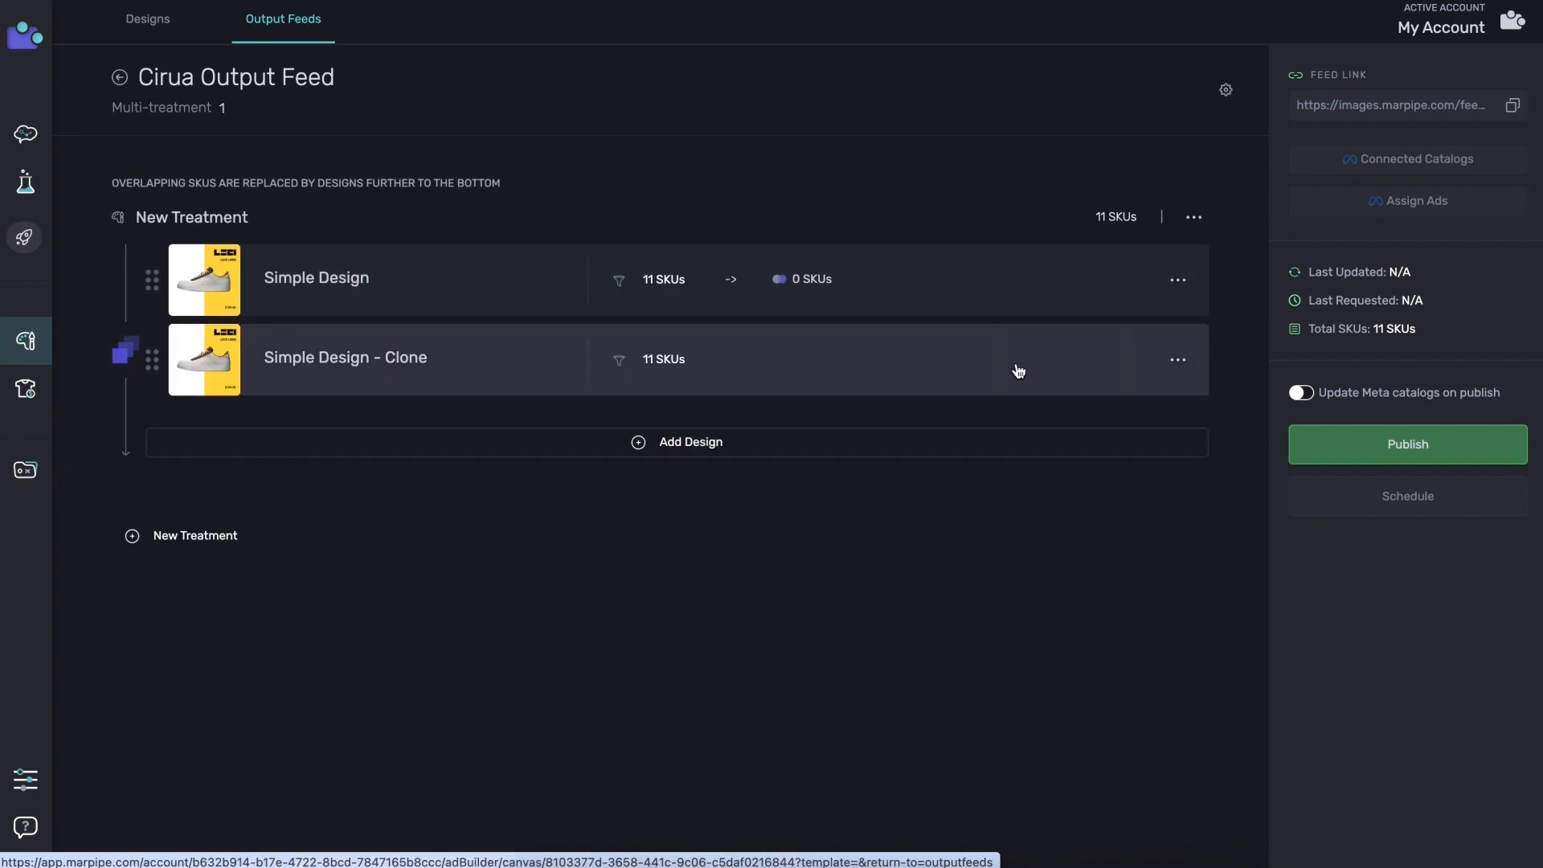
# Open Simple Design - Clone in the template editor
pyautogui.click(344, 357)
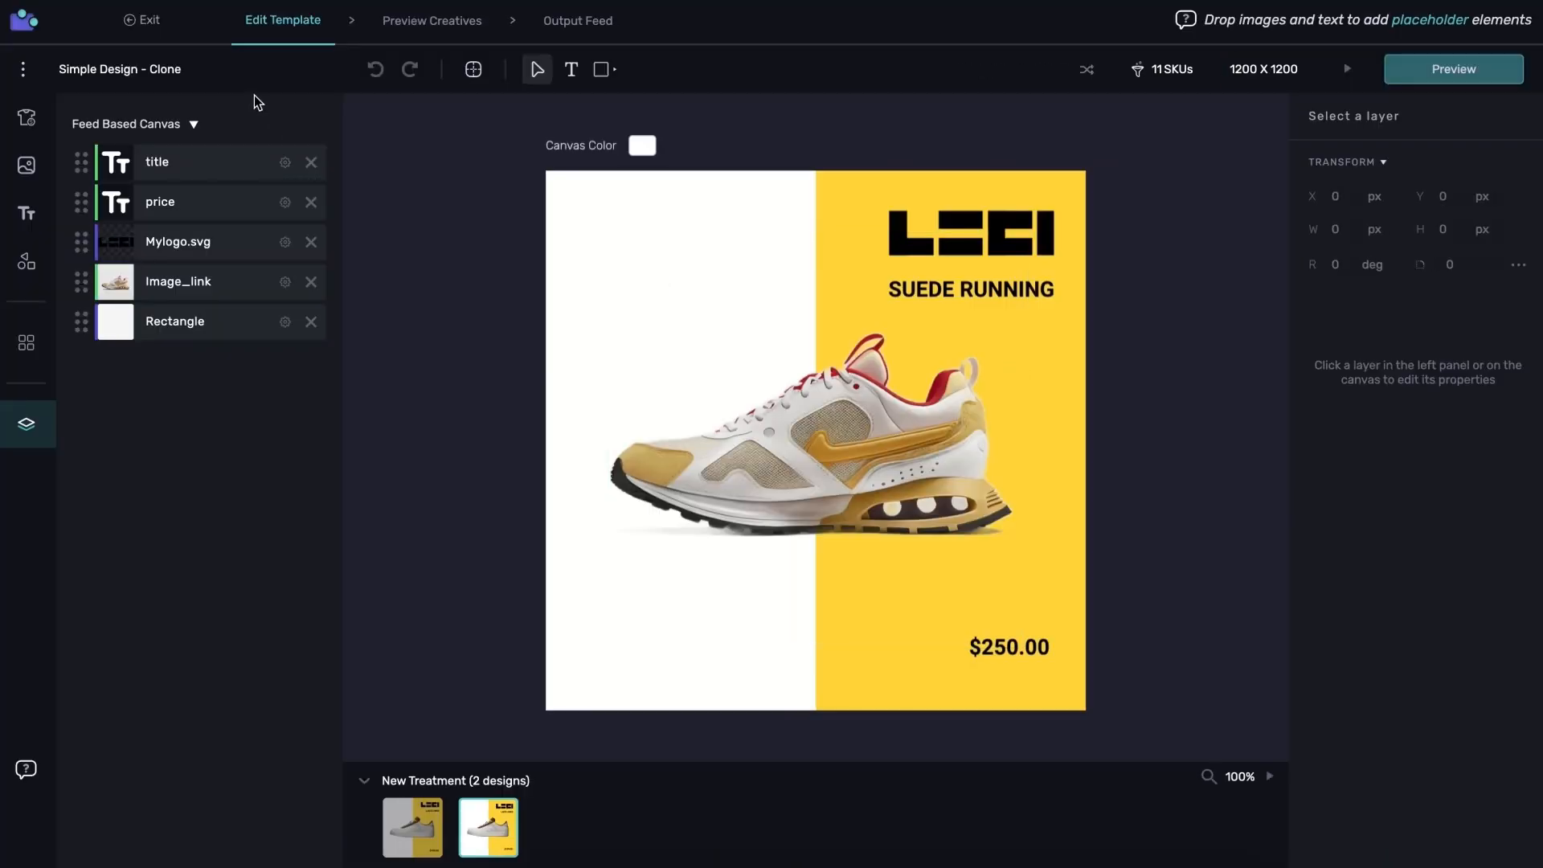
# Filter the cloned design's products down to the 3 sandal SKUs
pyautogui.click(1138, 69)
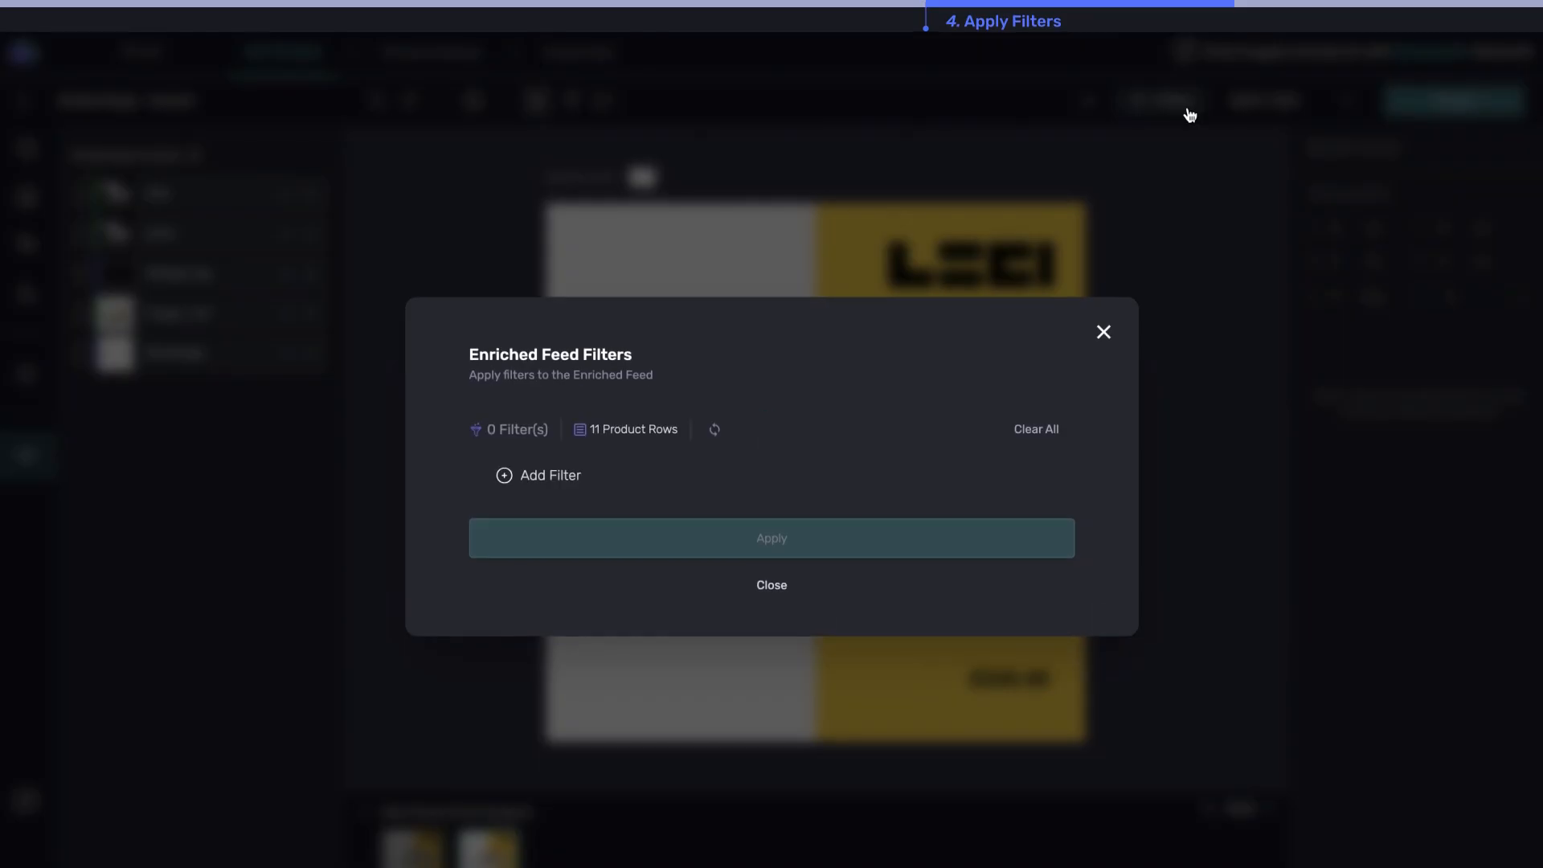
pyautogui.click(538, 476)
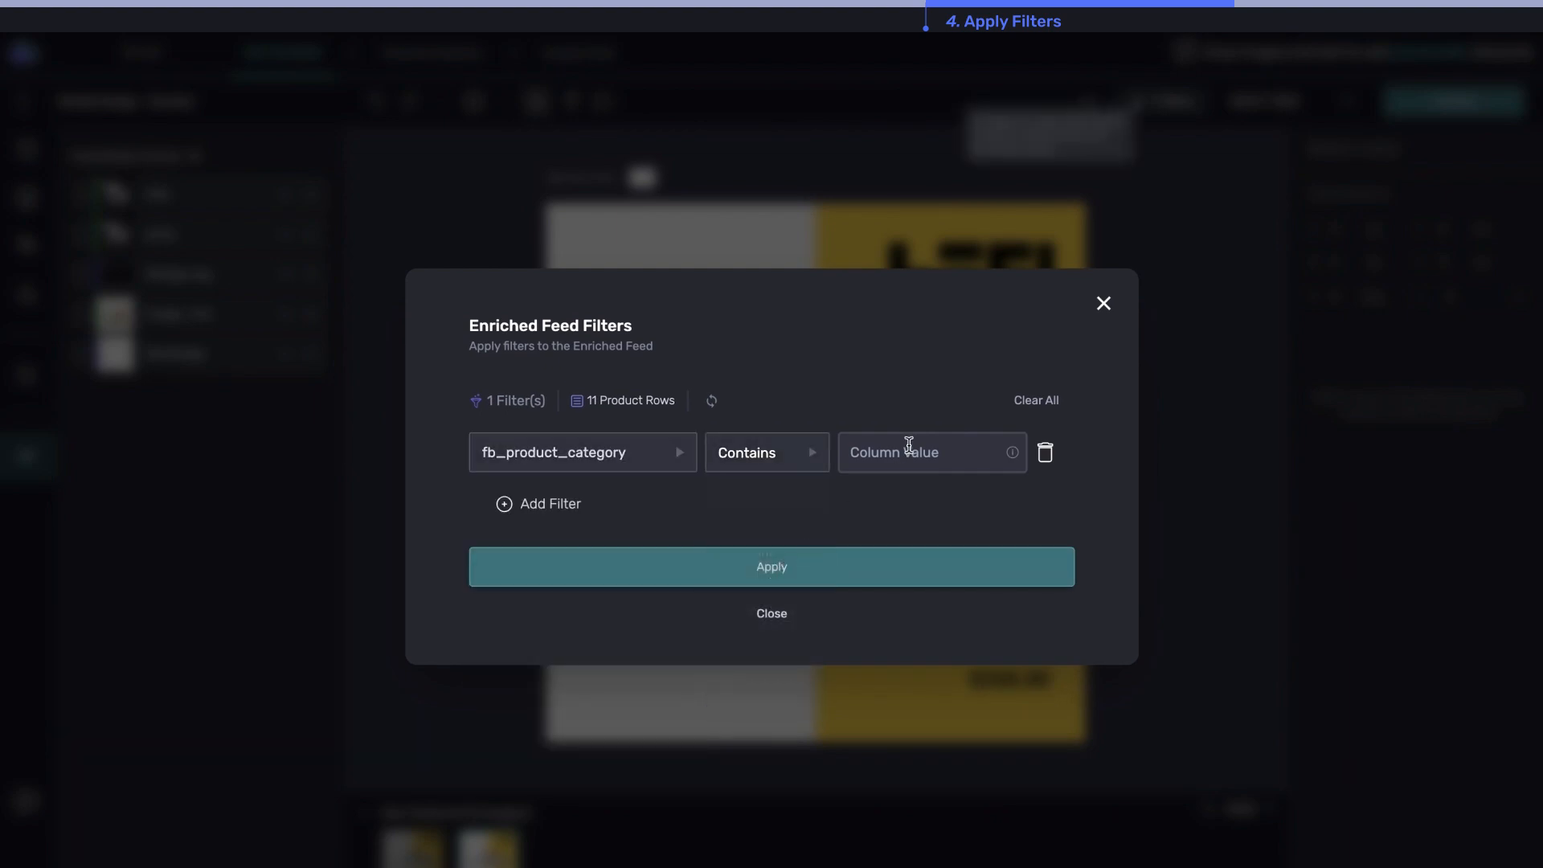
pyautogui.click(1102, 303)
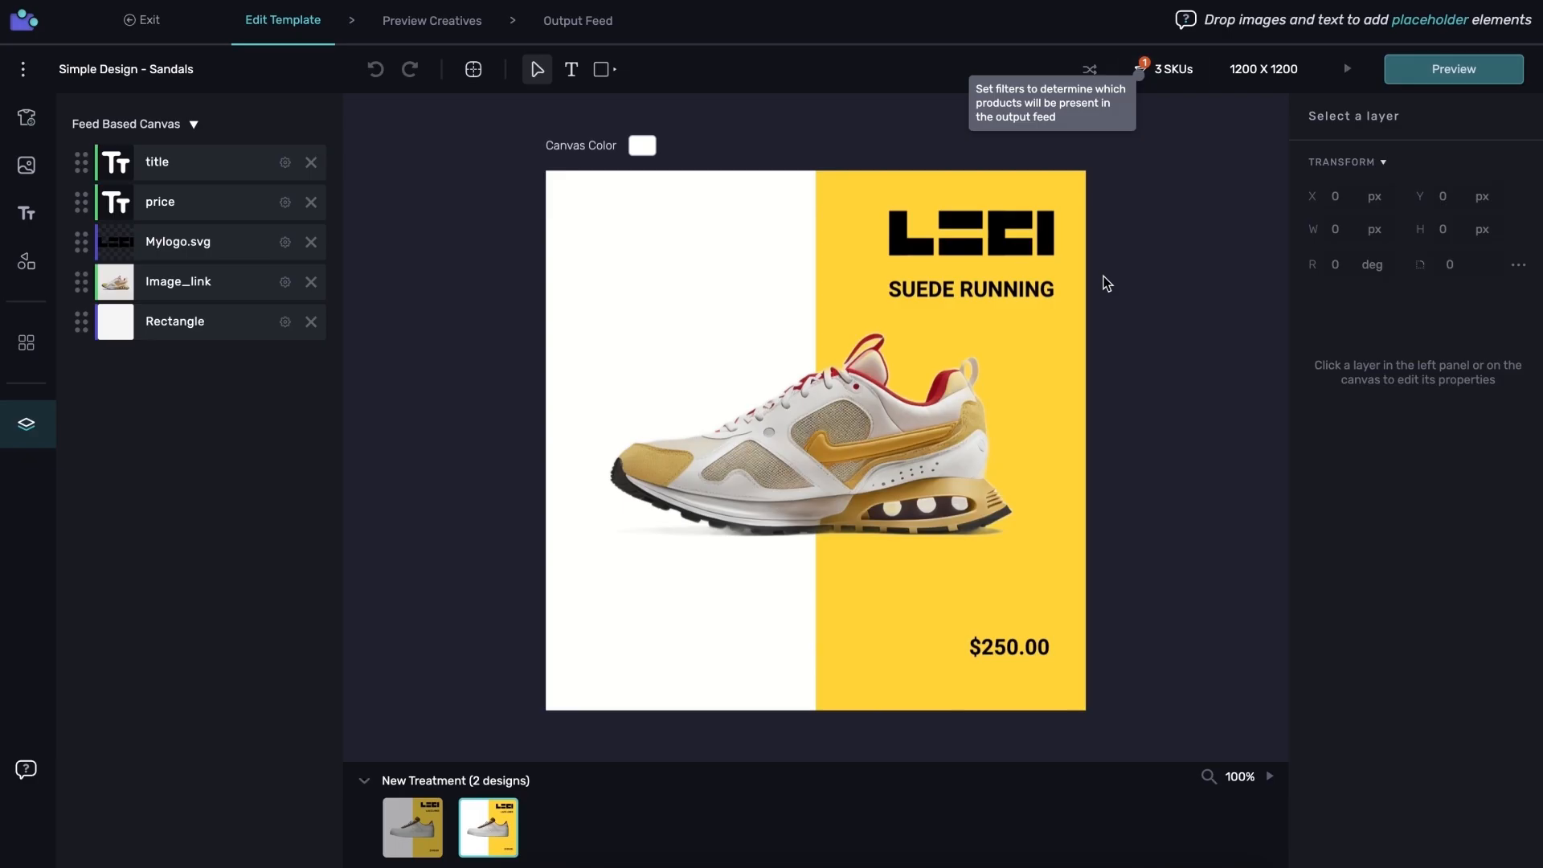
# Shuffle source feed rows to check the Sandals design on different products
pyautogui.click(27, 118)
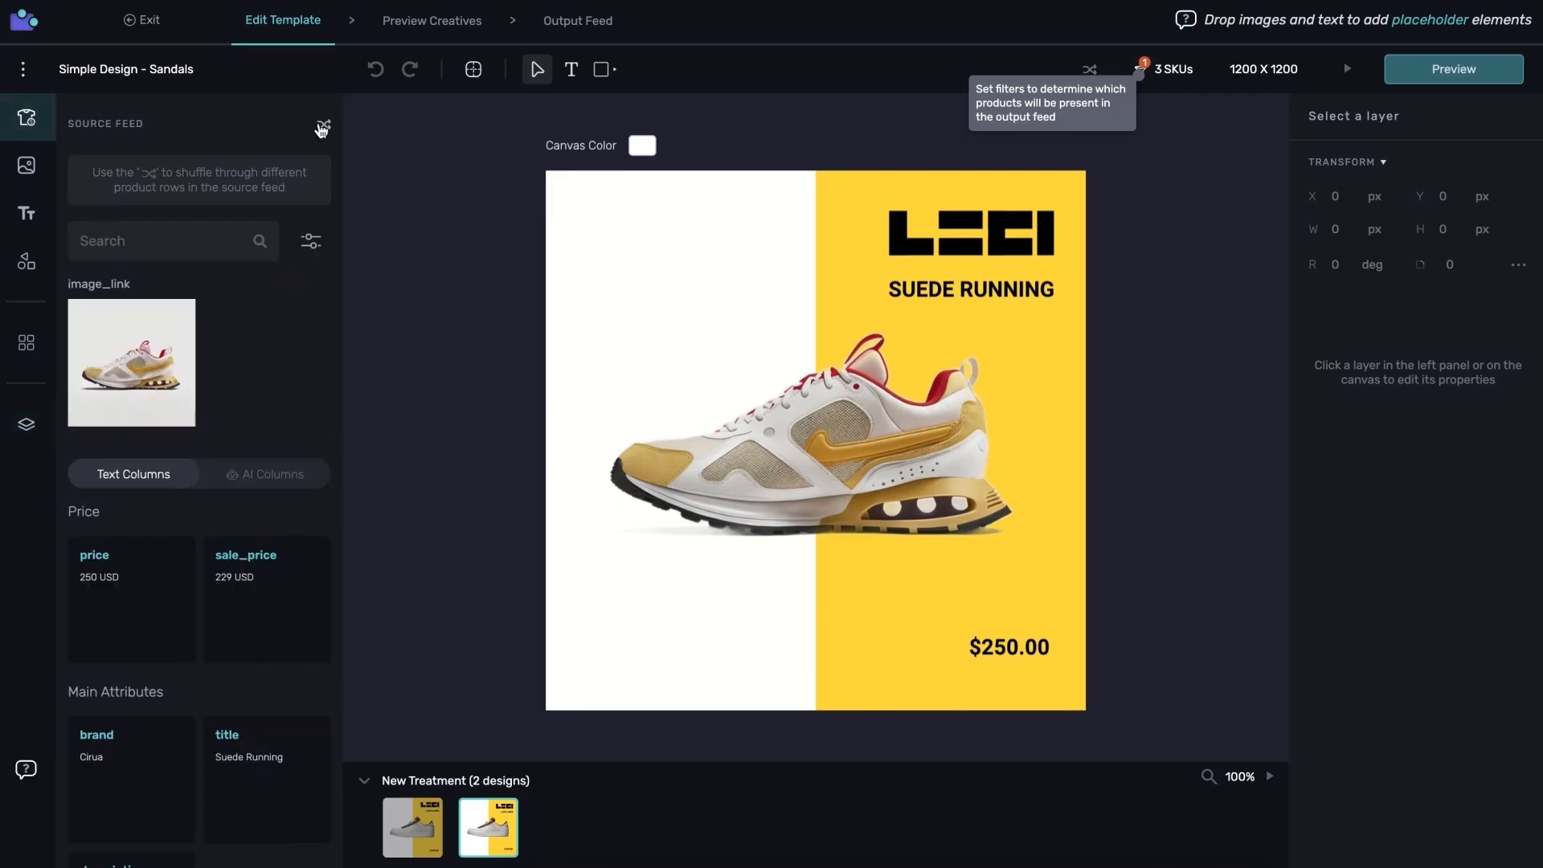
pyautogui.click(323, 124)
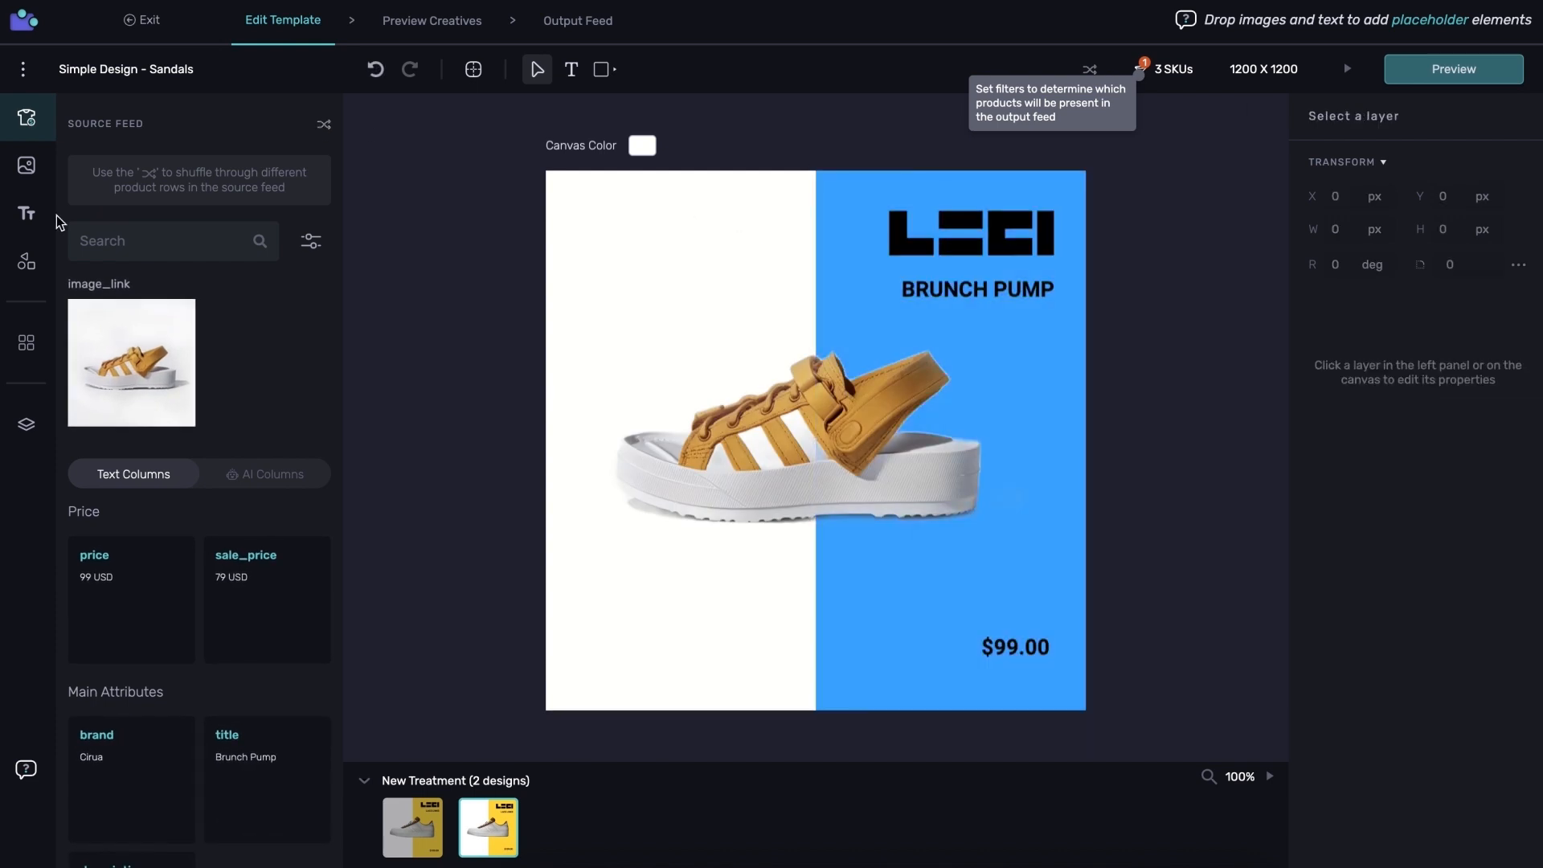
pyautogui.click(26, 425)
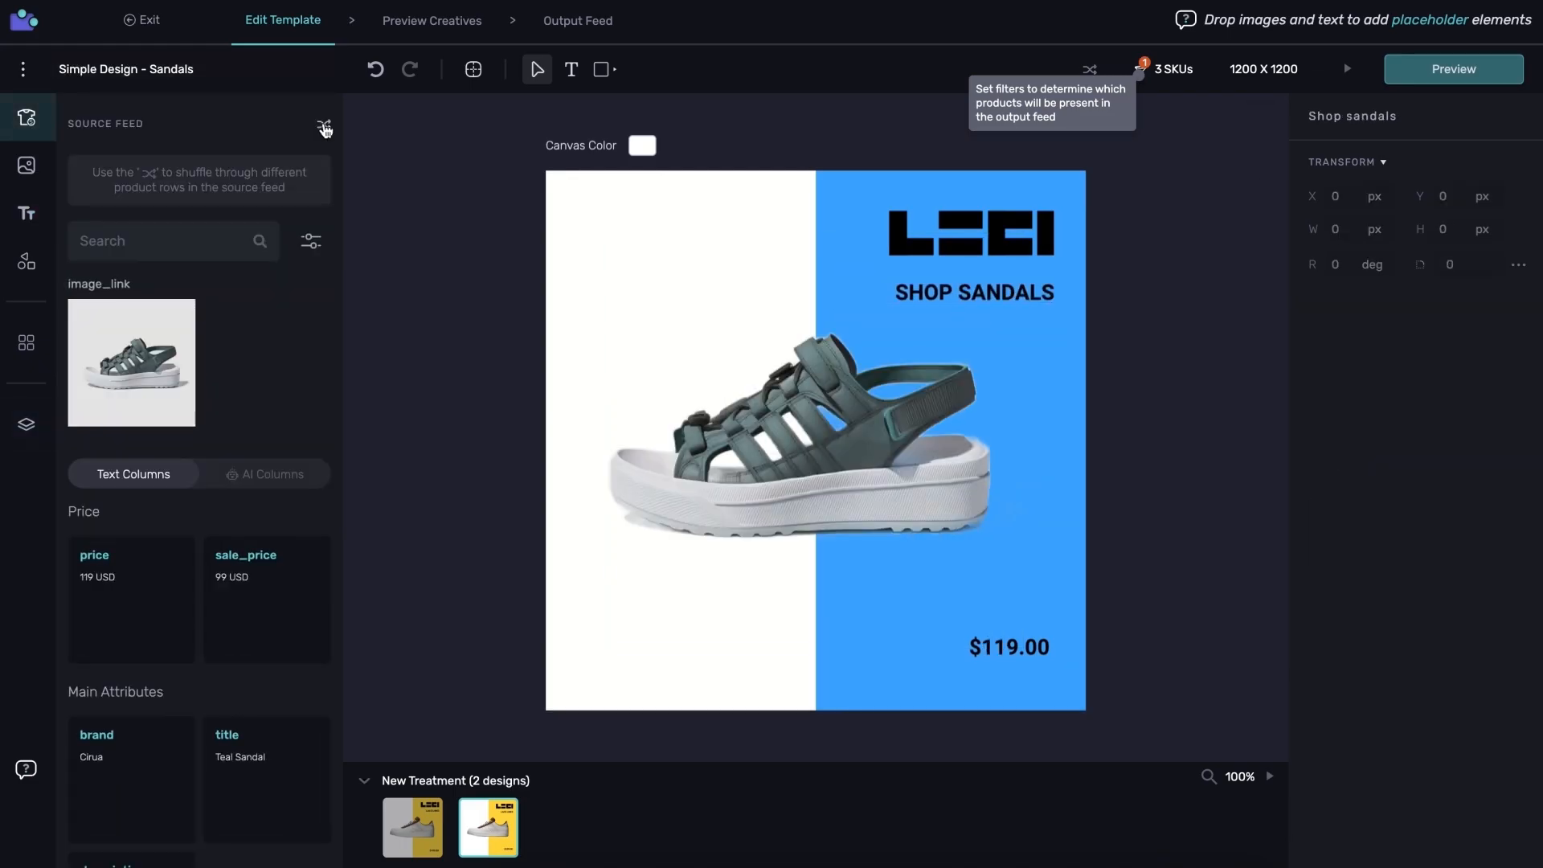
pyautogui.moveTo(1426, 116)
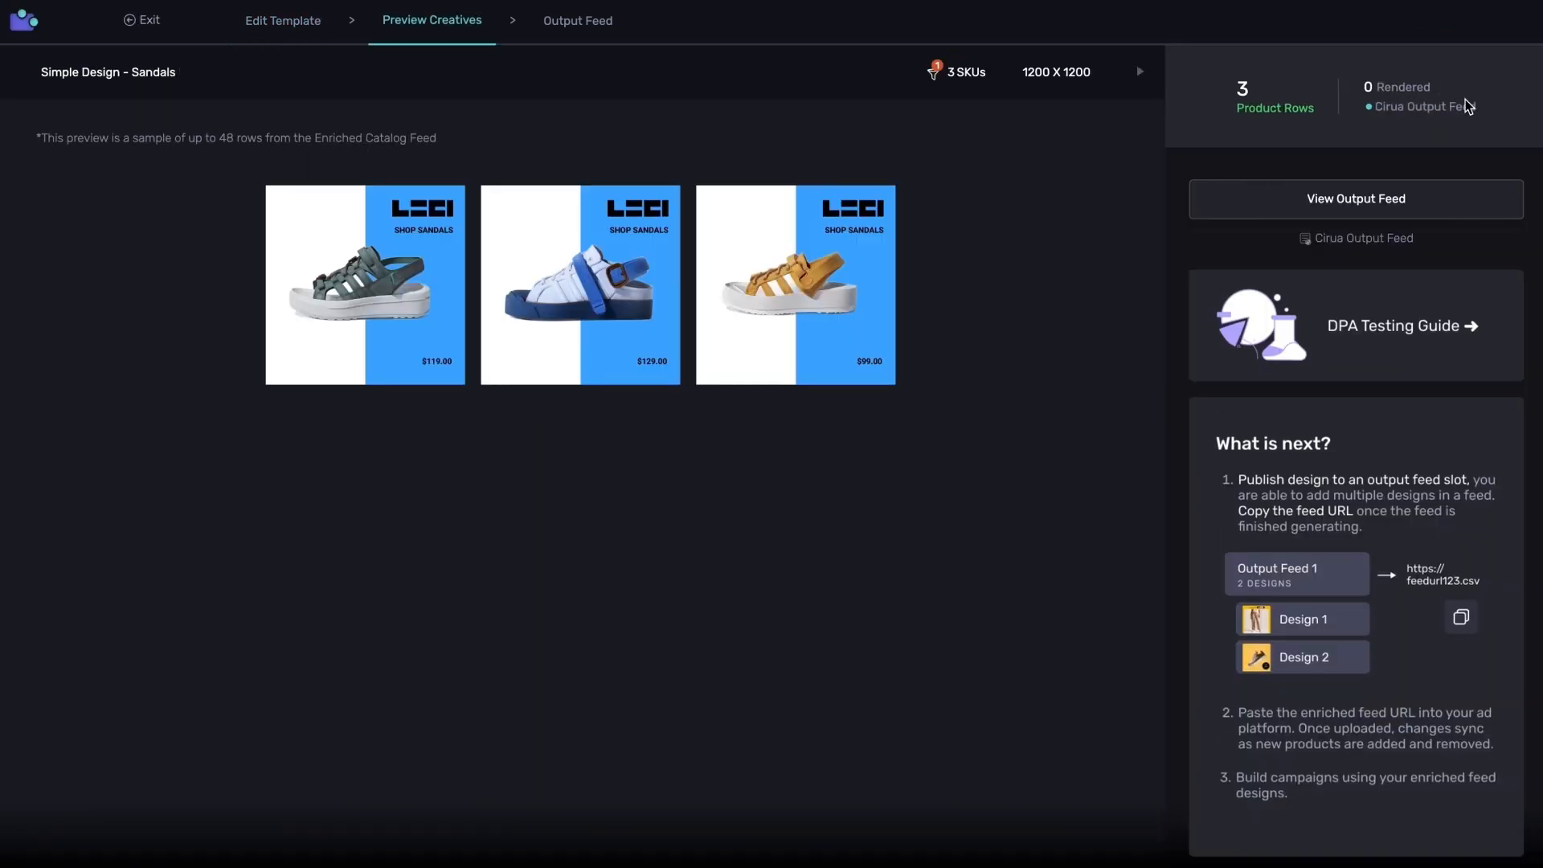
# Go to the Output Feeds page via the Cirua Output Feed link
pyautogui.click(1355, 199)
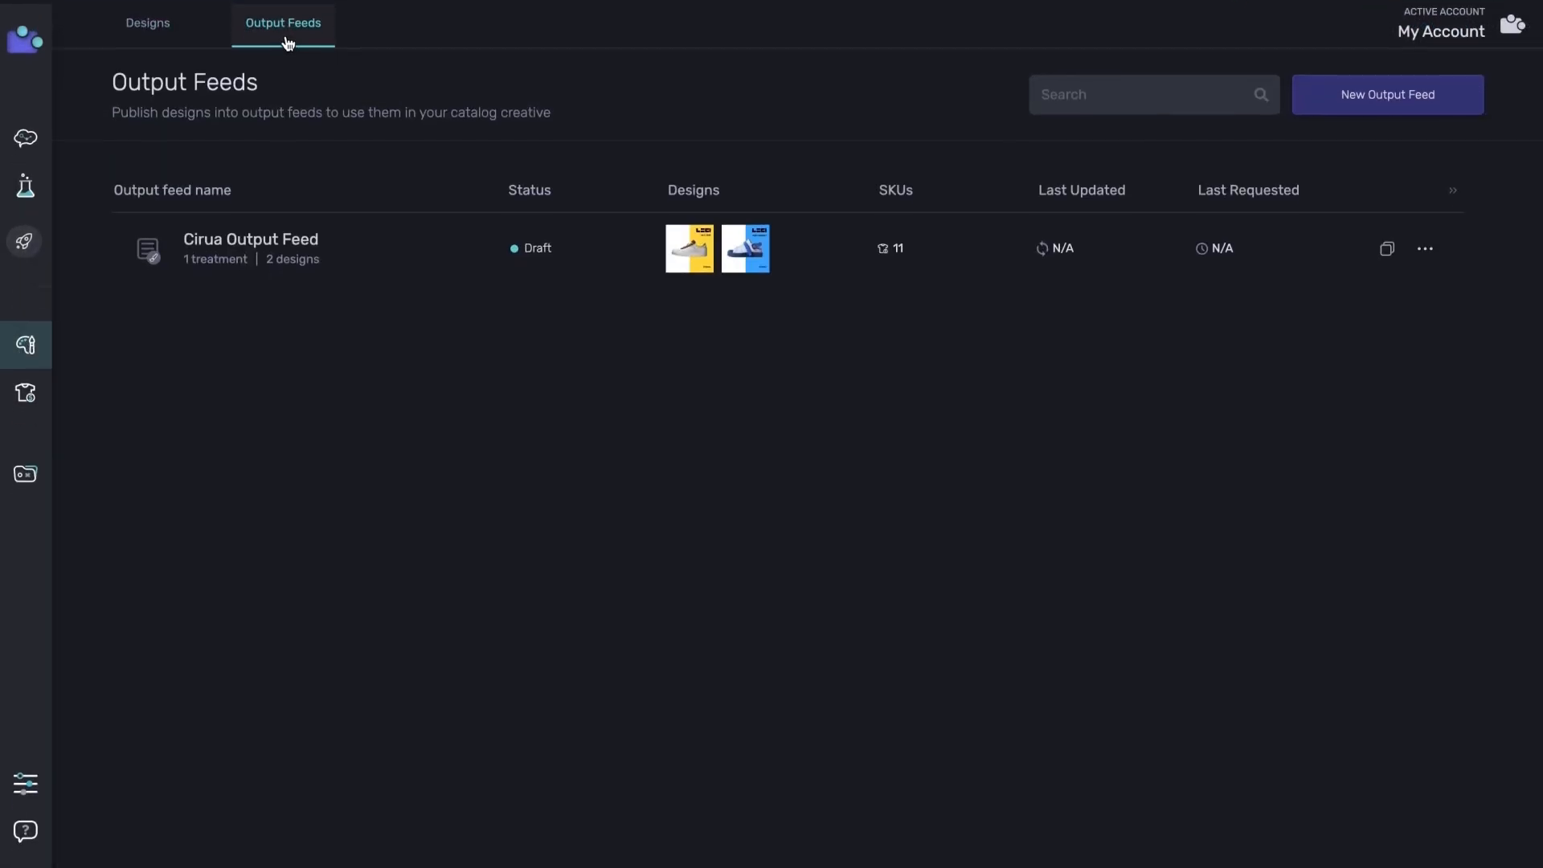
# Add a Tilt Sale treatment containing the Tilt Sale design, then start publishing
pyautogui.click(251, 248)
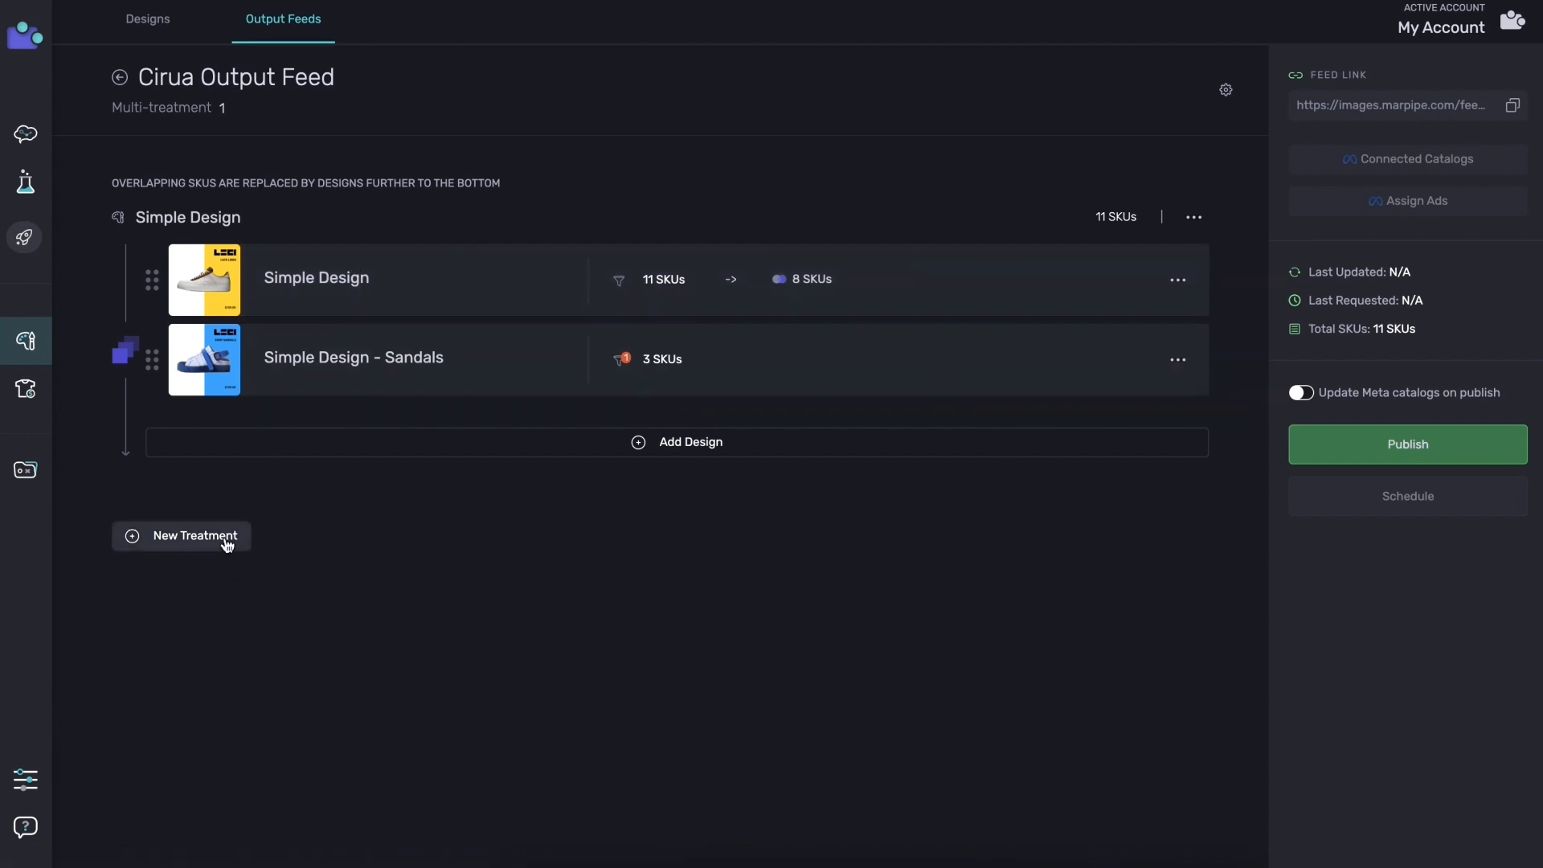
pyautogui.click(195, 535)
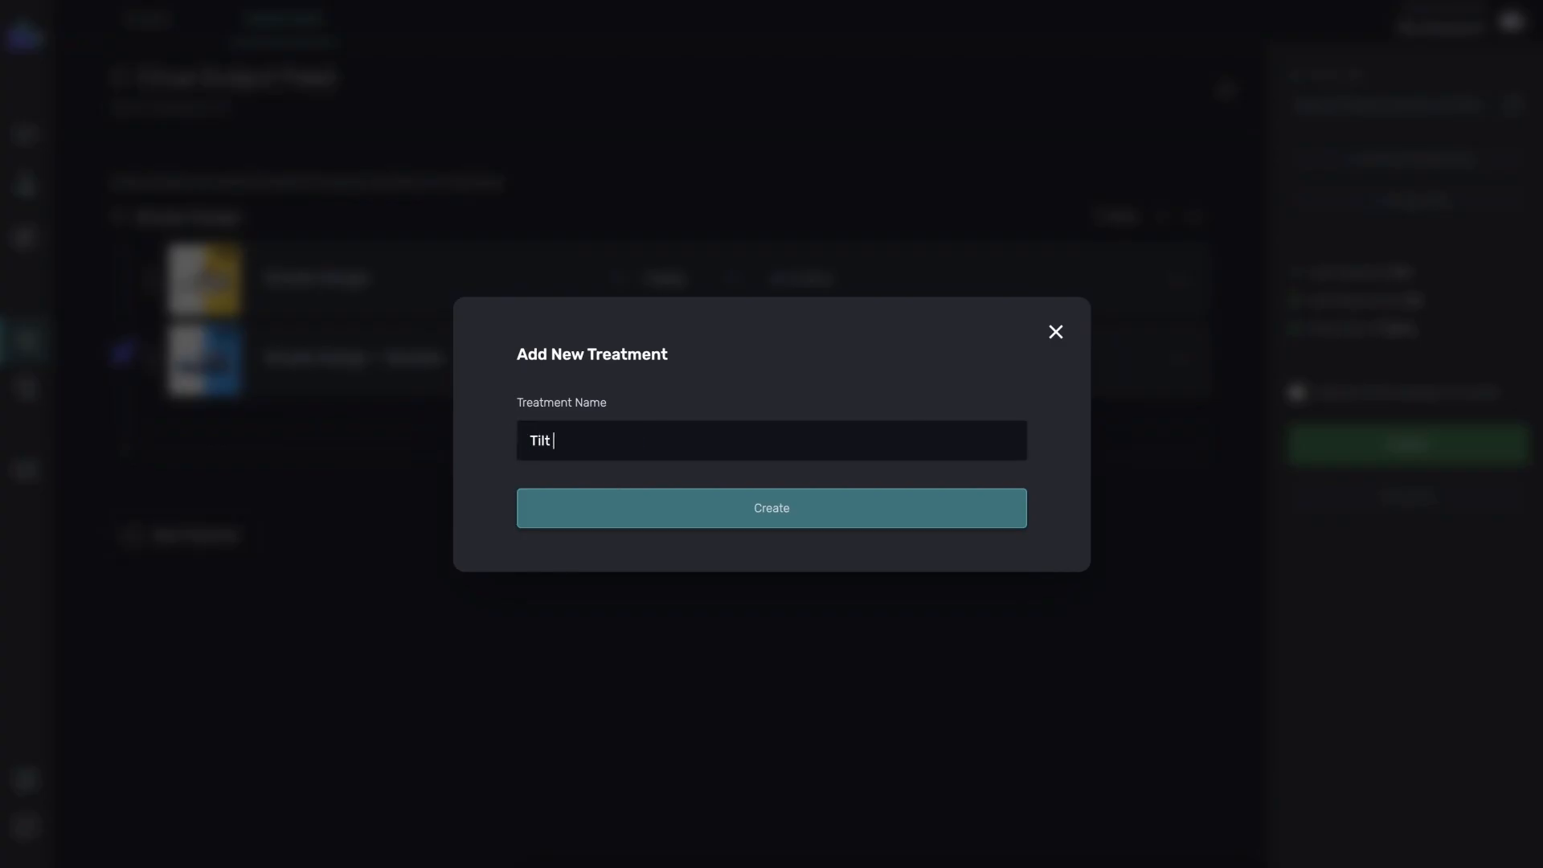
pyautogui.click(770, 508)
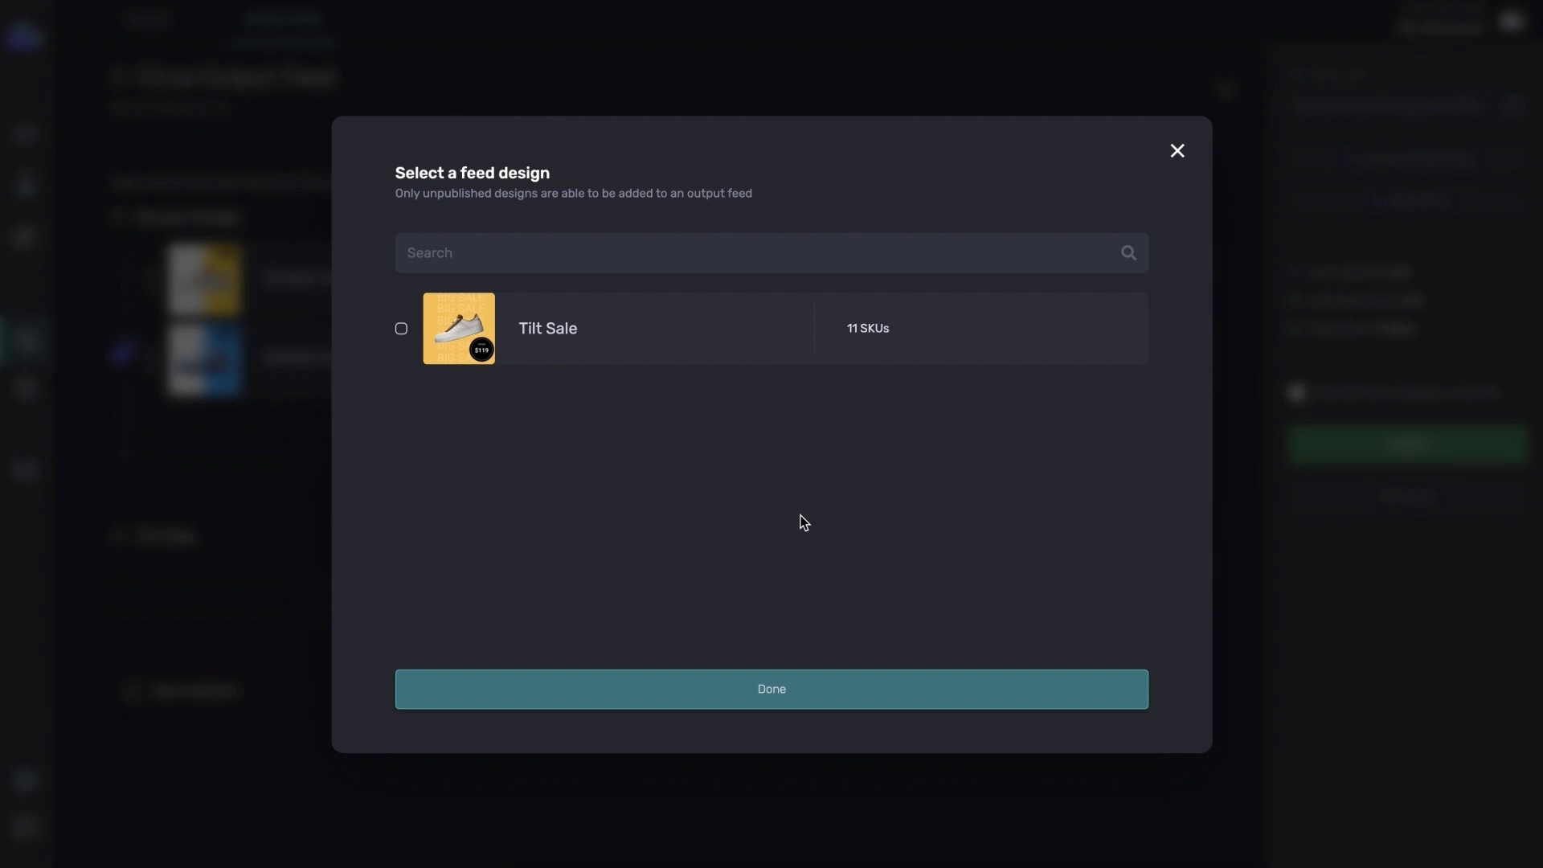
pyautogui.click(770, 688)
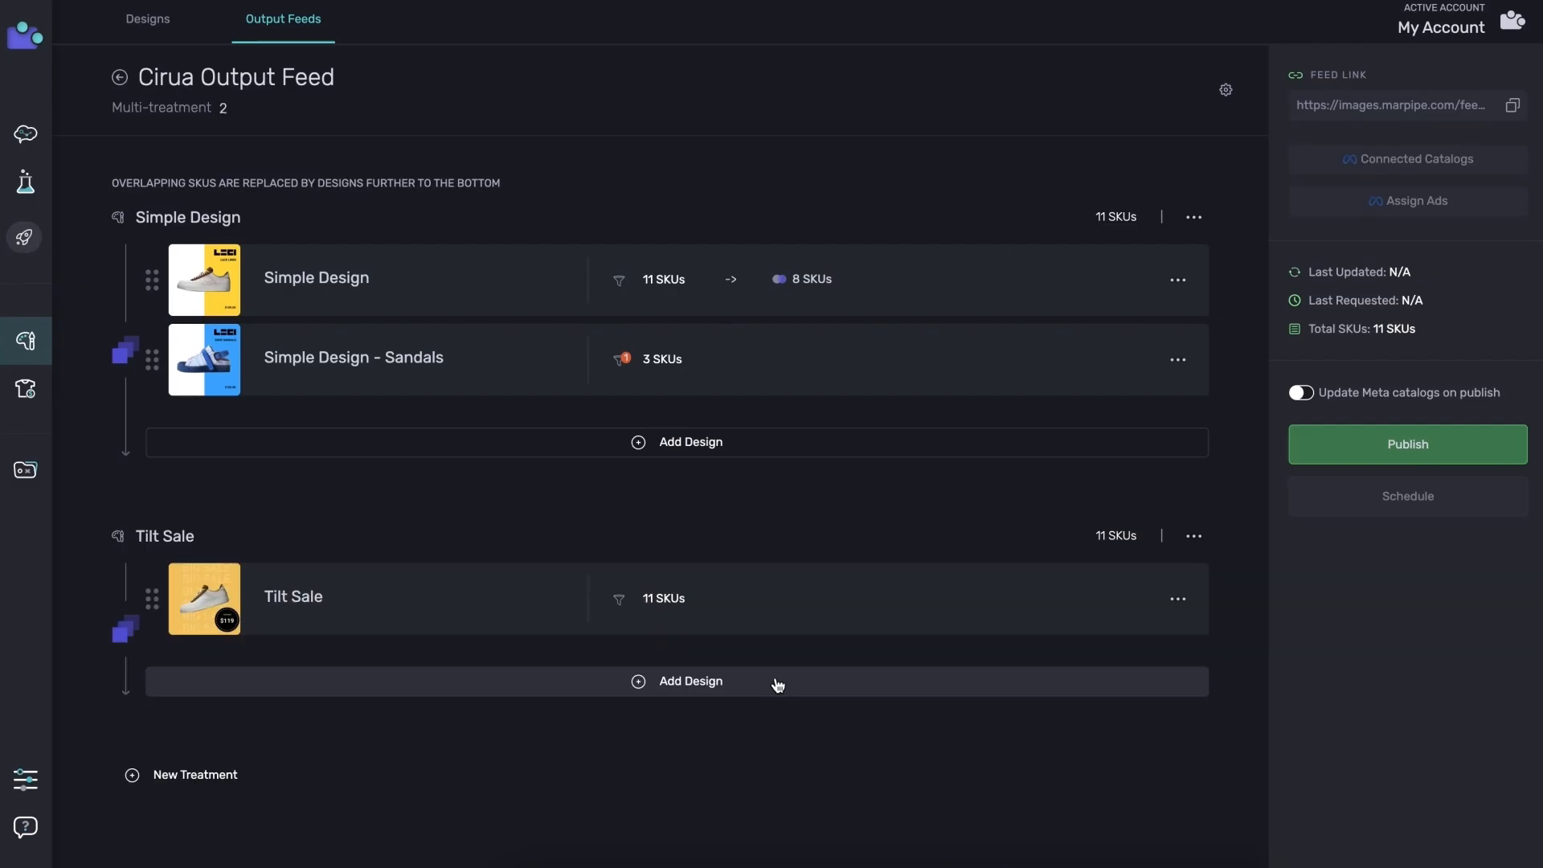
pyautogui.moveTo(1170, 527)
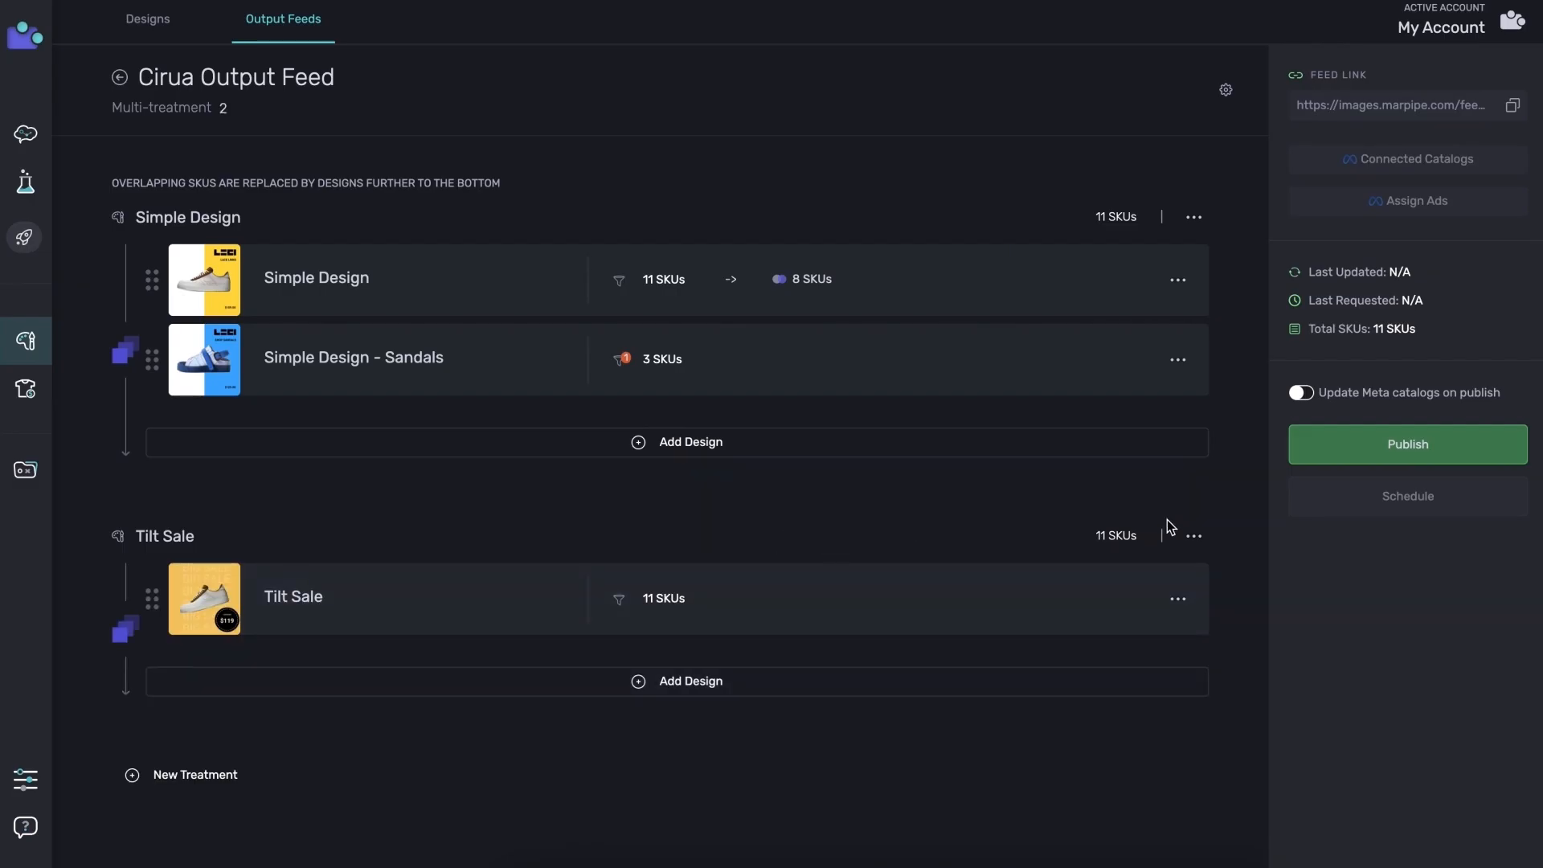
pyautogui.click(1406, 443)
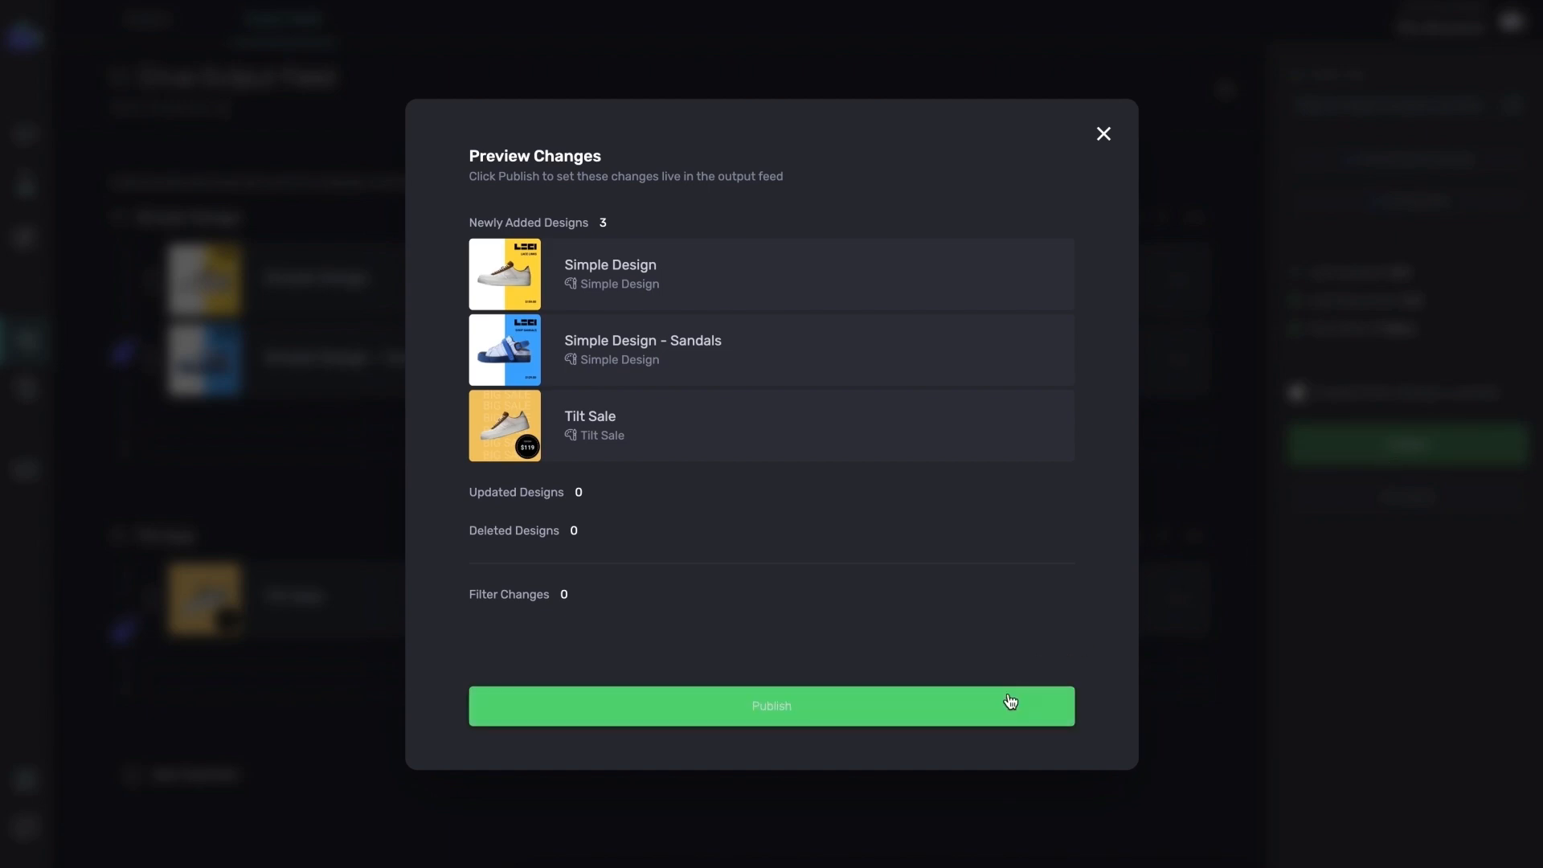
# Confirm publishing the three newly added designs in Preview Changes
pyautogui.click(770, 705)
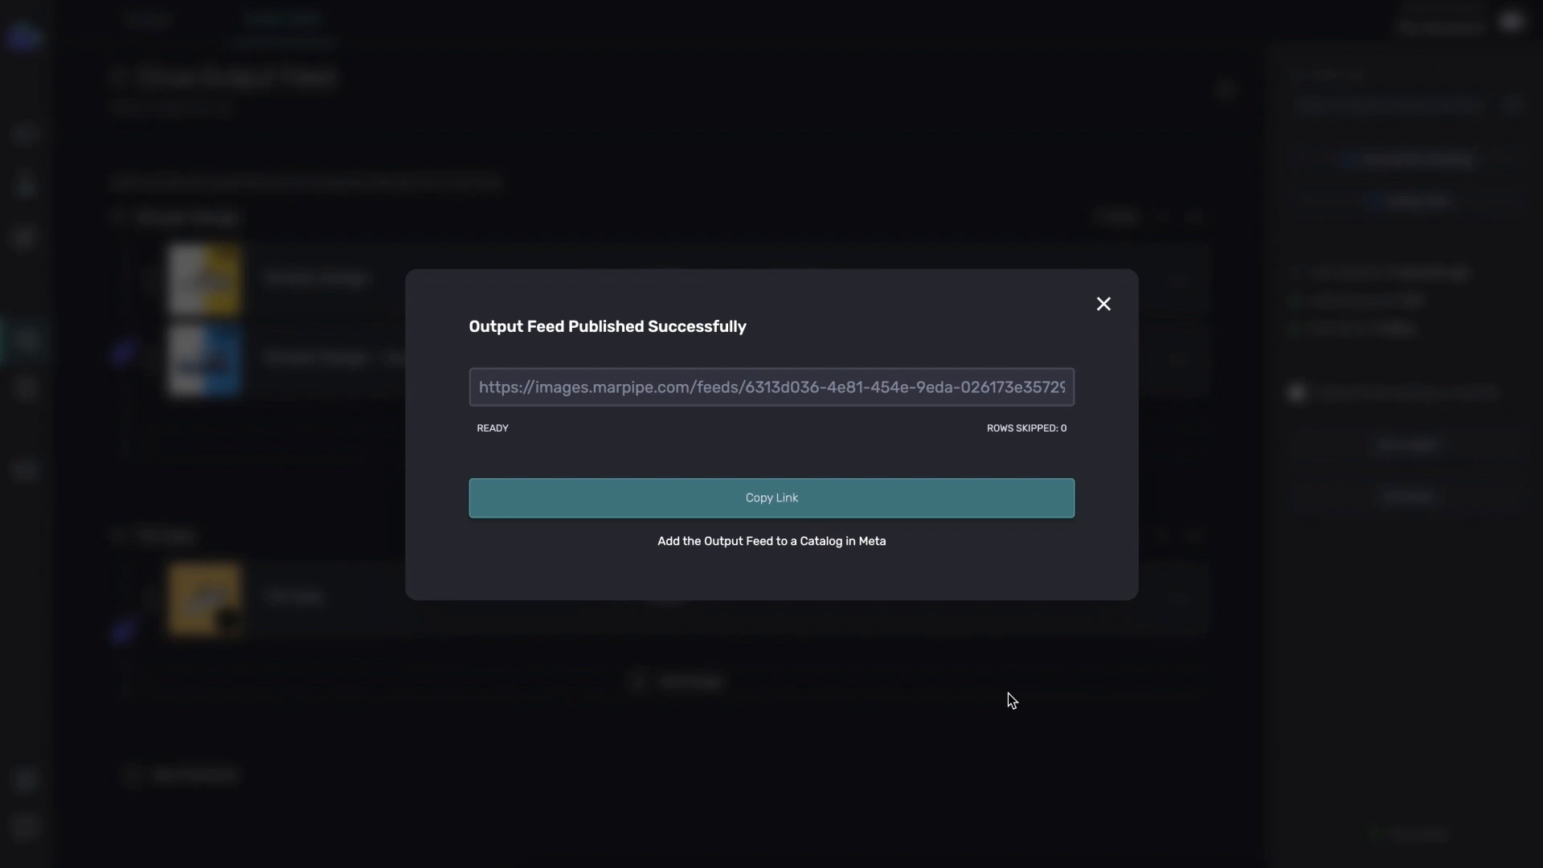
pyautogui.moveTo(873, 581)
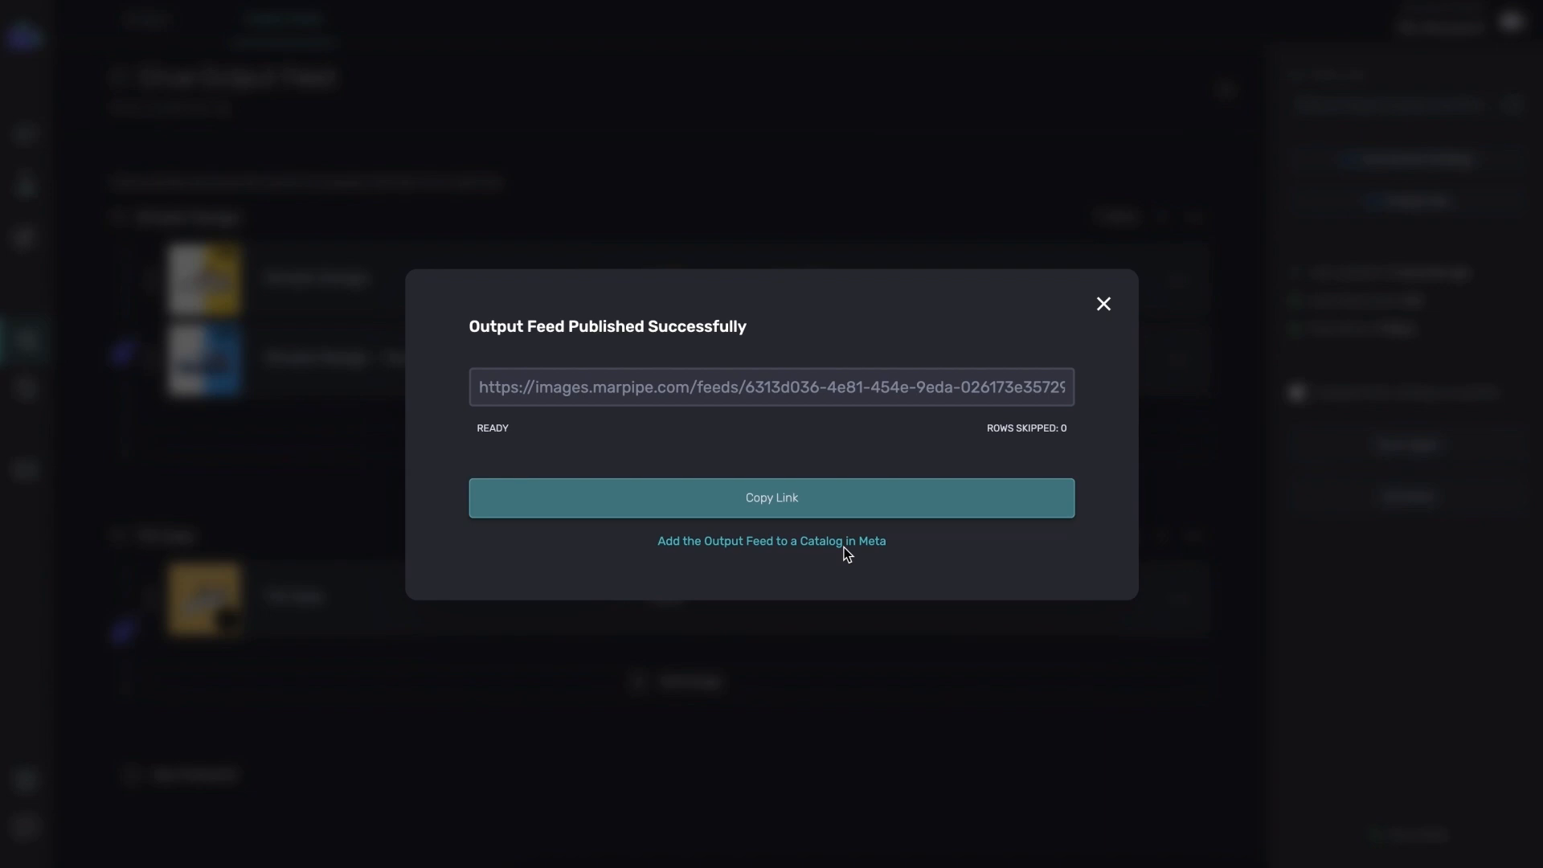
# Upload the output feed to the ciruashoesfeed catalog, confirming replacement of existing data sources
pyautogui.click(770, 540)
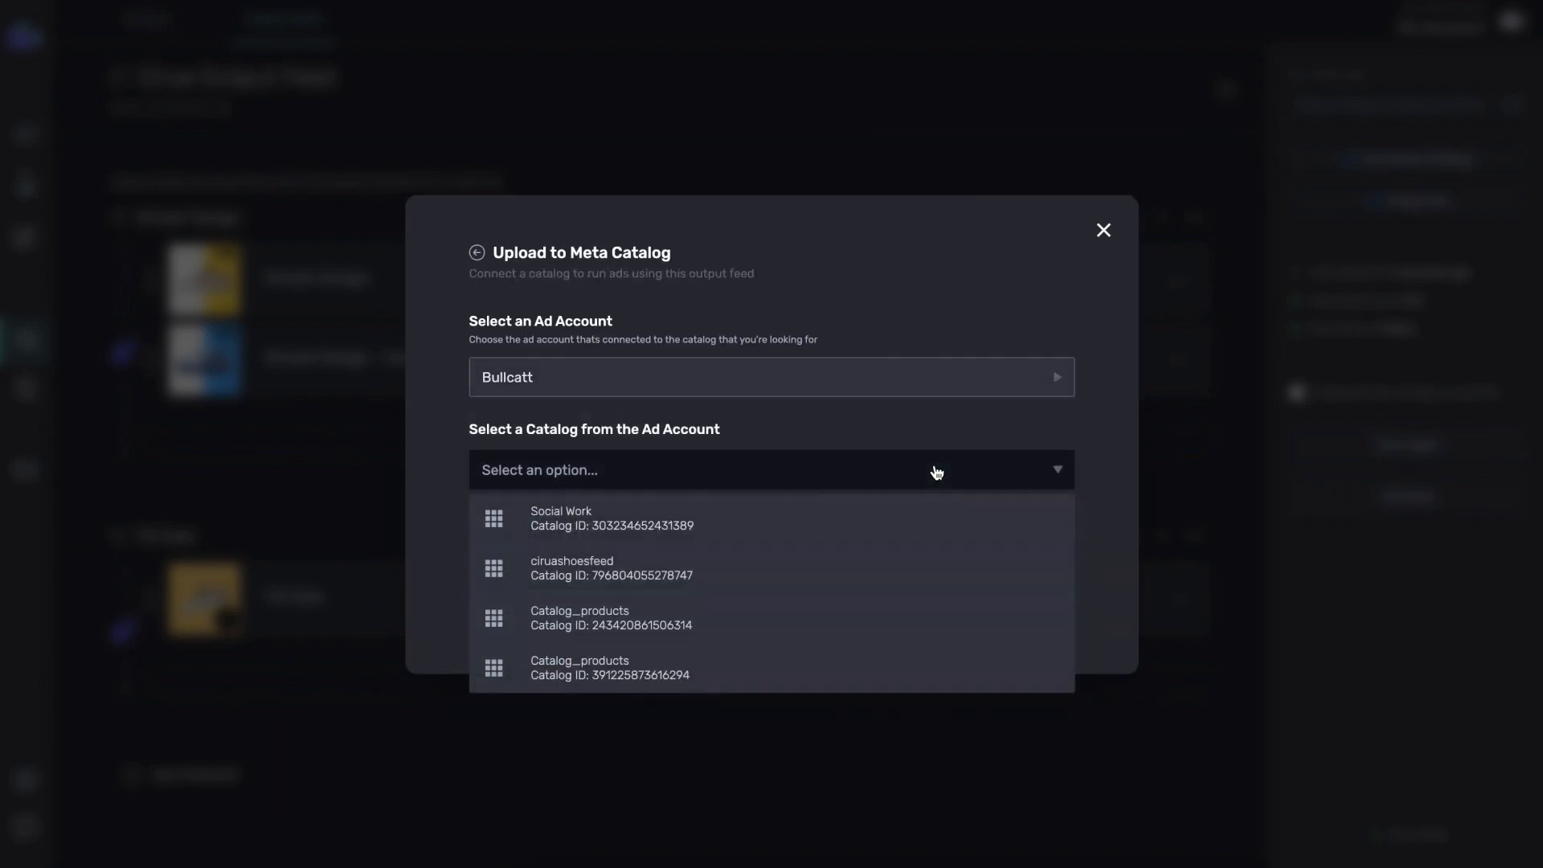
pyautogui.click(572, 567)
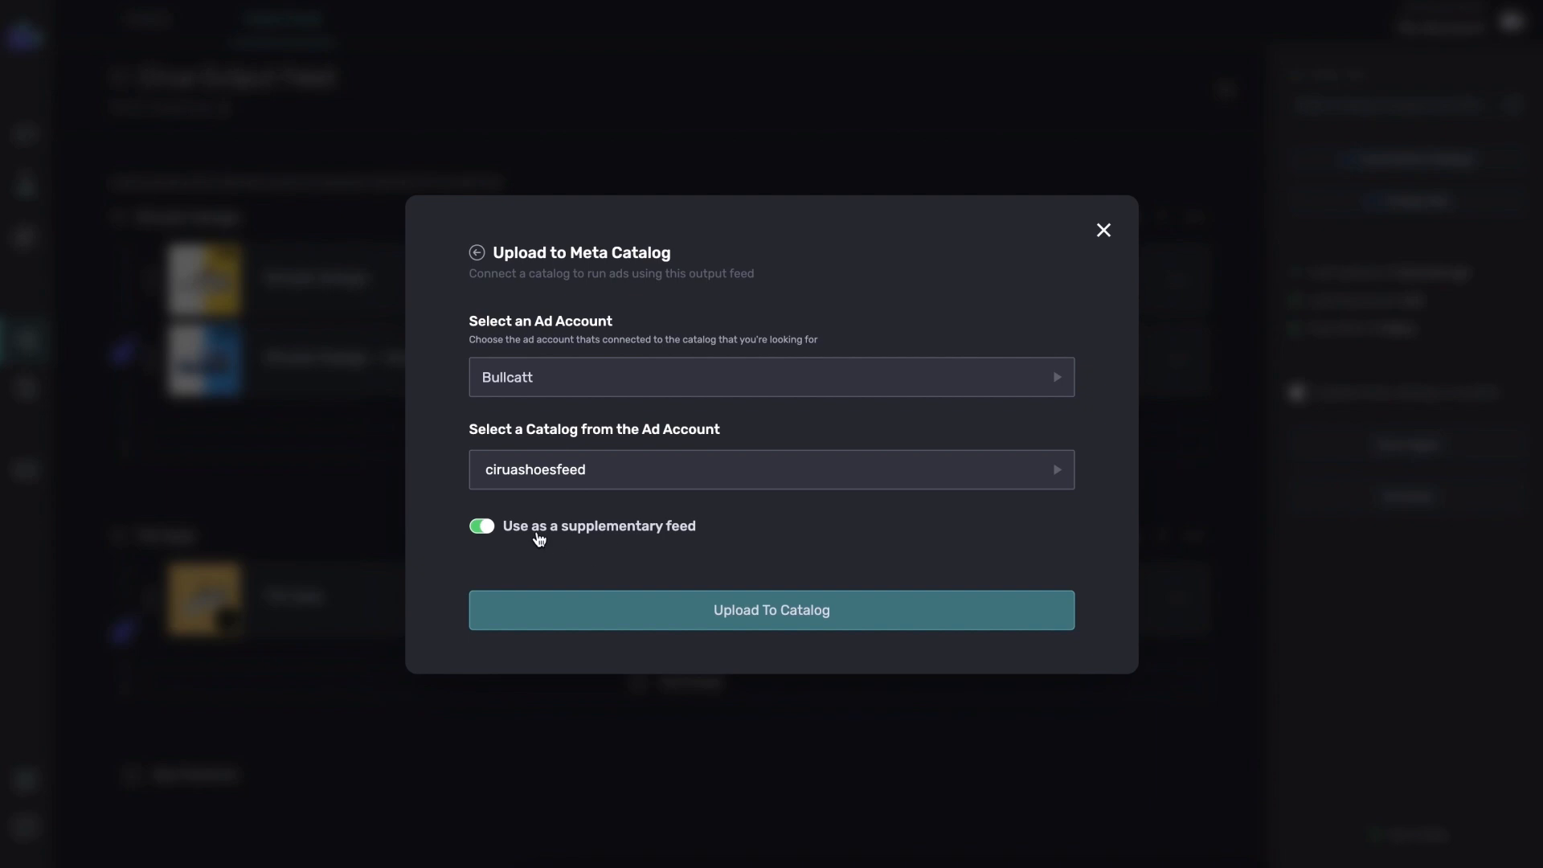
pyautogui.click(770, 610)
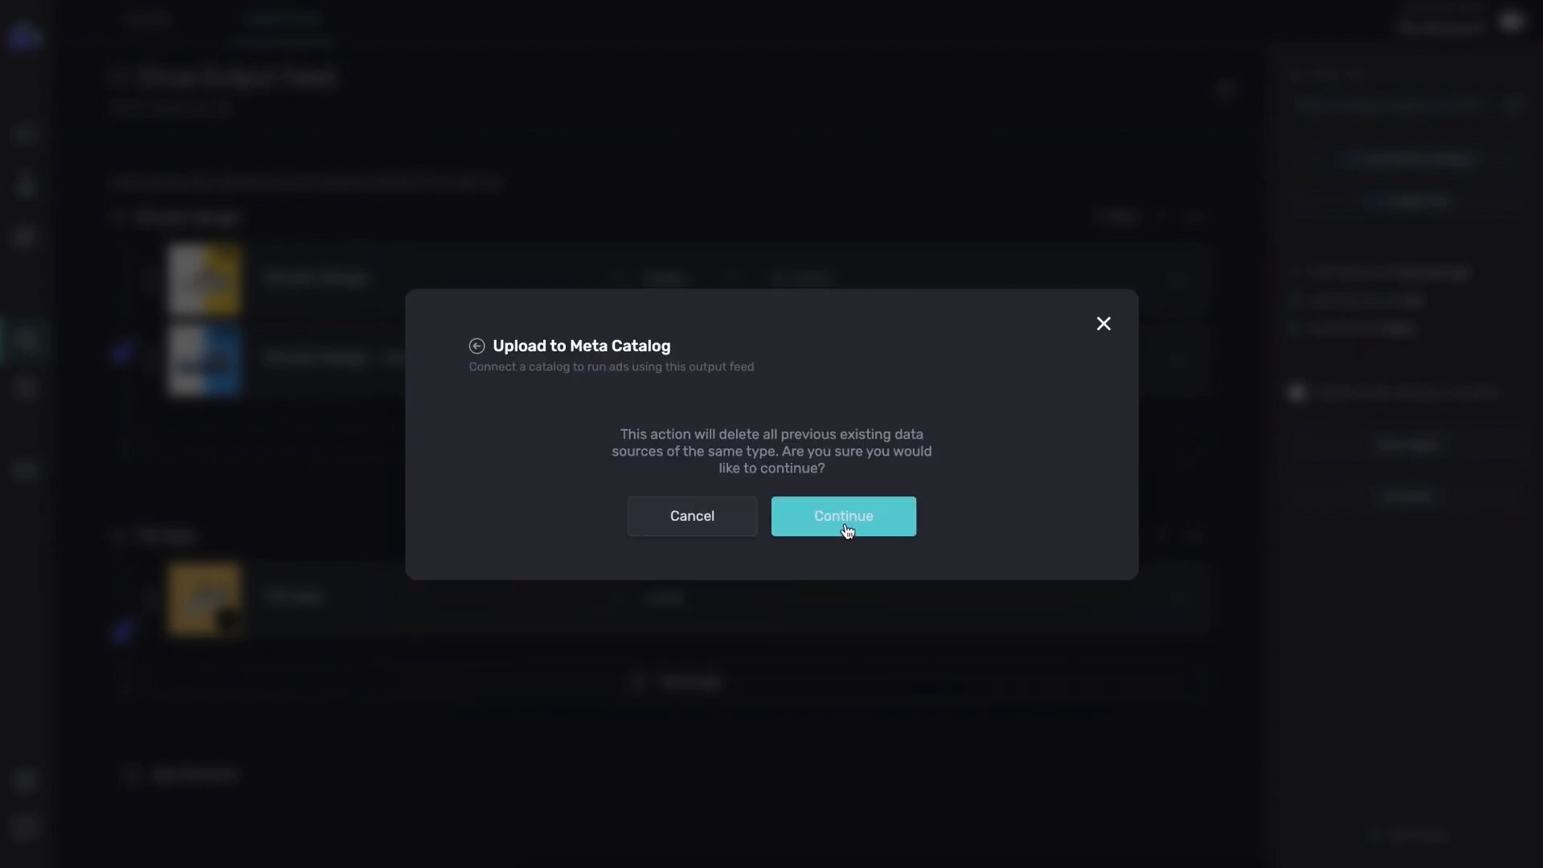
pyautogui.click(841, 516)
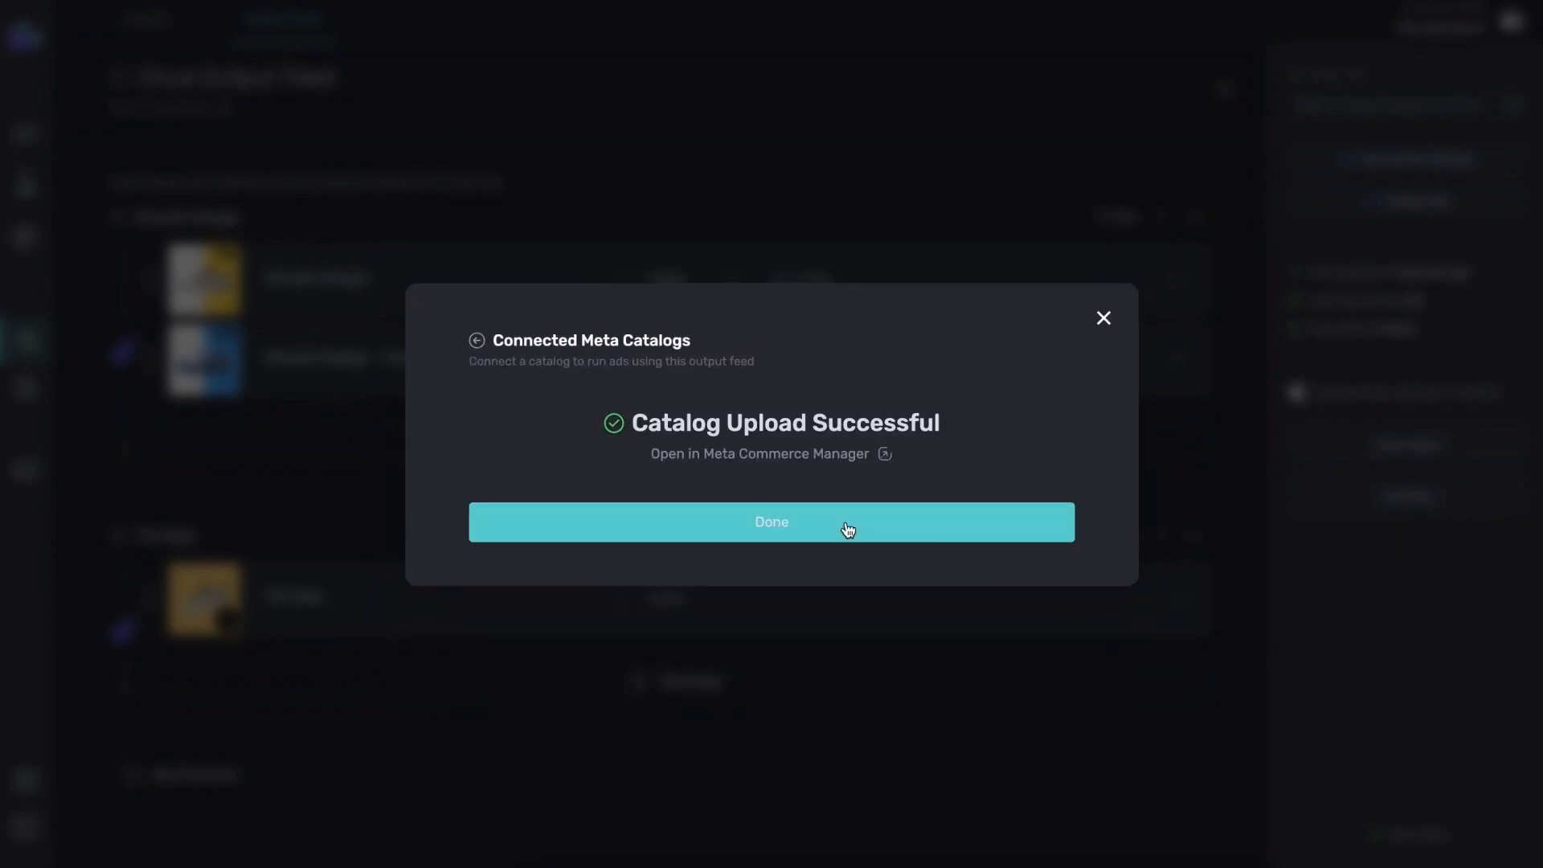
# Preview Teal Sandal's original image and the yellow $99 Big Sale creative in its Media tab
pyautogui.click(770, 521)
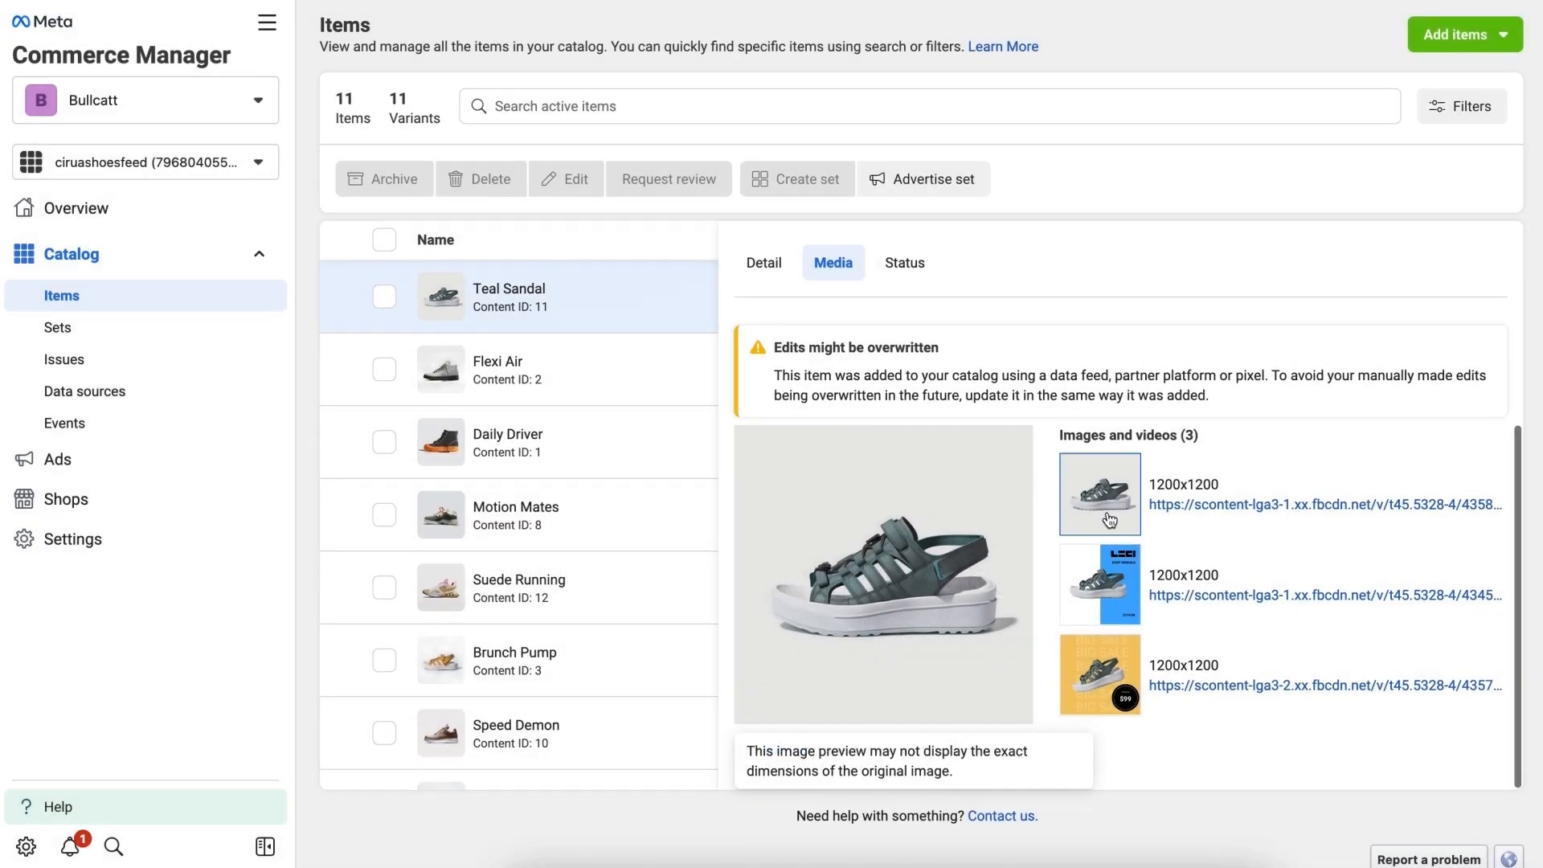
pyautogui.click(1100, 675)
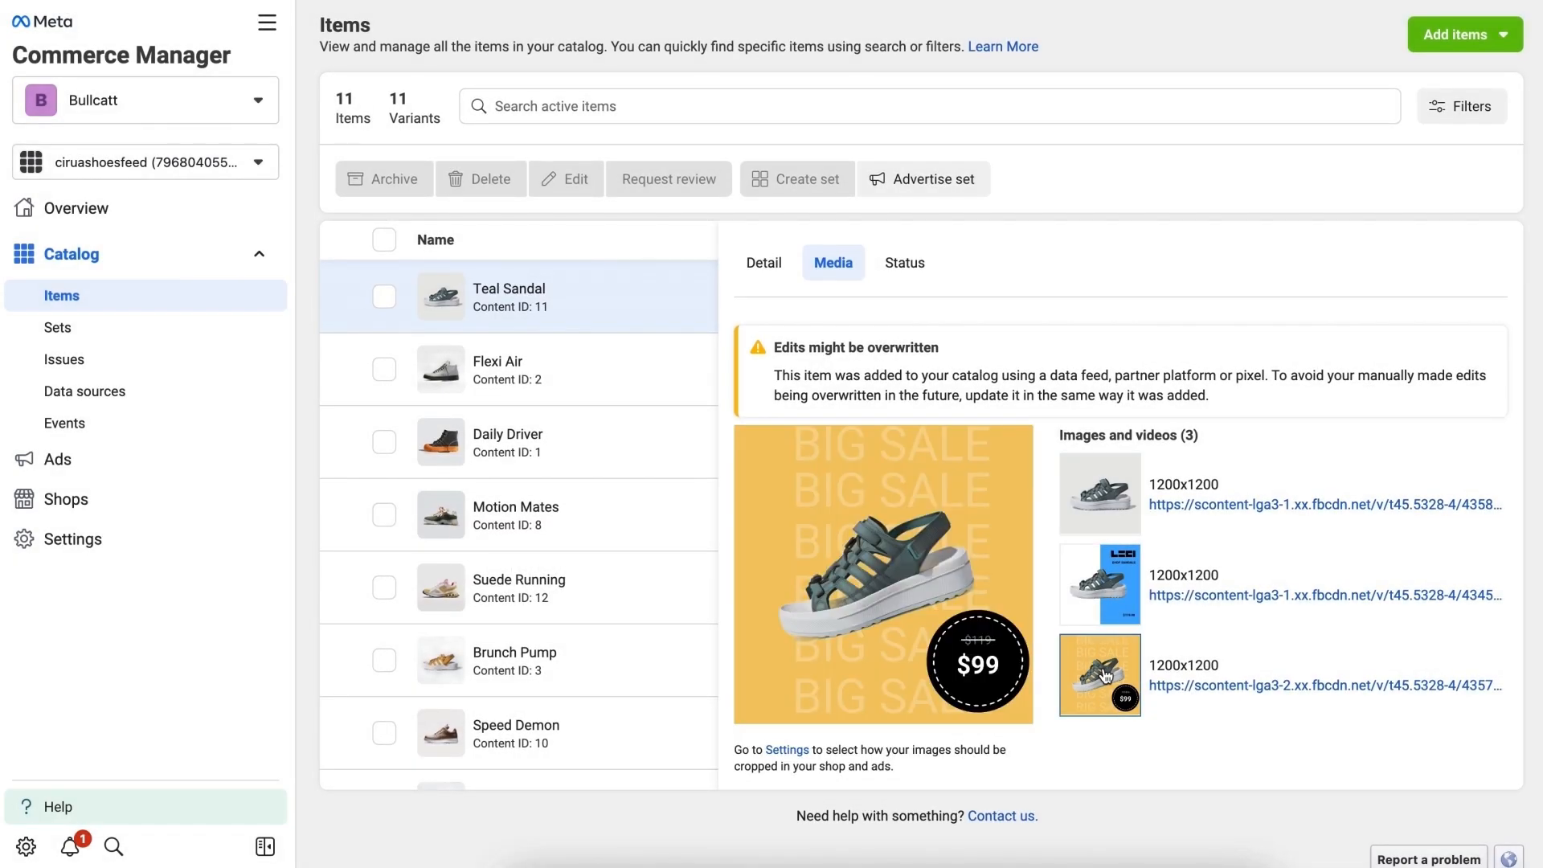
pyautogui.click(1099, 494)
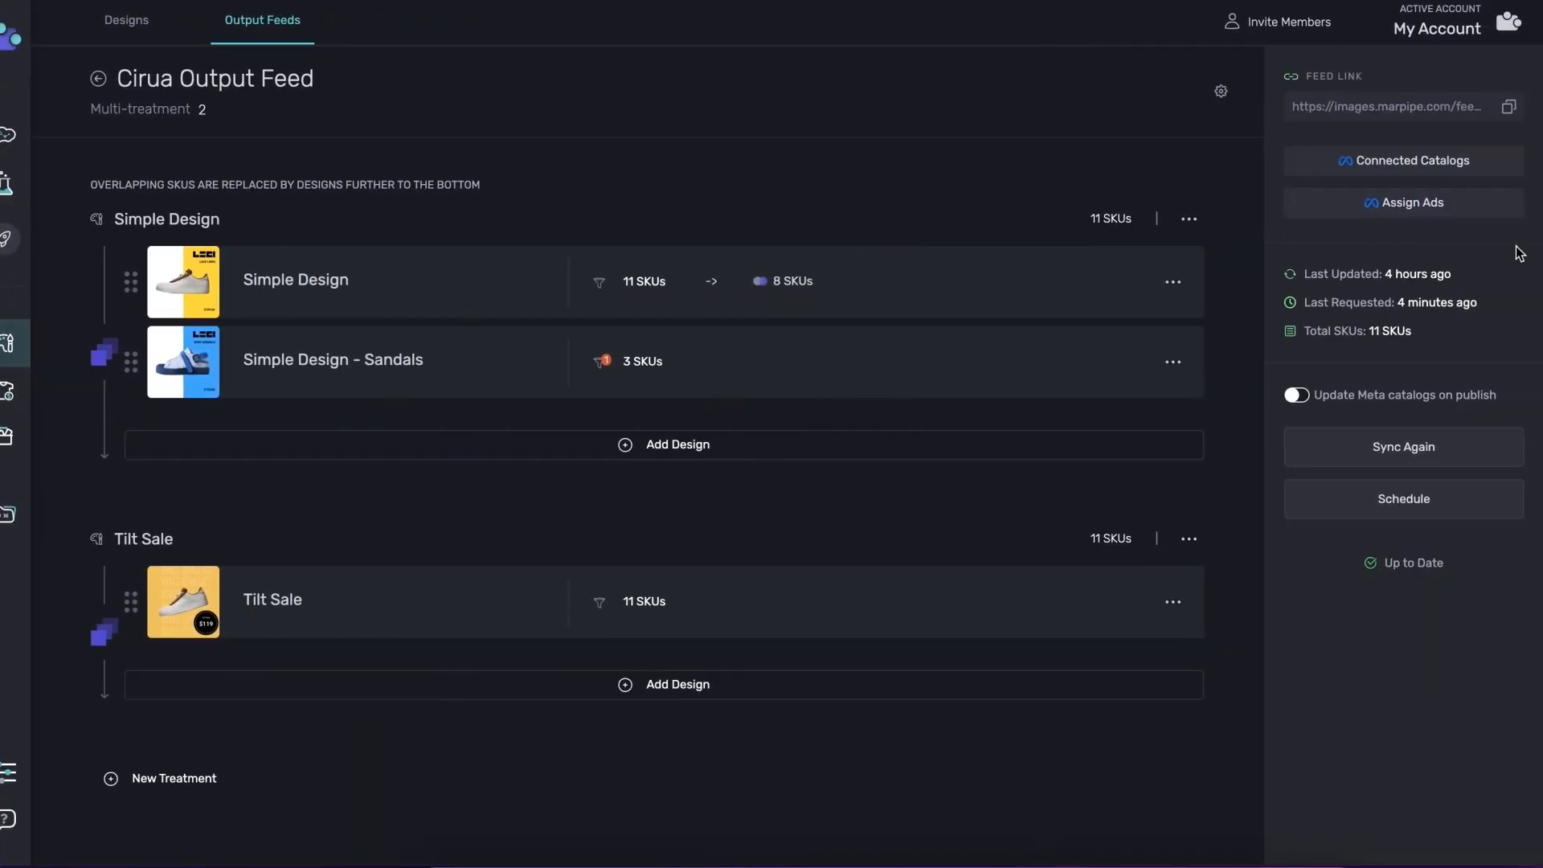
# Start Assign Ads and choose the Ciruashoes campaign, listing Tilt Sale and Simple Design ads
pyautogui.click(1402, 202)
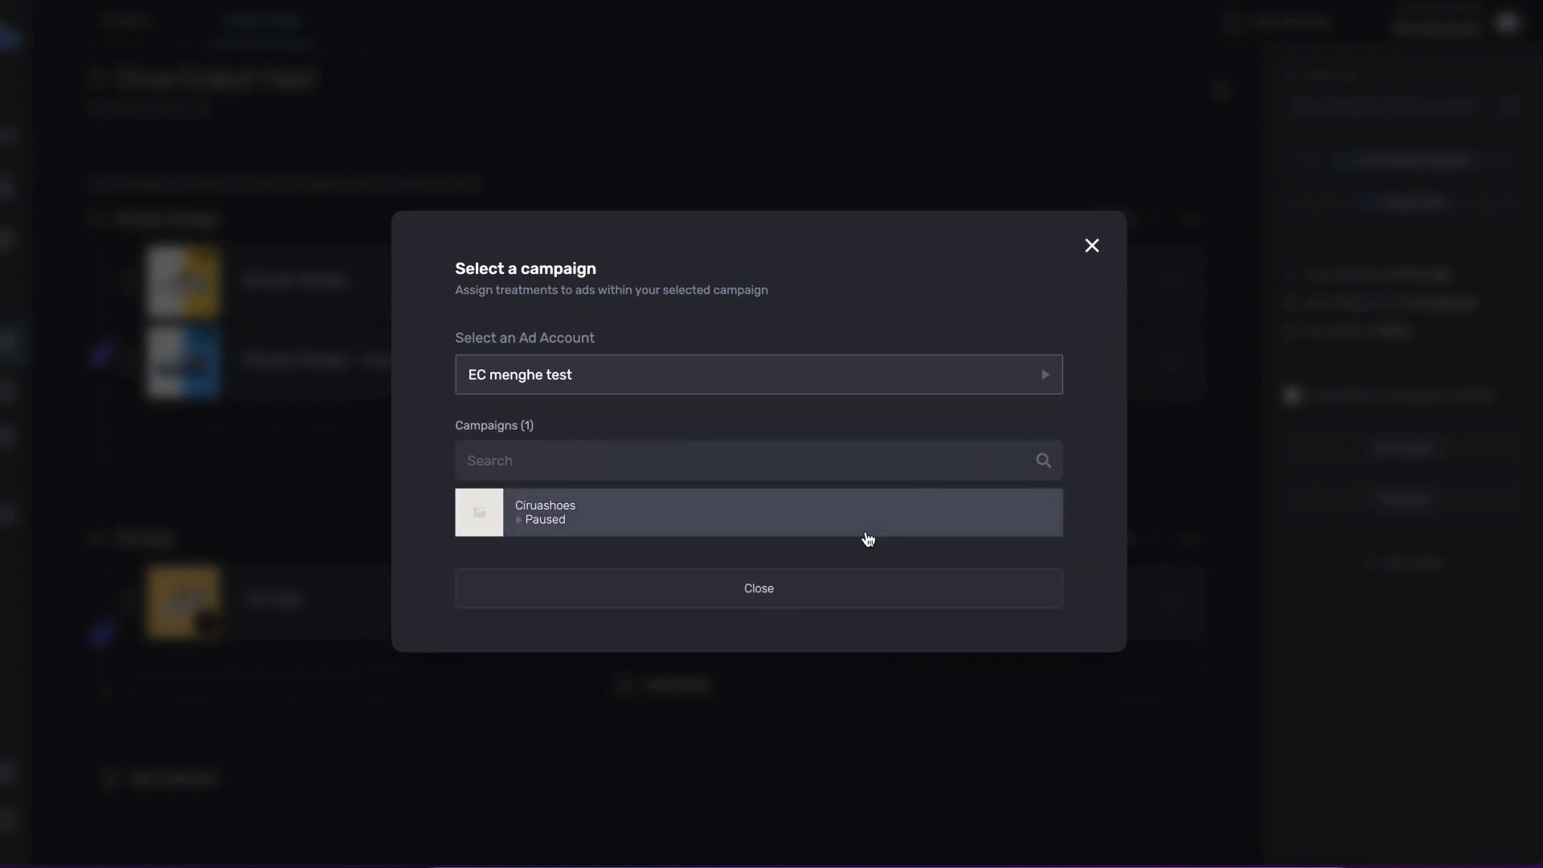
pyautogui.click(757, 511)
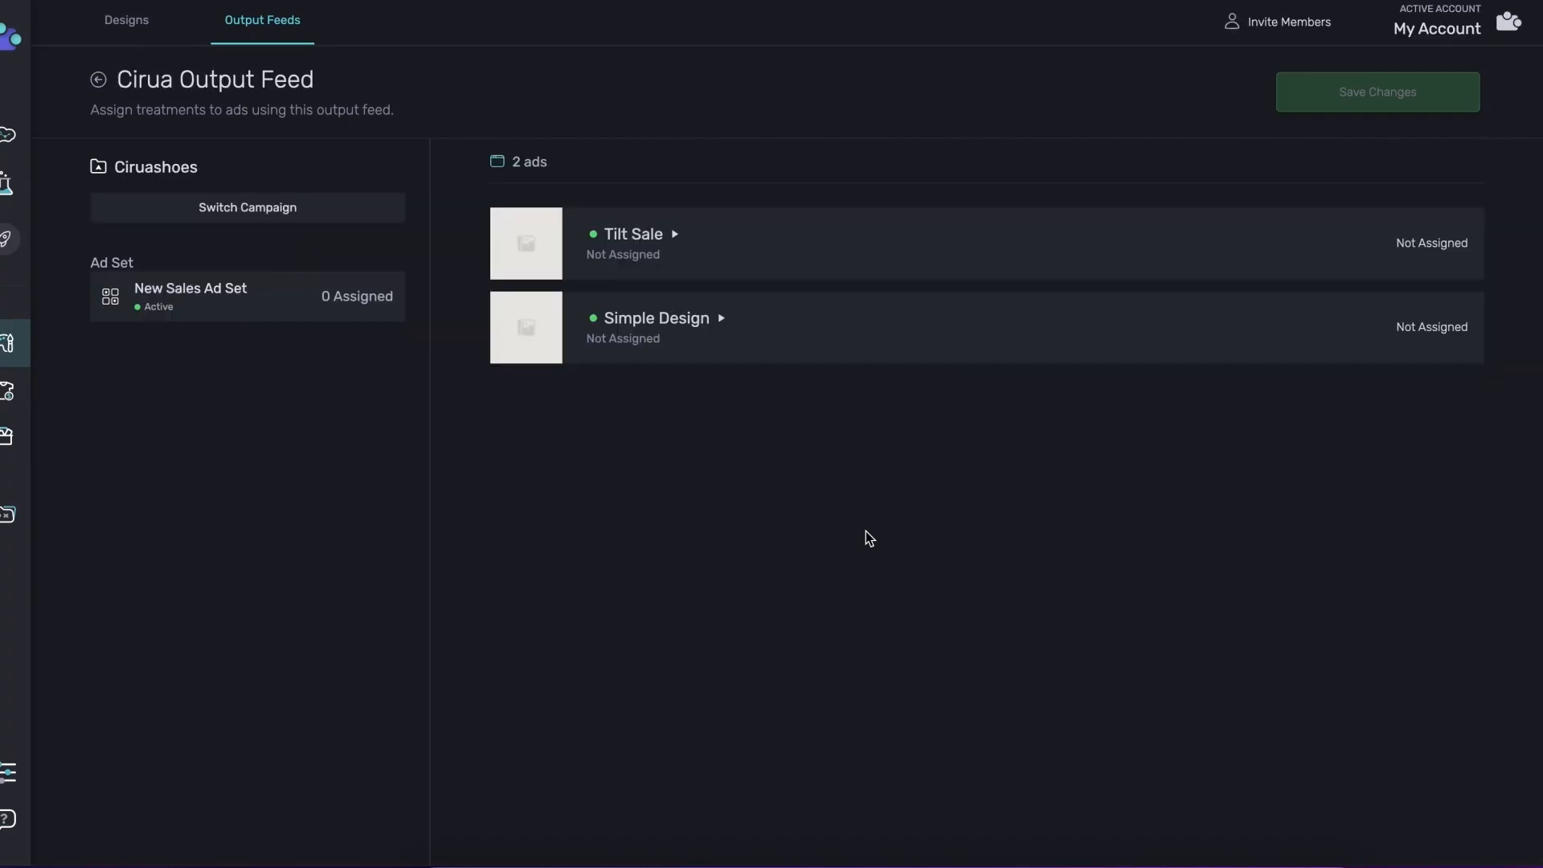
# Give the Tilt Sale and Simple Design ads their matching treatments and save the changes to publish
pyautogui.click(634, 234)
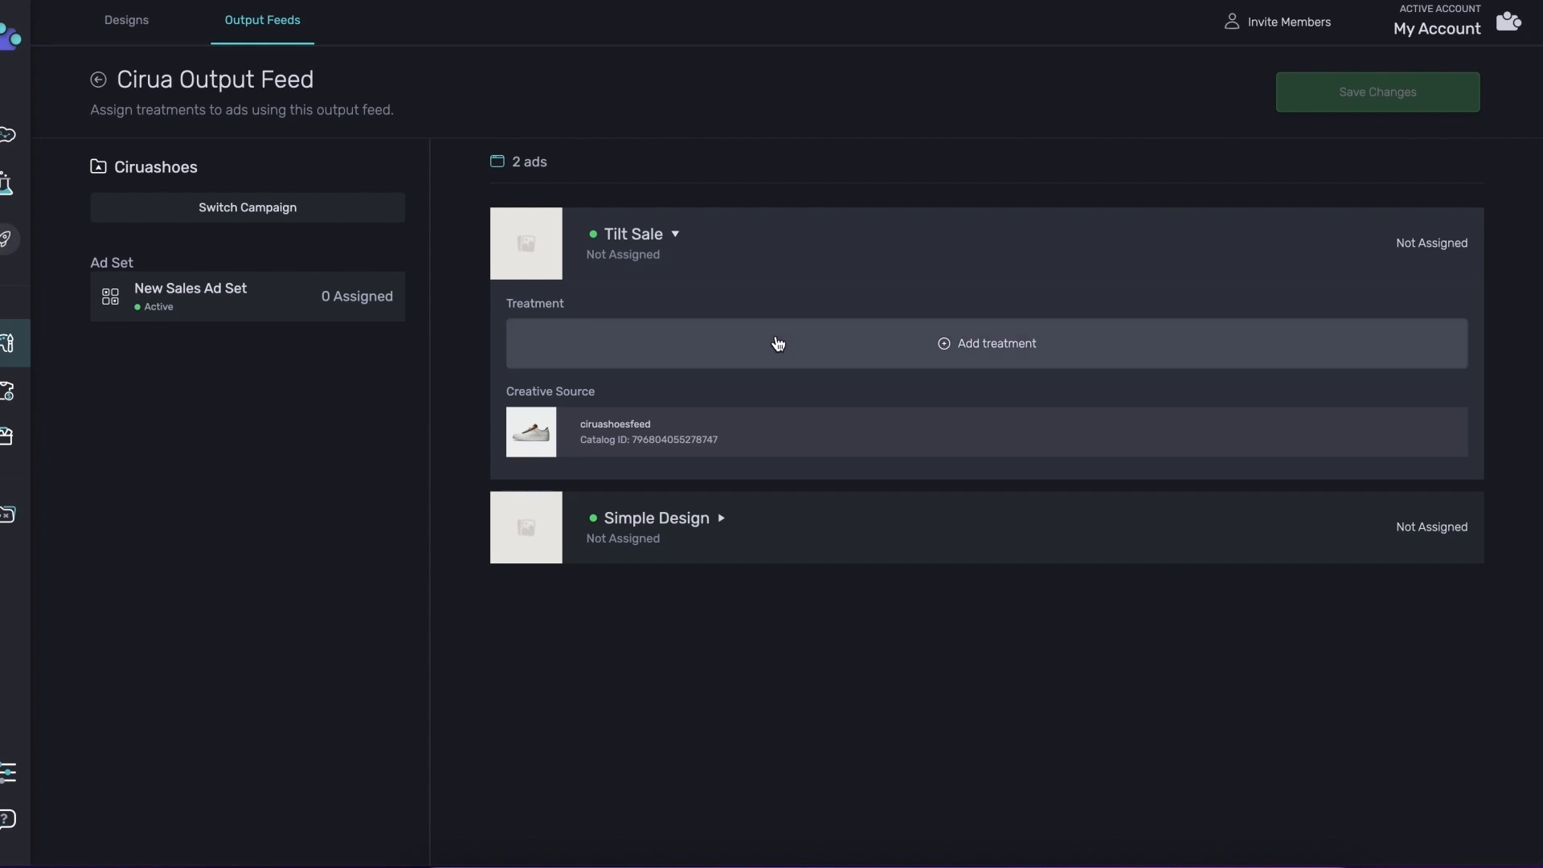
pyautogui.click(985, 344)
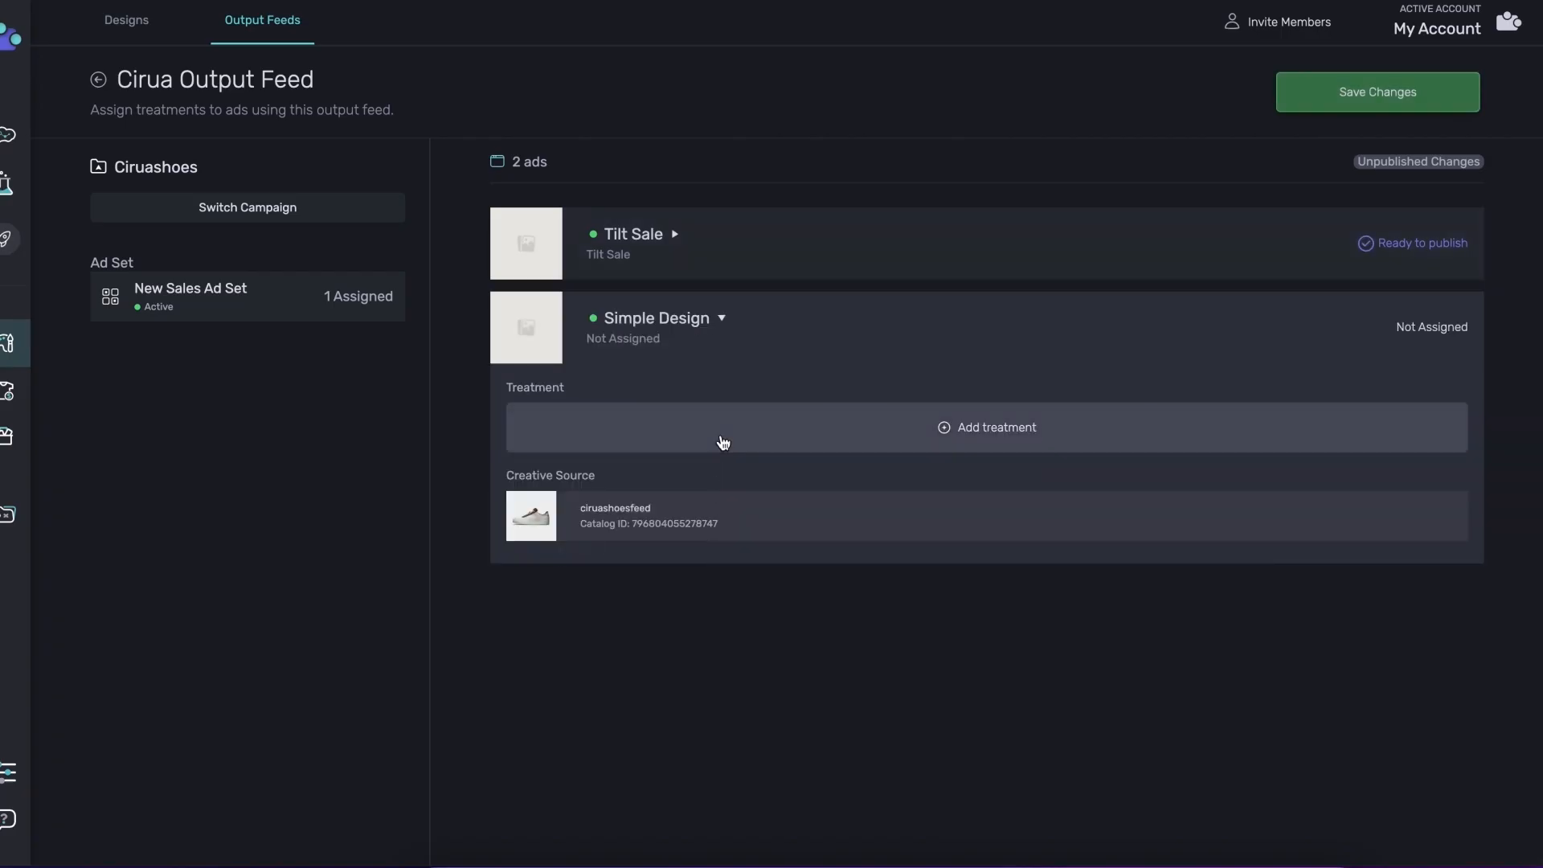
pyautogui.click(986, 428)
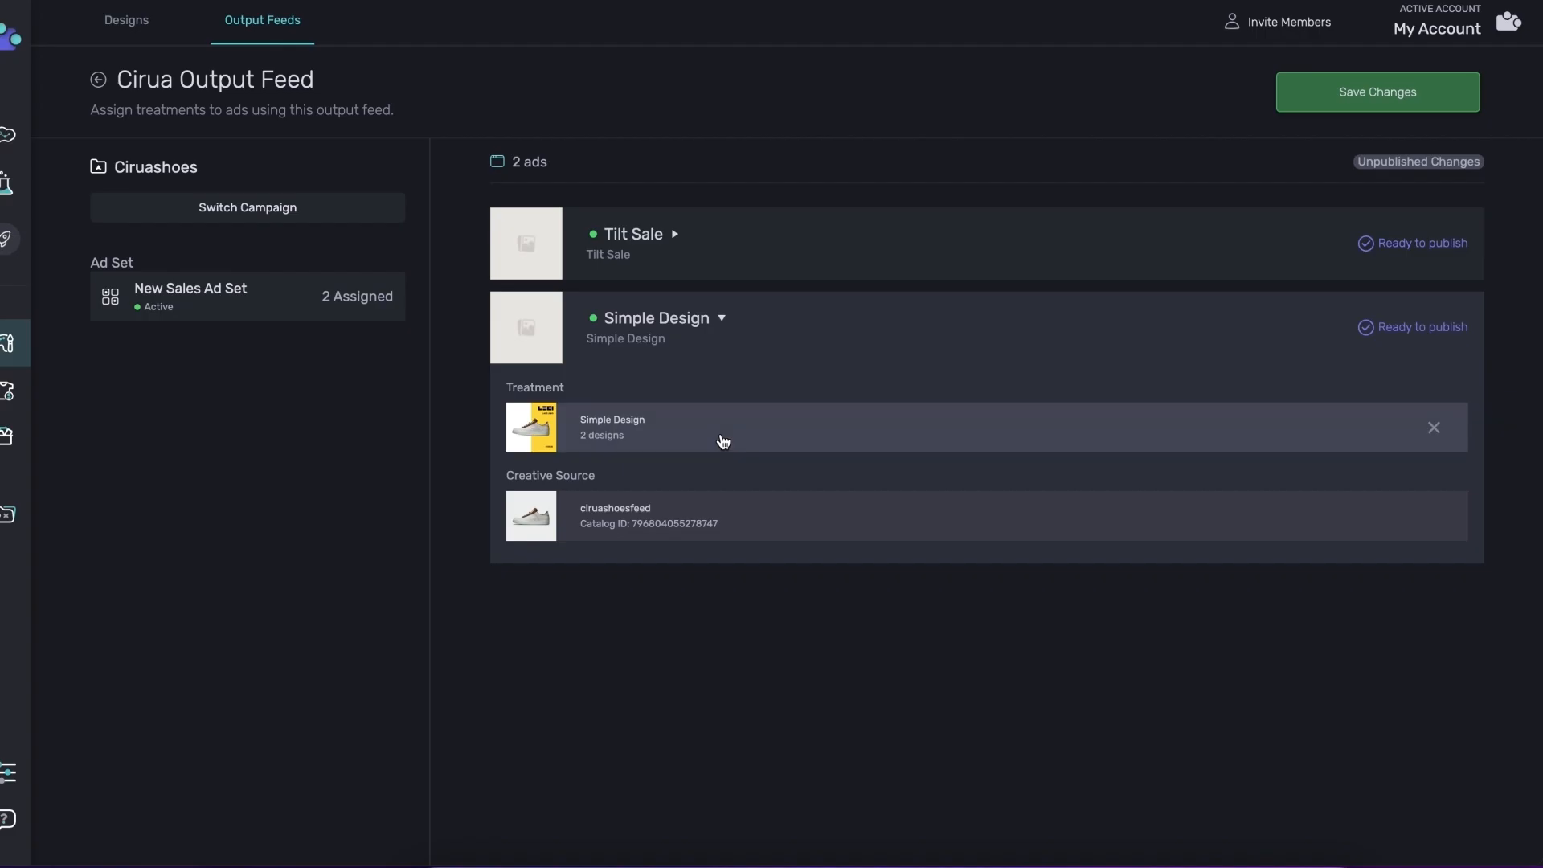
pyautogui.moveTo(1263, 100)
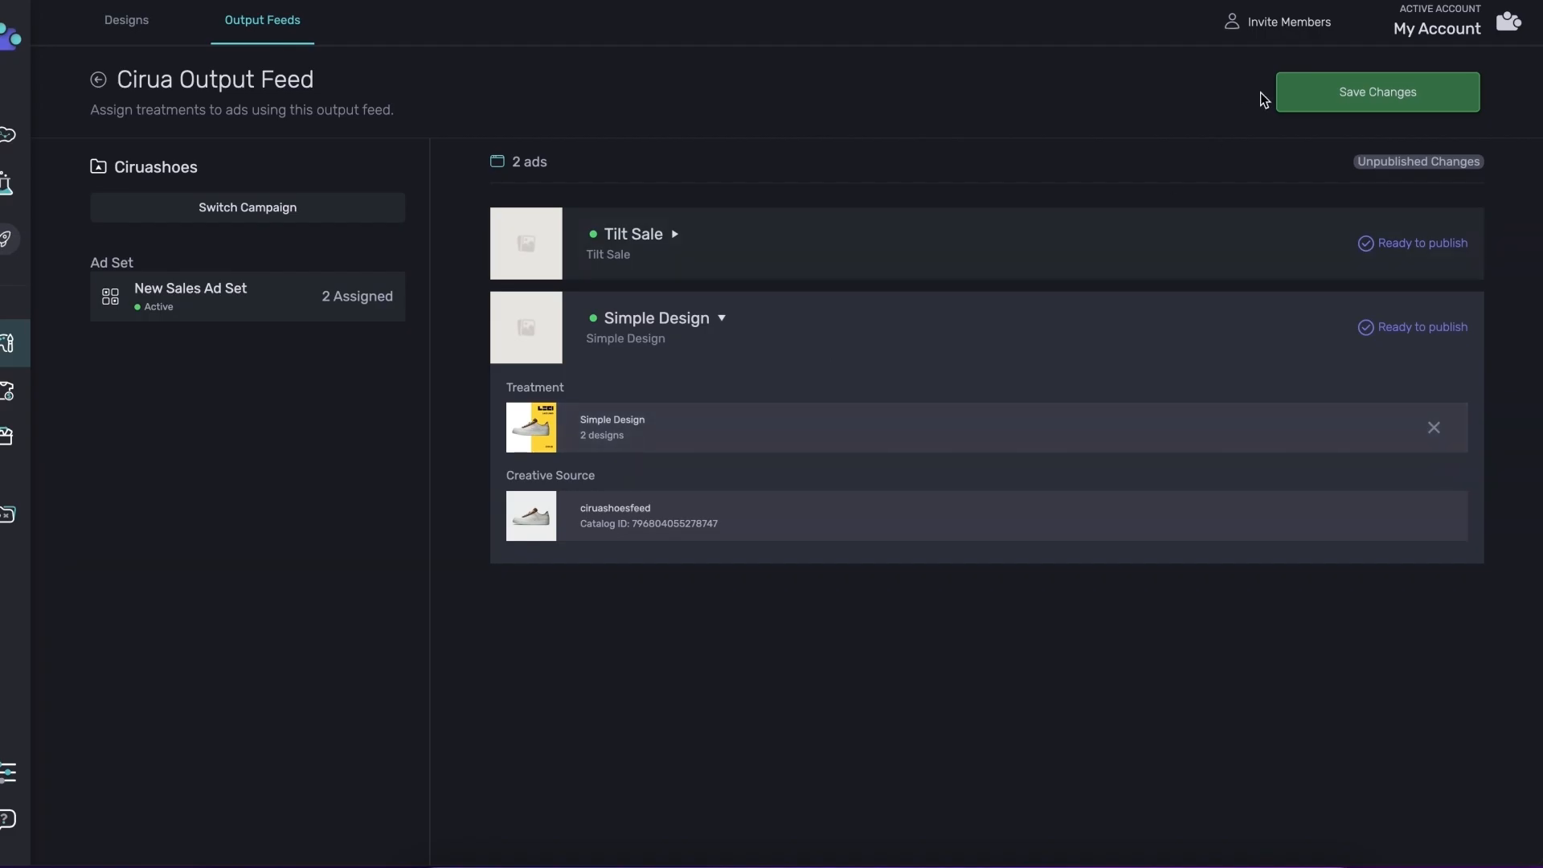
pyautogui.click(1378, 92)
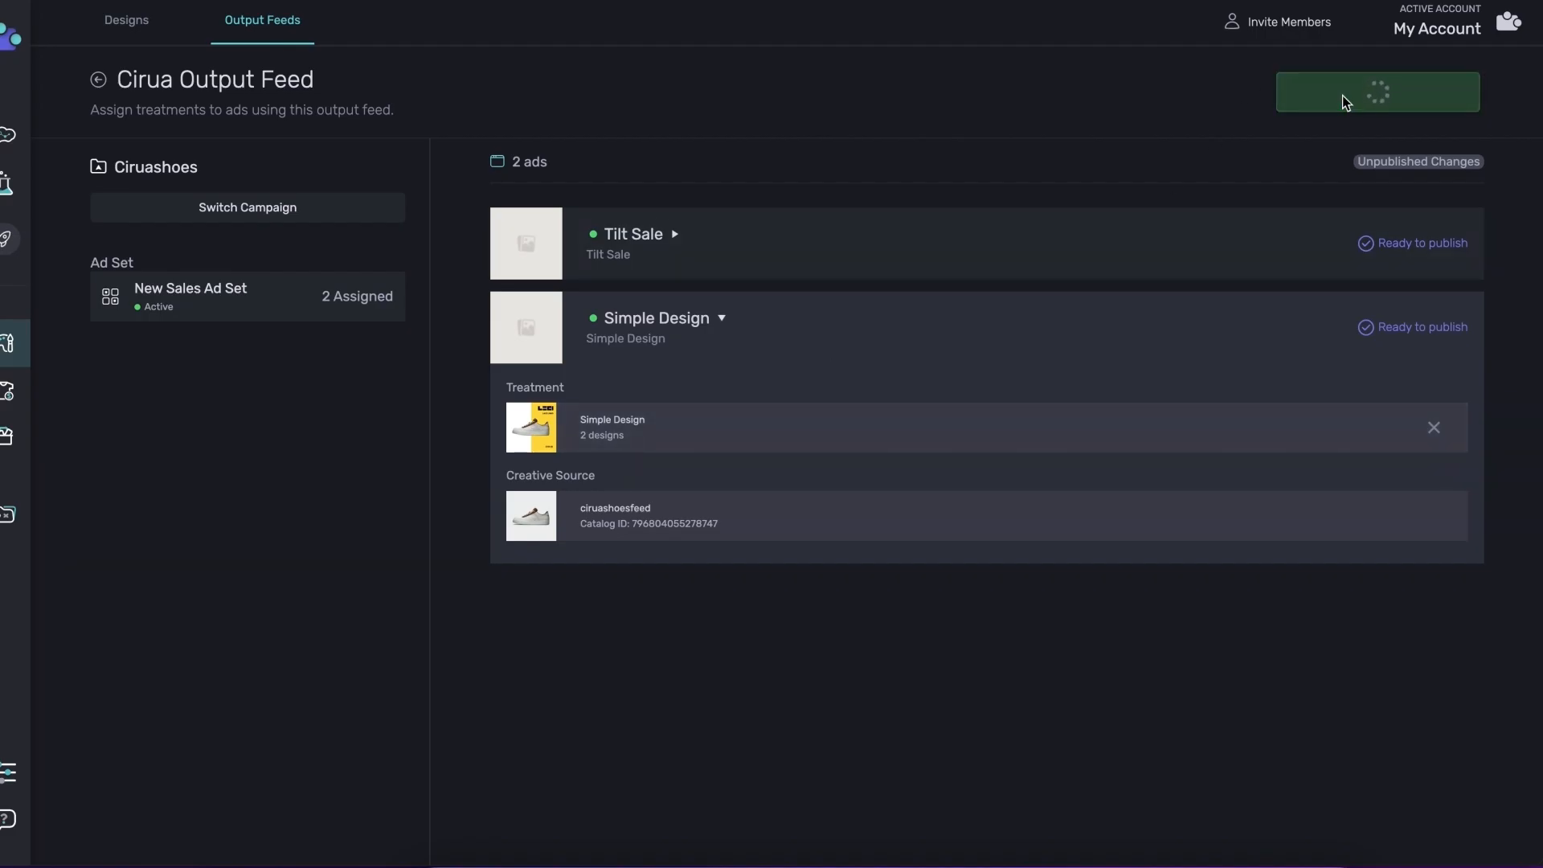
pyautogui.click(1378, 92)
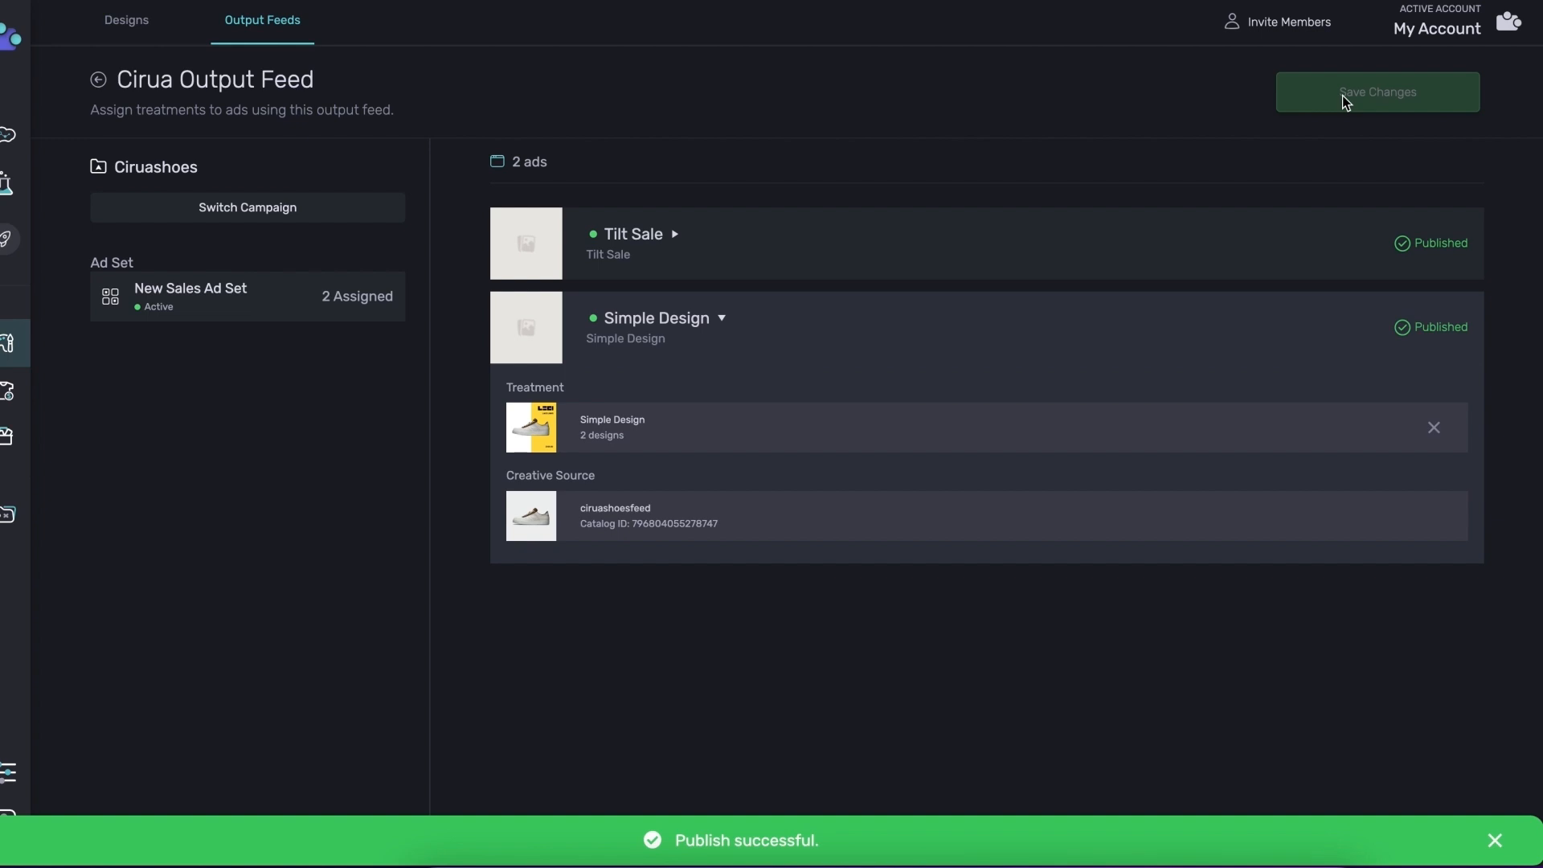